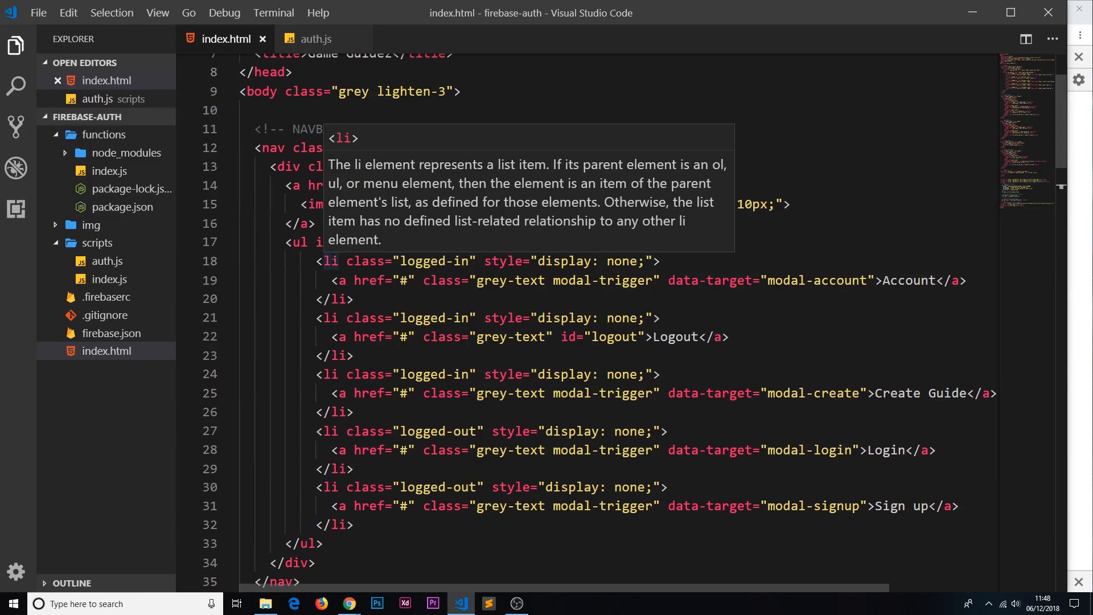
pyautogui.moveTo(460, 328)
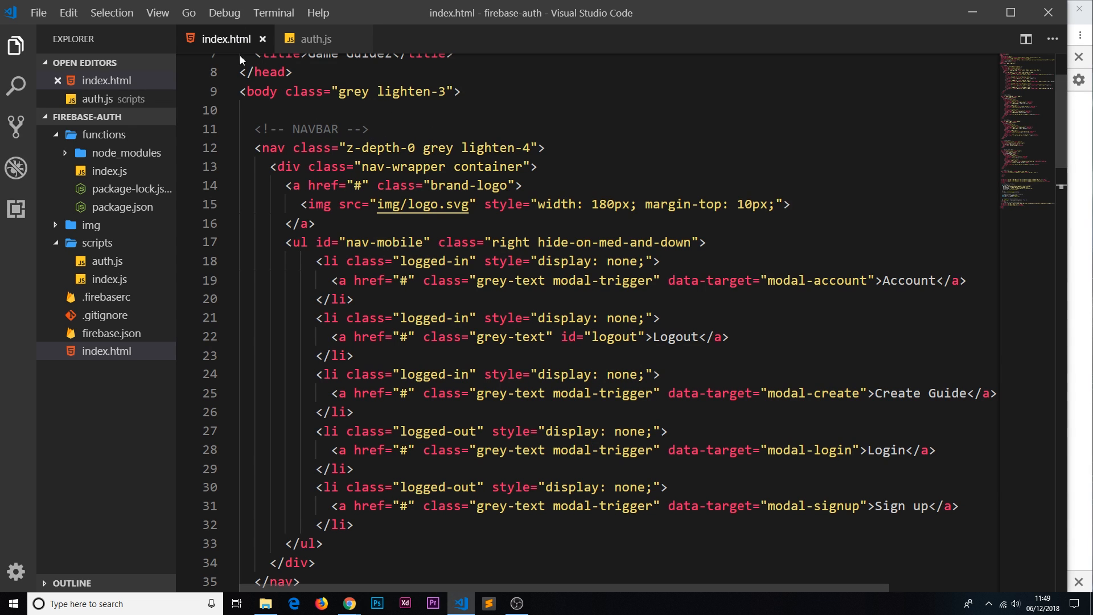
# Insert the ADMIN ACTIONS form with an admin-email input and yellow Make admin button after </nav>.
pyautogui.scroll(-3)
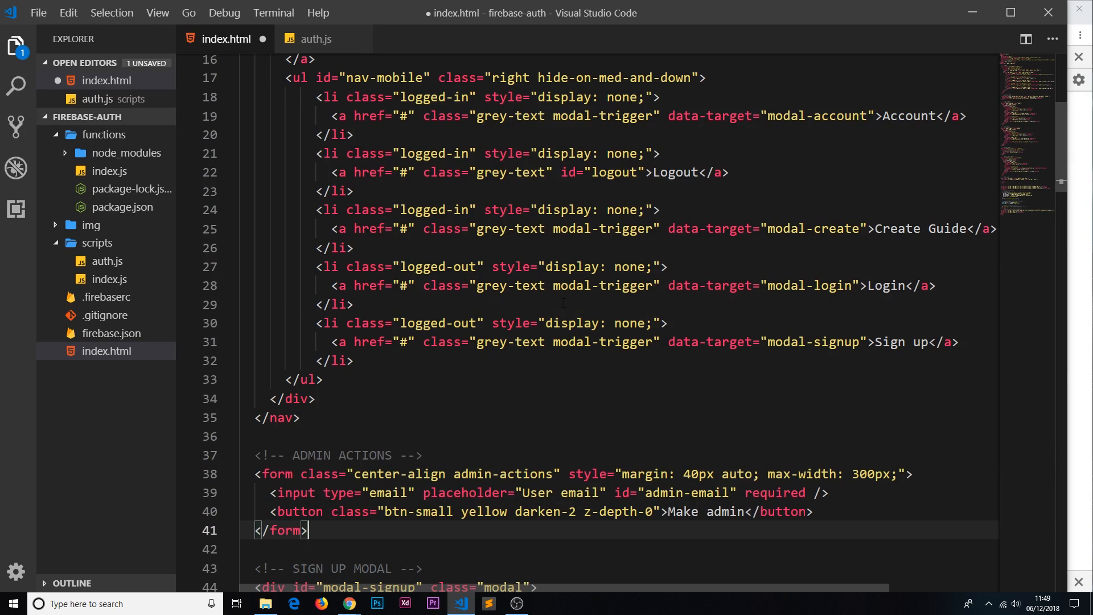
pyautogui.scroll(-3)
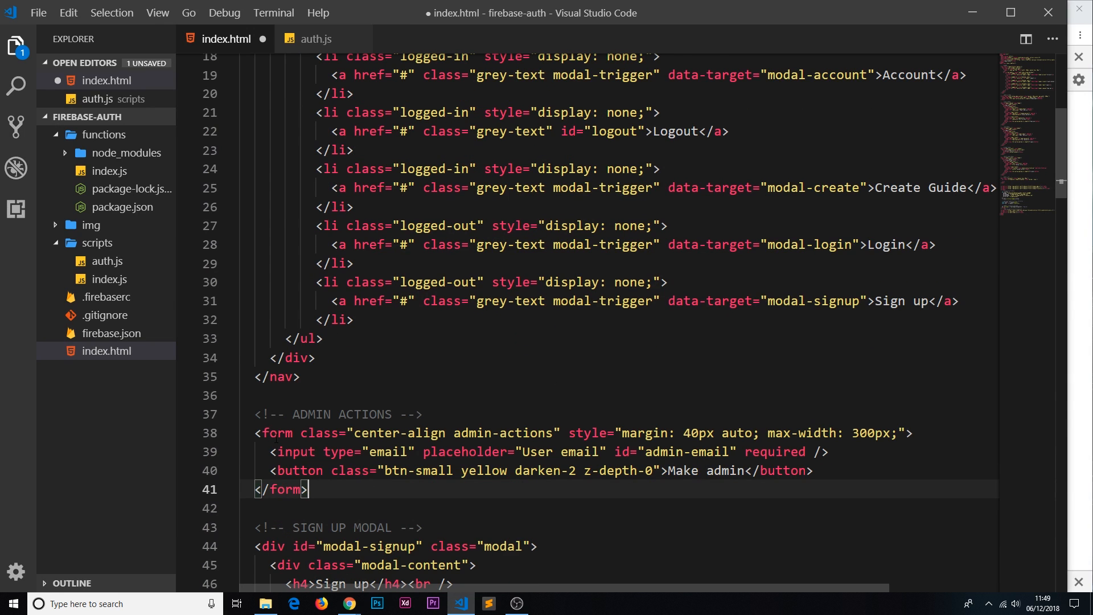
pyautogui.click(278, 433)
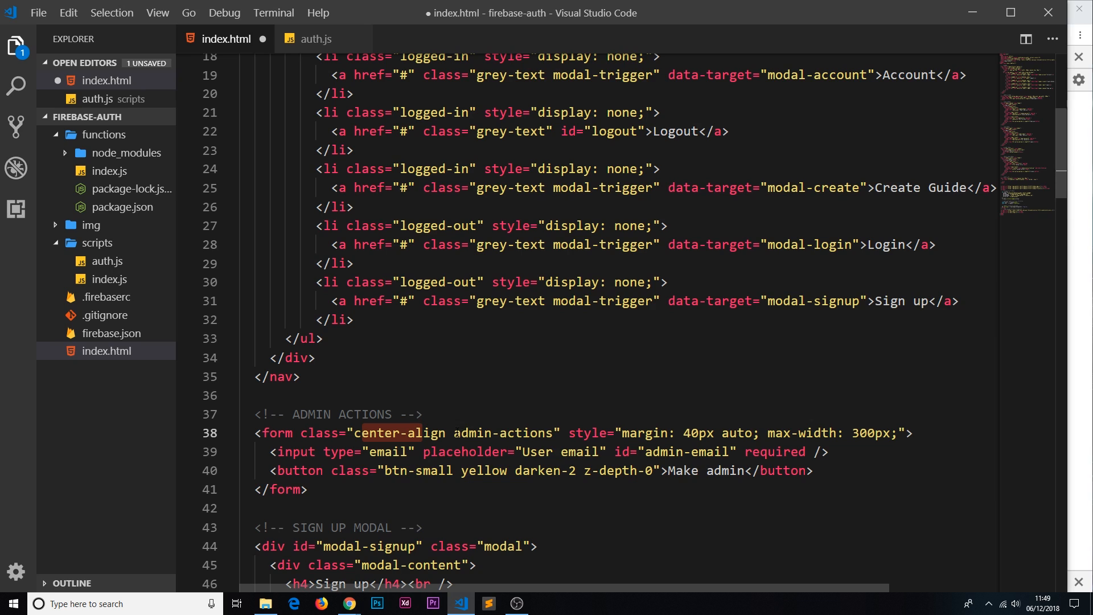
pyautogui.click(595, 433)
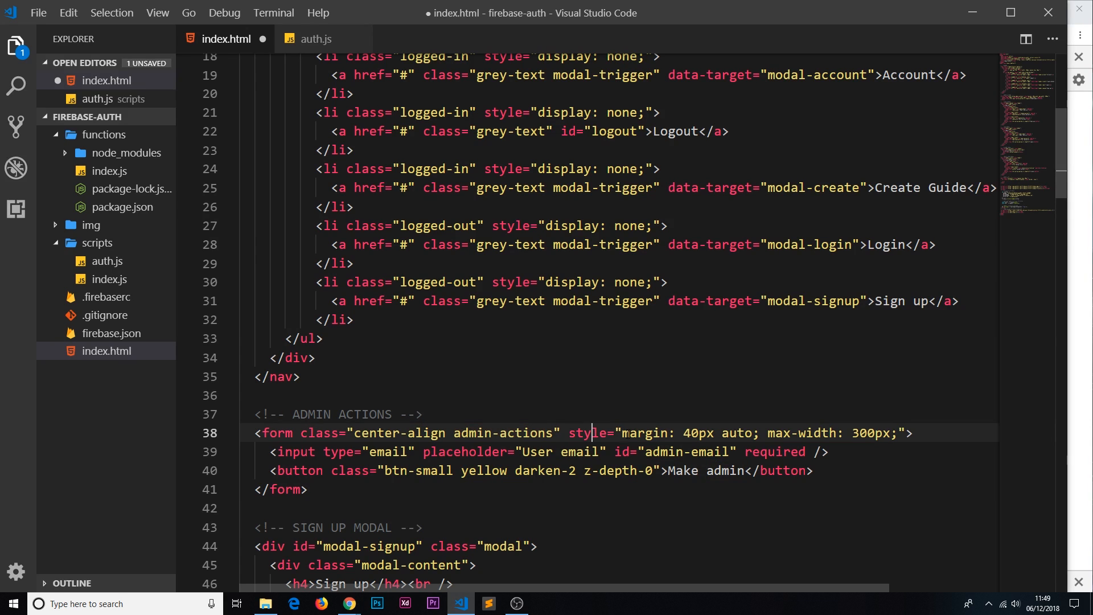
pyautogui.doubleClick(646, 432)
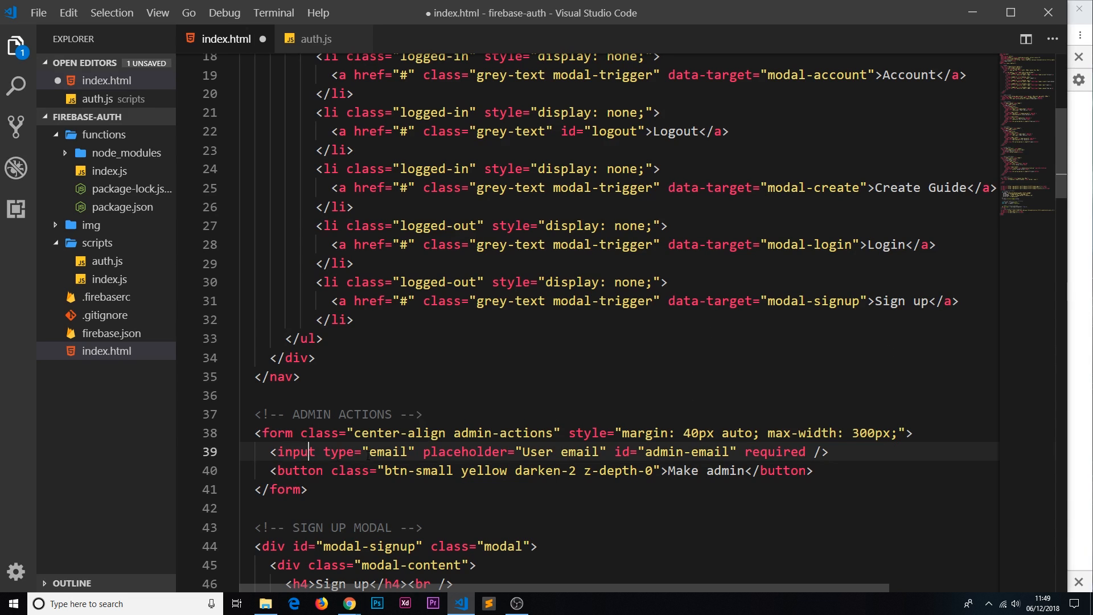
pyautogui.click(576, 451)
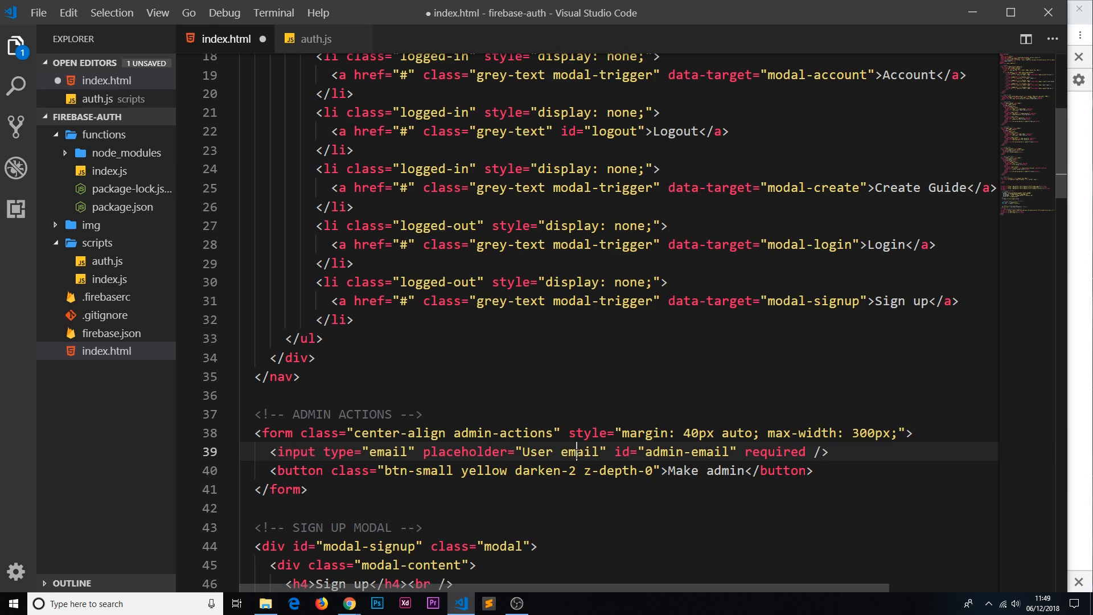
pyautogui.doubleClick(689, 452)
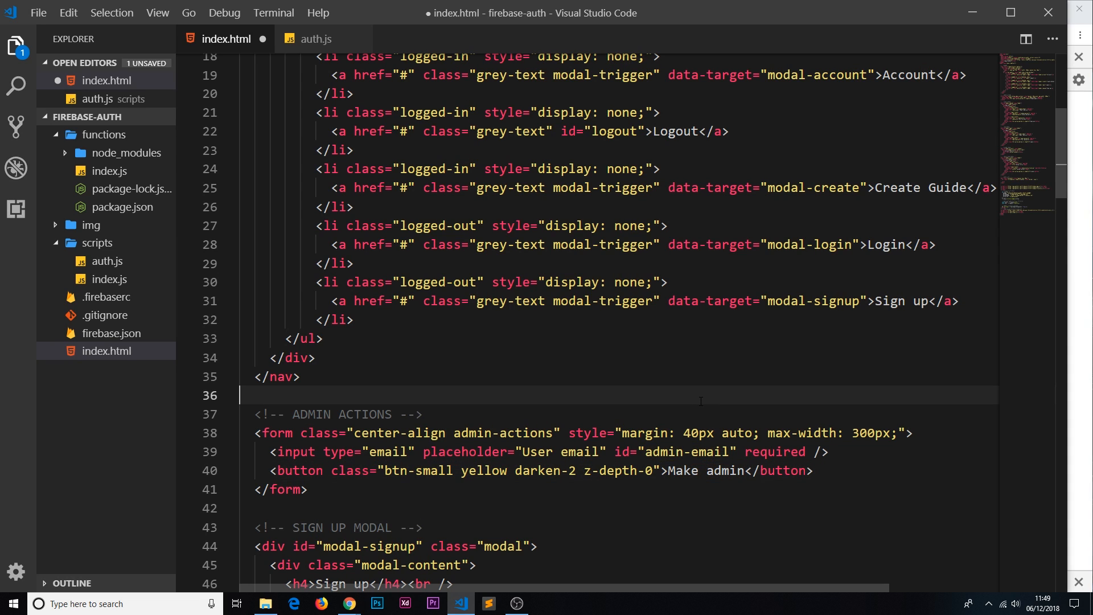
# Test the User email field and Make admin button on the Game Guidez page in Chrome.
pyautogui.click(349, 603)
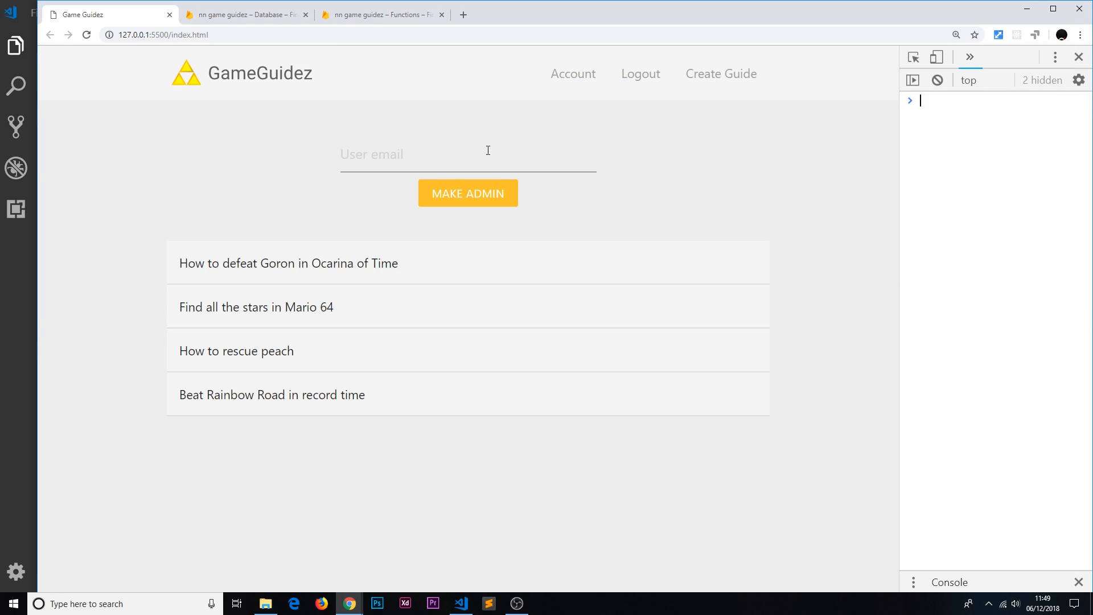
pyautogui.moveTo(452, 340)
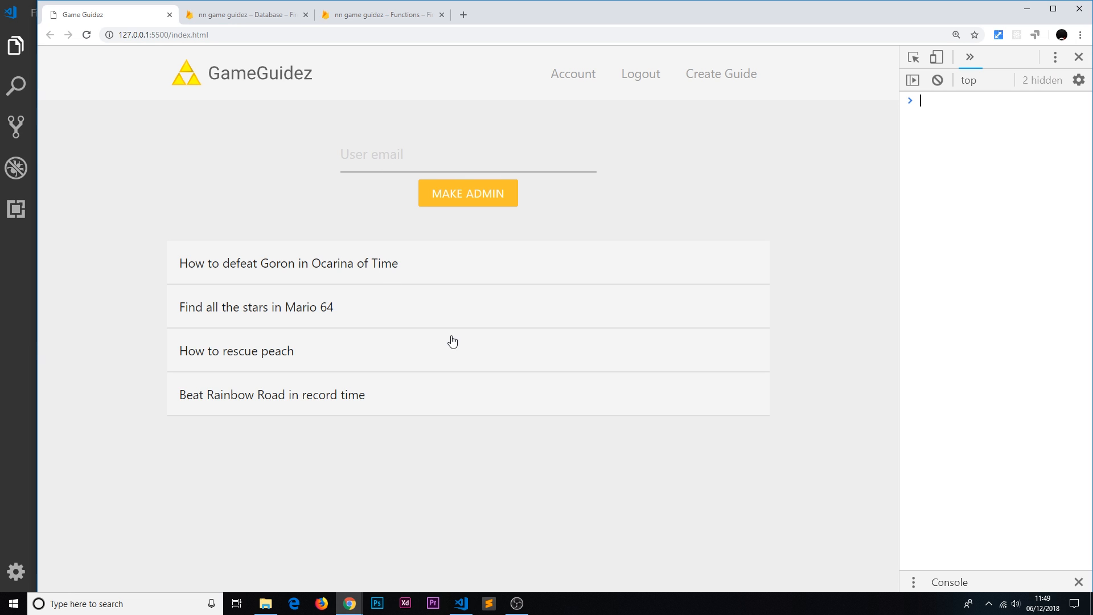
pyautogui.moveTo(470, 205)
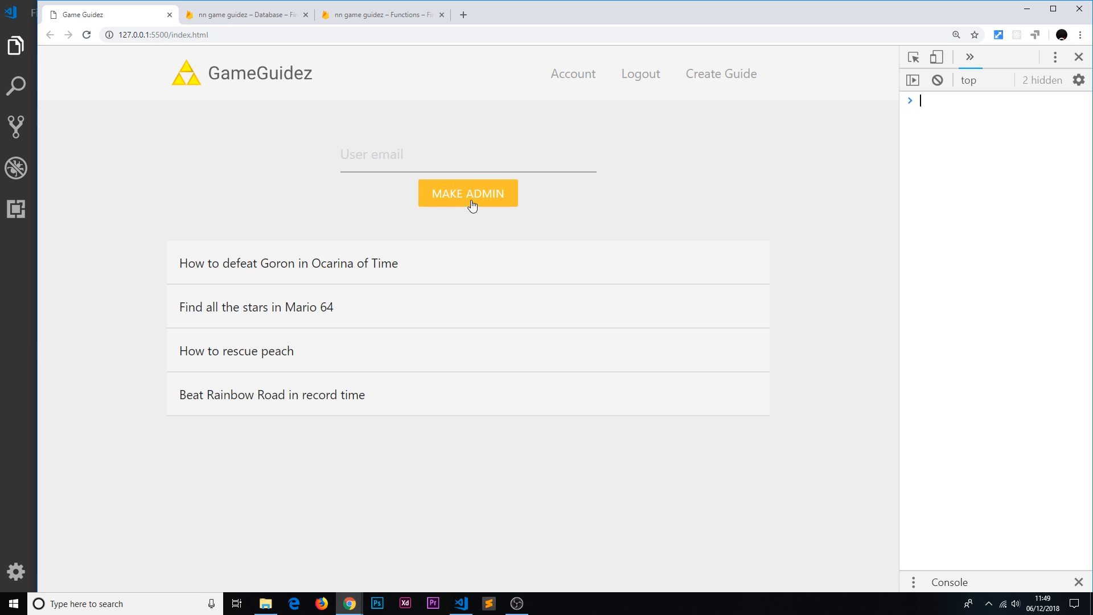
pyautogui.moveTo(527, 223)
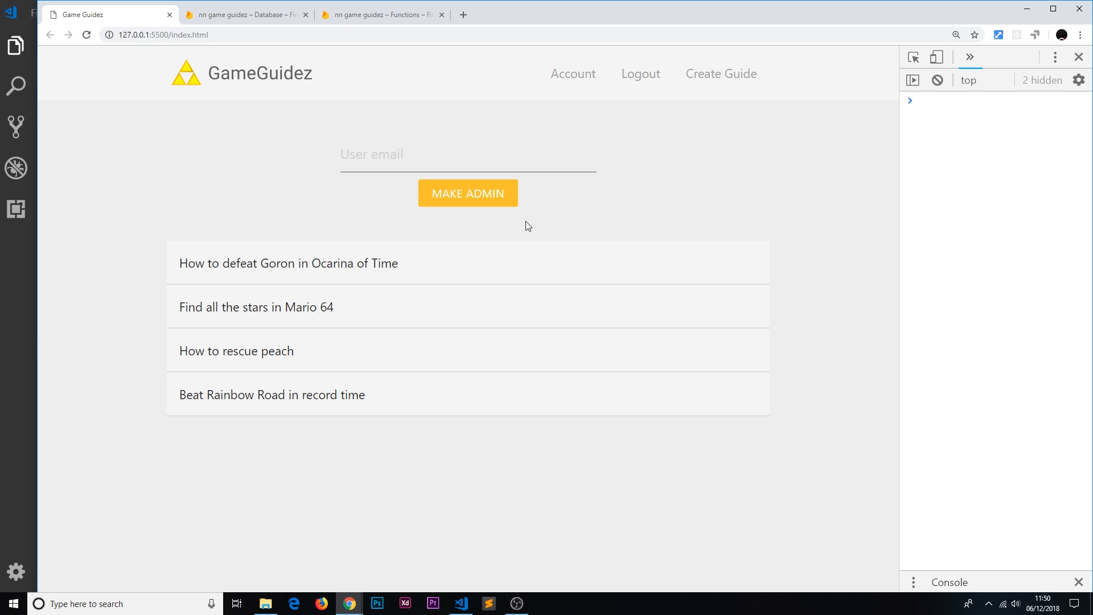
pyautogui.click(468, 159)
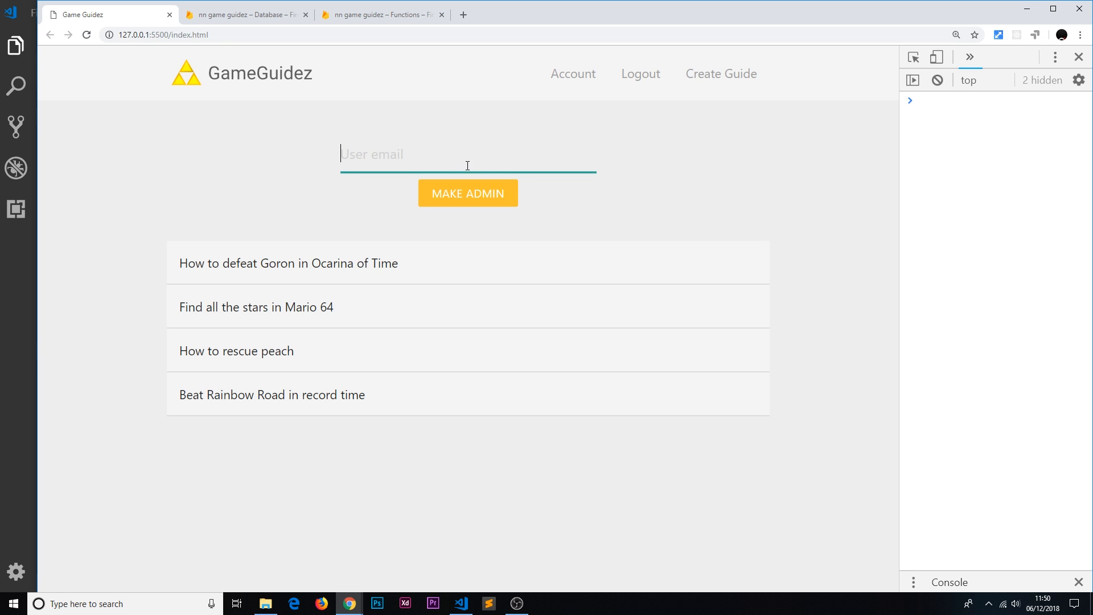
pyautogui.click(468, 193)
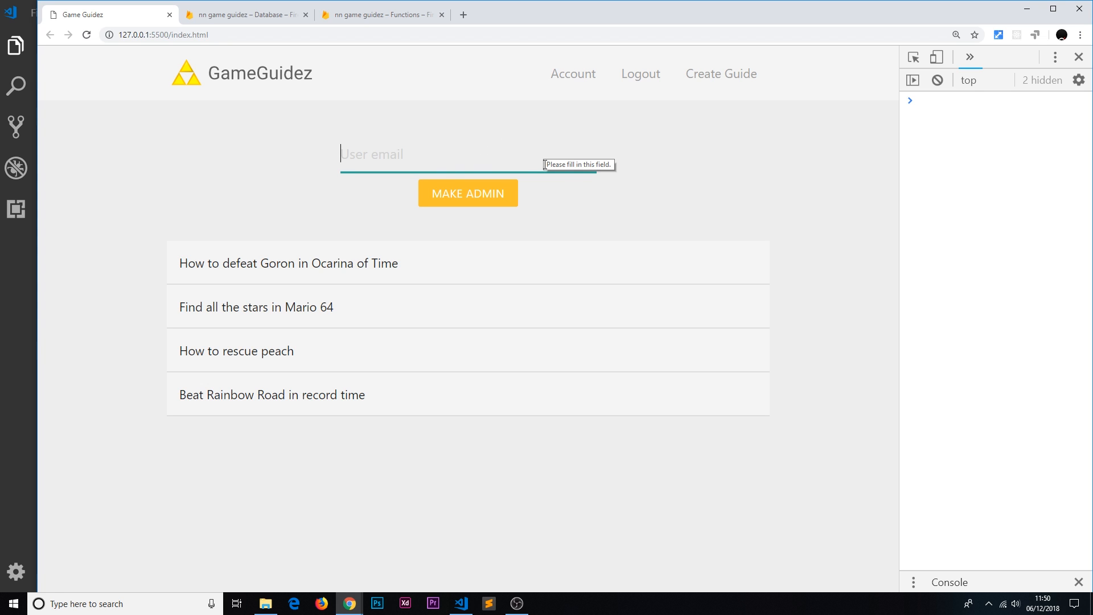
pyautogui.moveTo(376, 476)
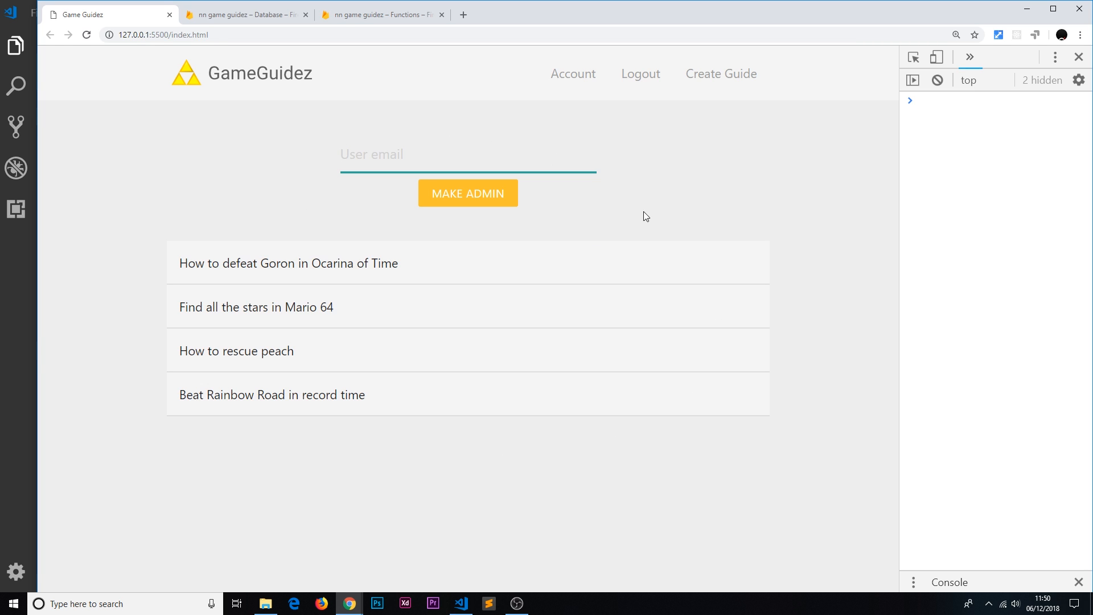
pyautogui.click(533, 164)
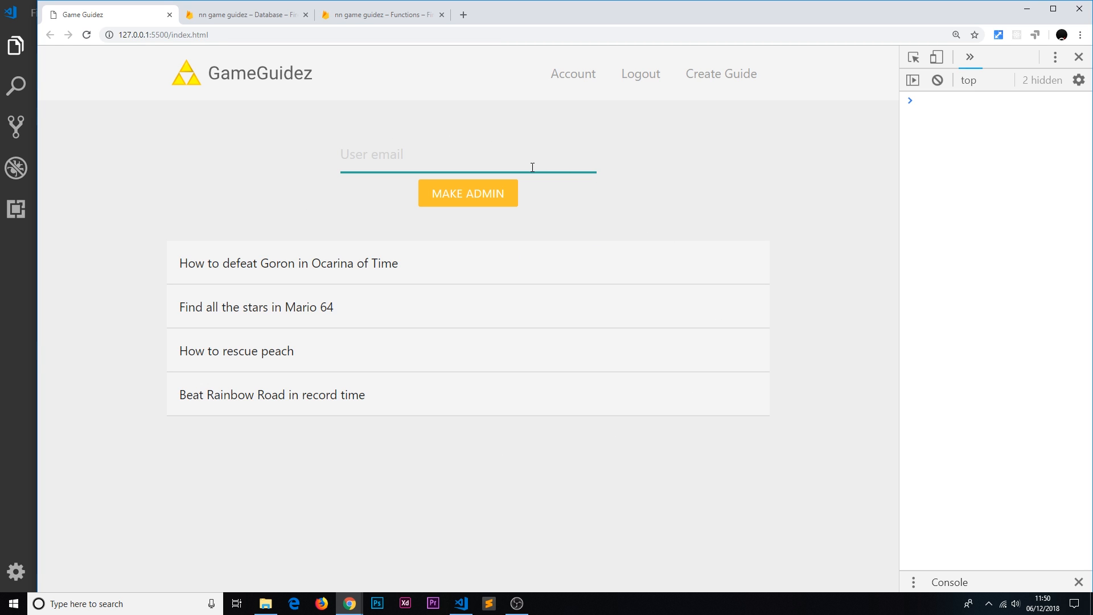
pyautogui.click(467, 193)
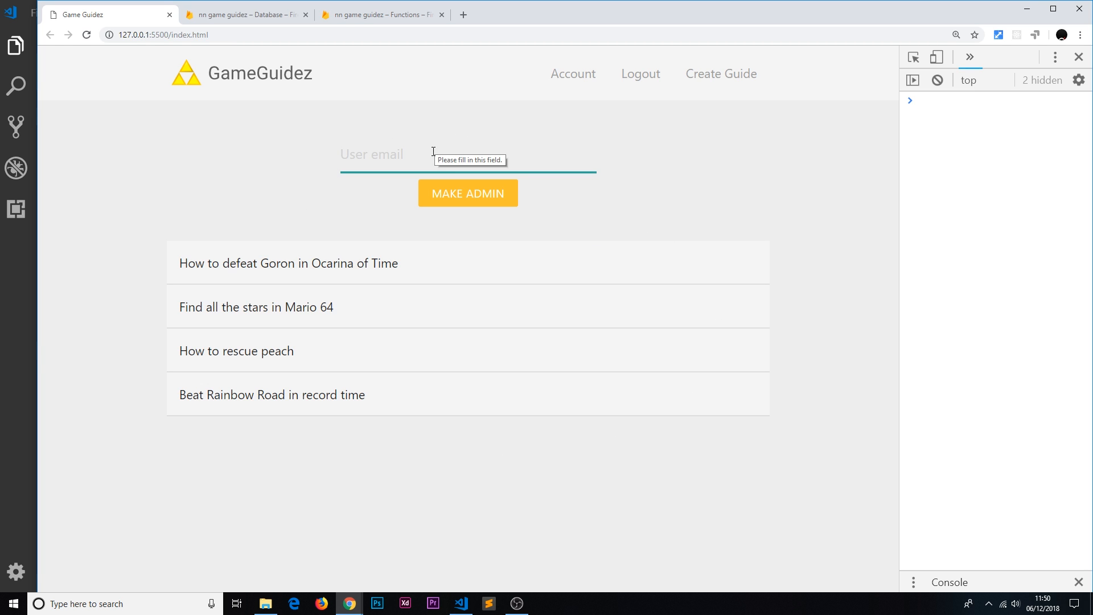
pyautogui.moveTo(652, 198)
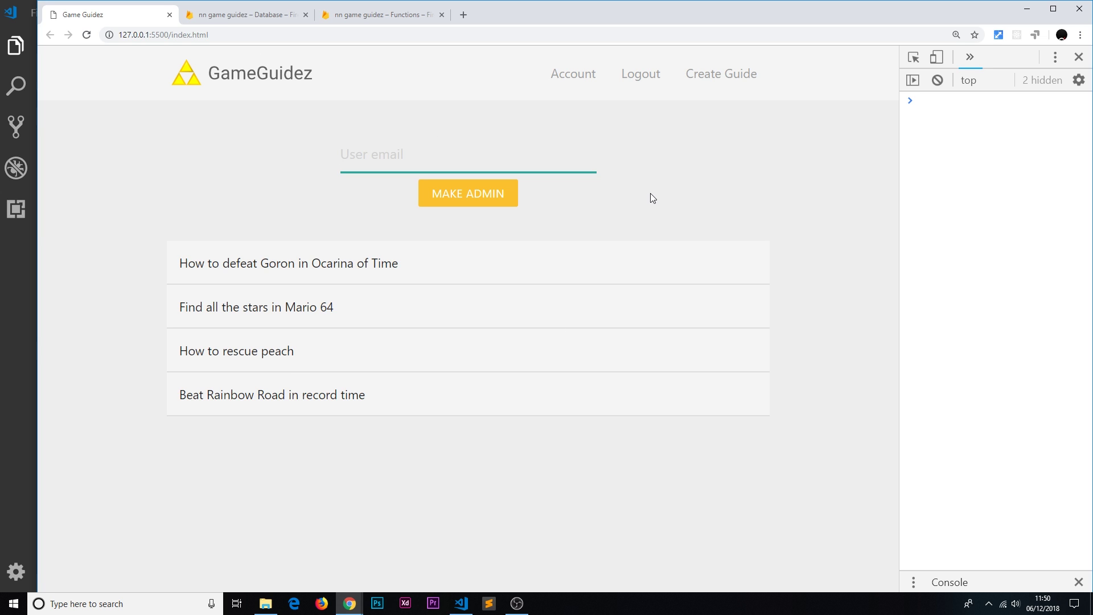
pyautogui.click(468, 193)
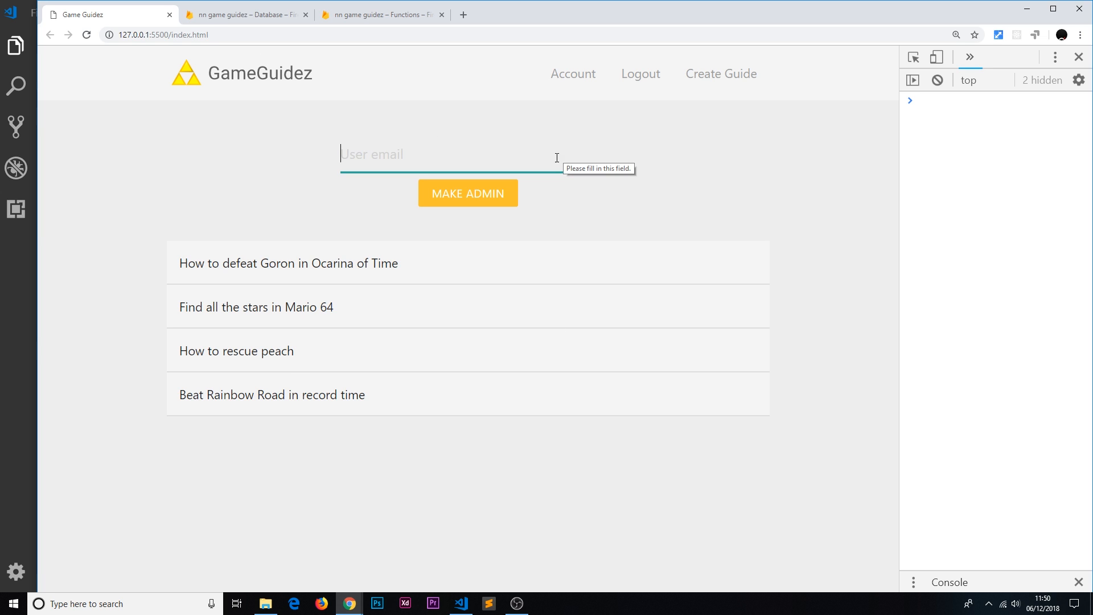
pyautogui.moveTo(100, 170)
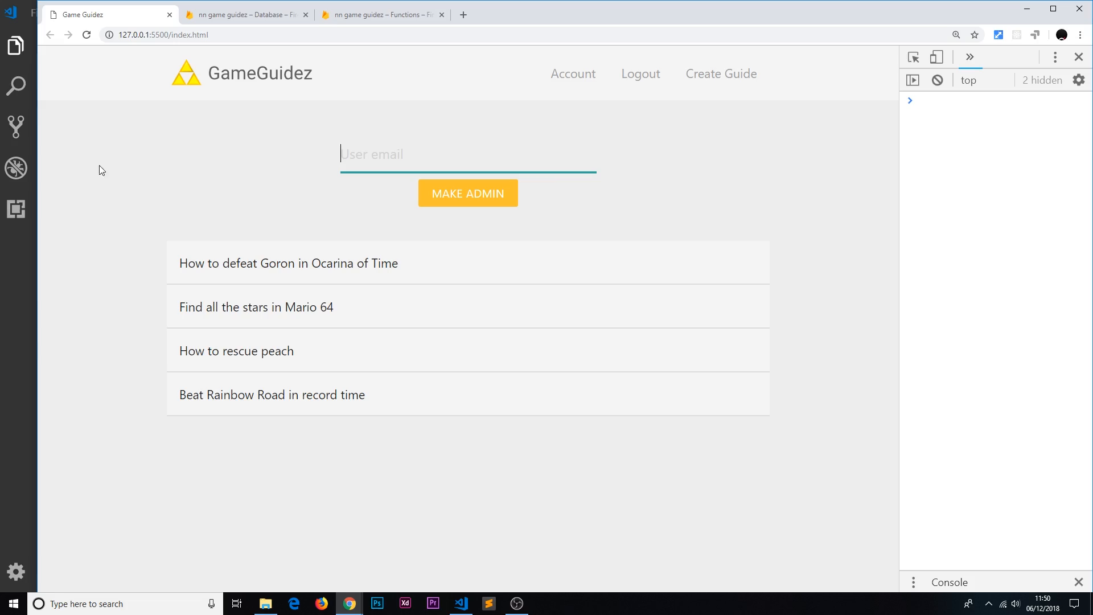
pyautogui.click(461, 602)
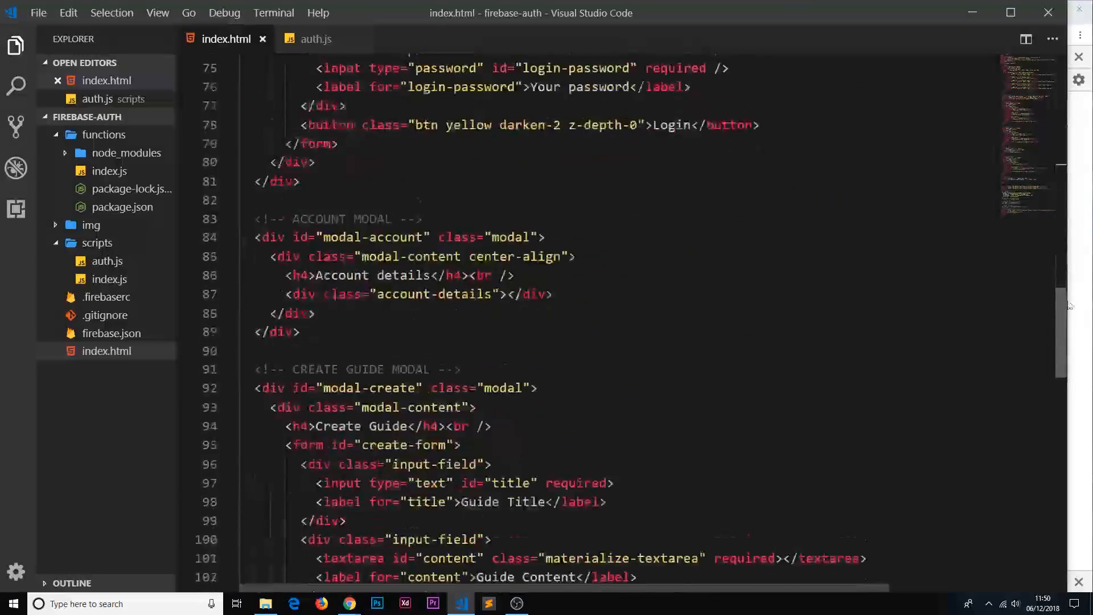
# Add the firebase-functions script and const functions = firebase.functions(); below the db line, and save.
pyautogui.scroll(-3)
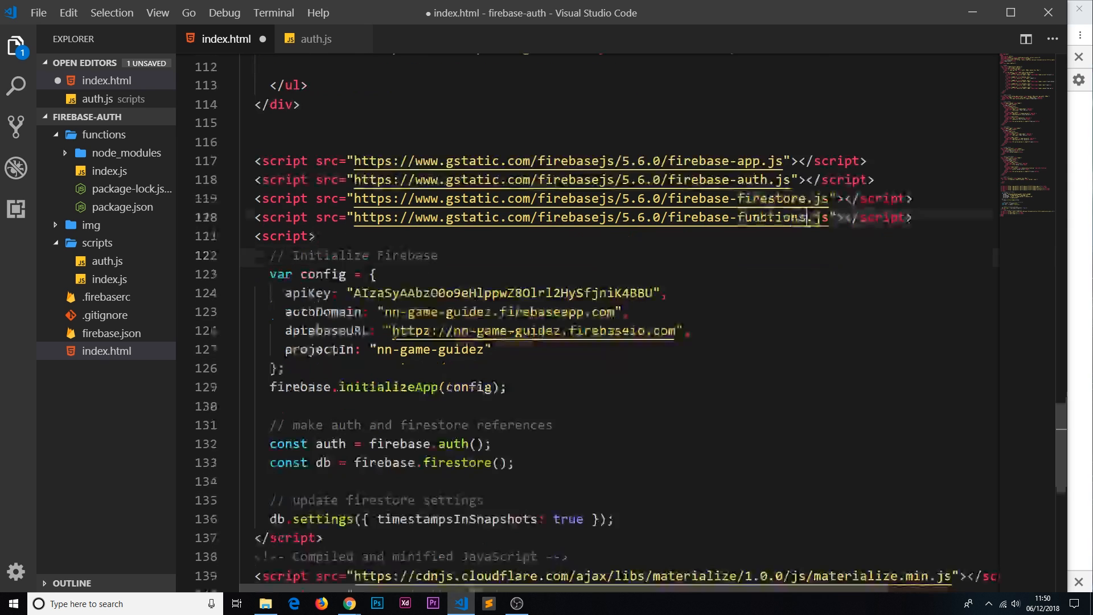
pyautogui.scroll(-3)
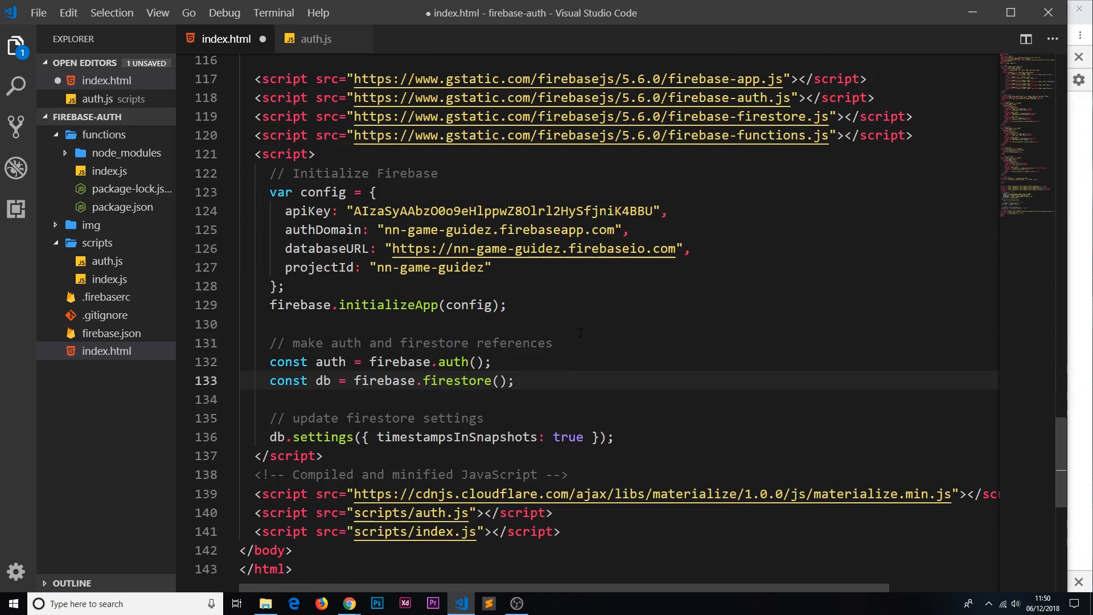
pyautogui.write('const f')
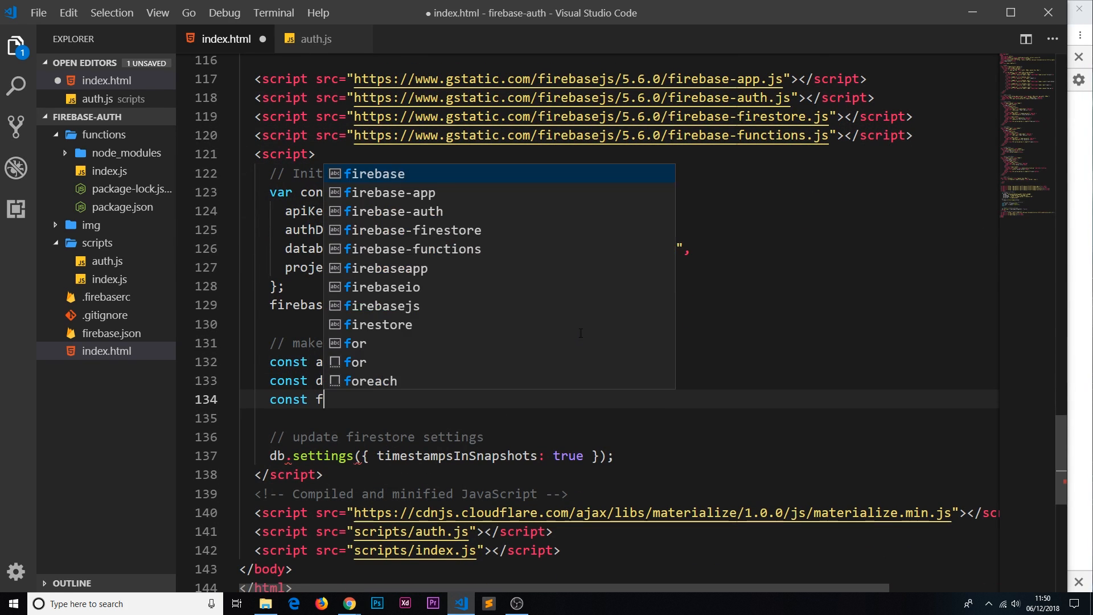
pyautogui.write('unctions =')
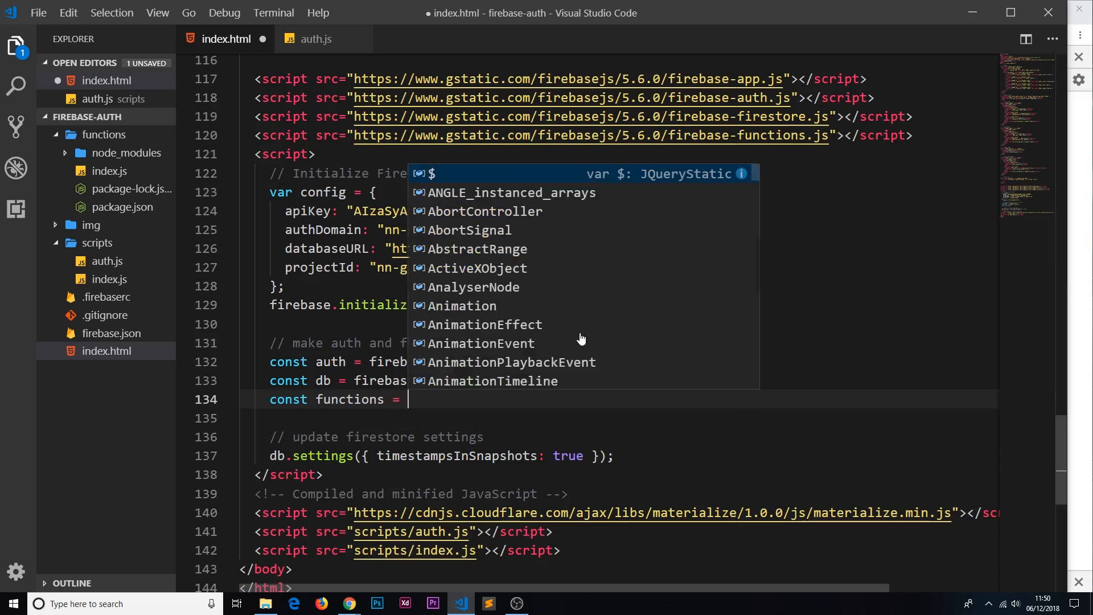
pyautogui.write('firebase.')
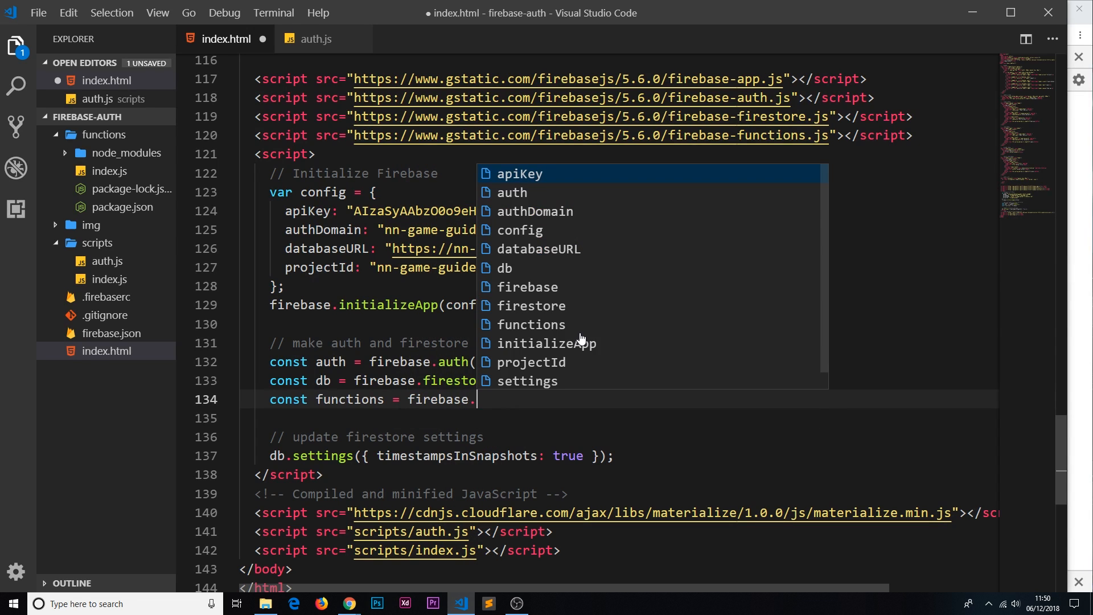
pyautogui.write('functions')
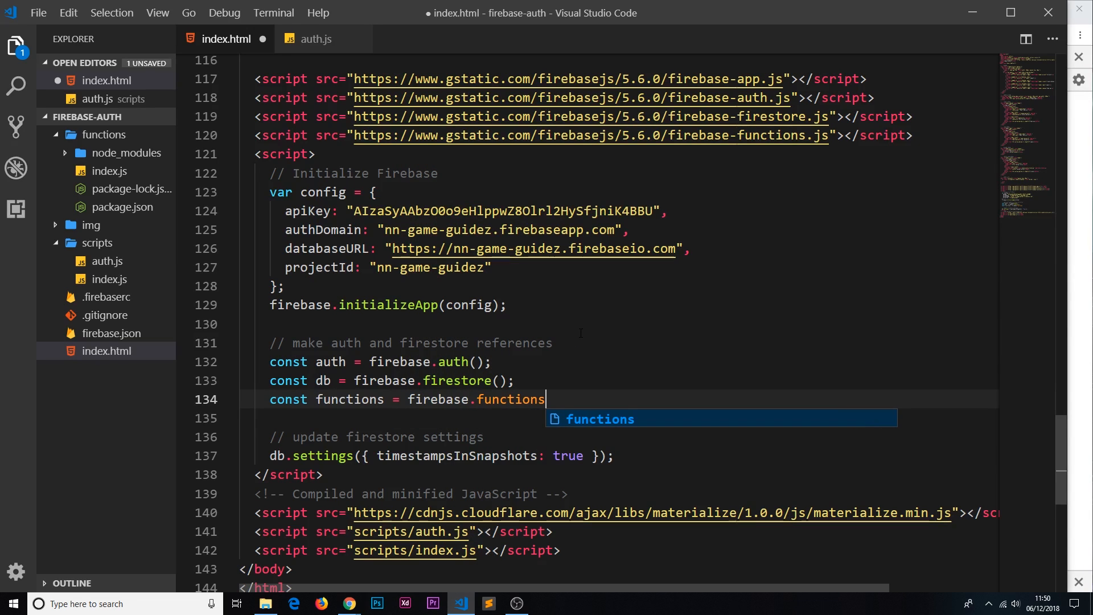
pyautogui.write('();')
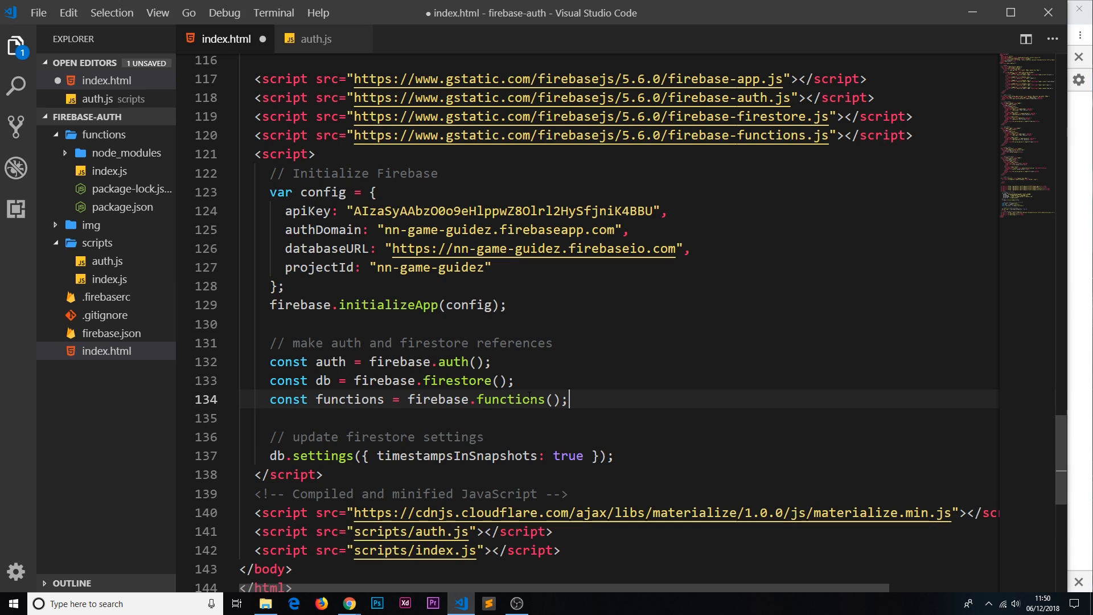
pyautogui.doubleClick(349, 399)
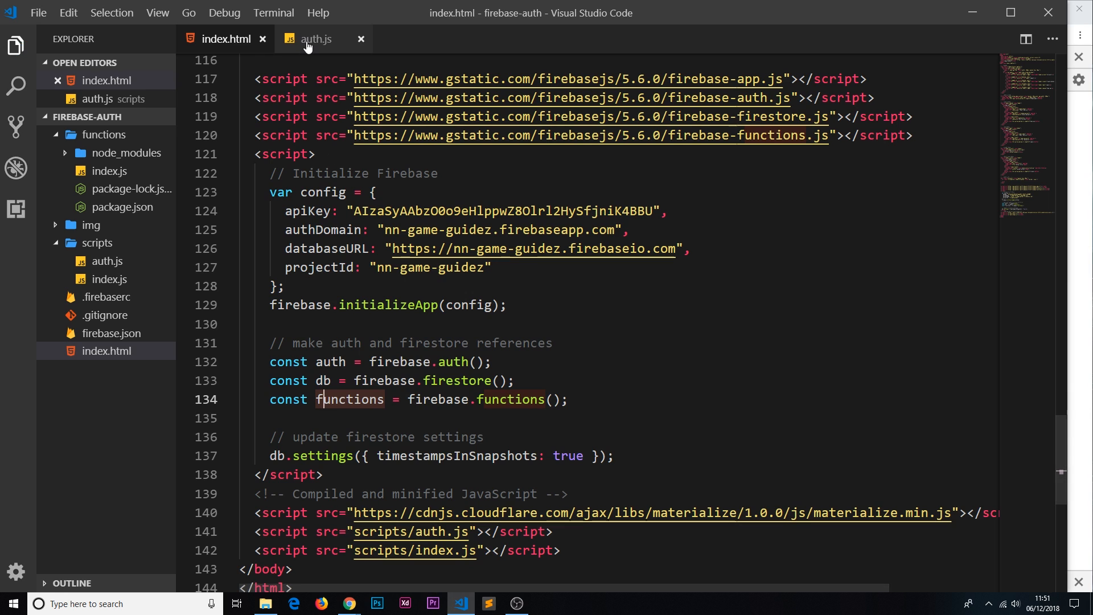
# Begin auth.js with the comment '// add admin cloud function'.
pyautogui.click(318, 38)
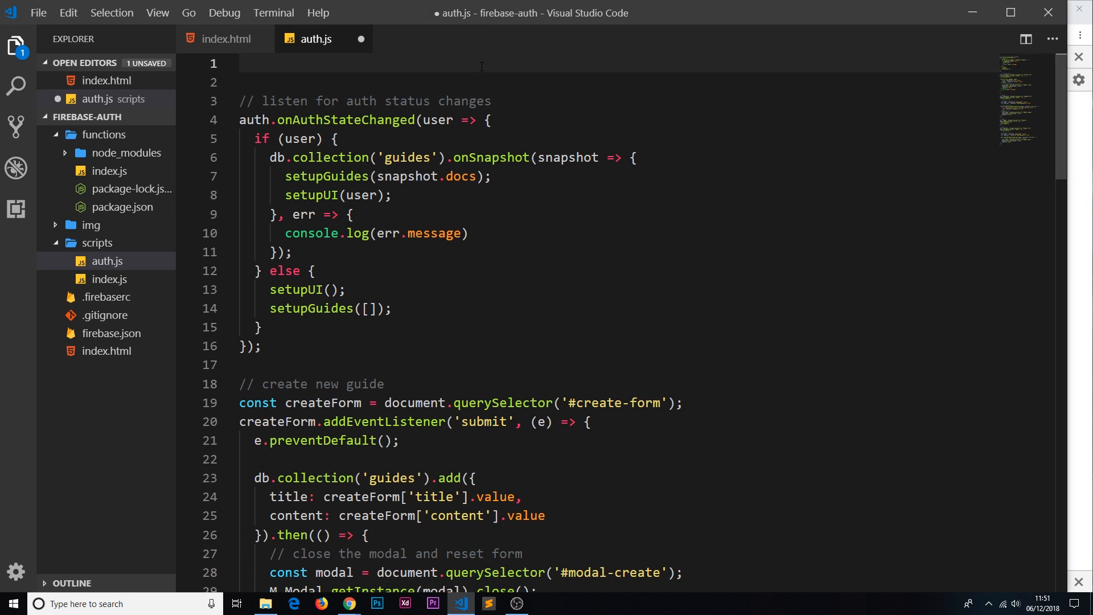
pyautogui.write('// add aD')
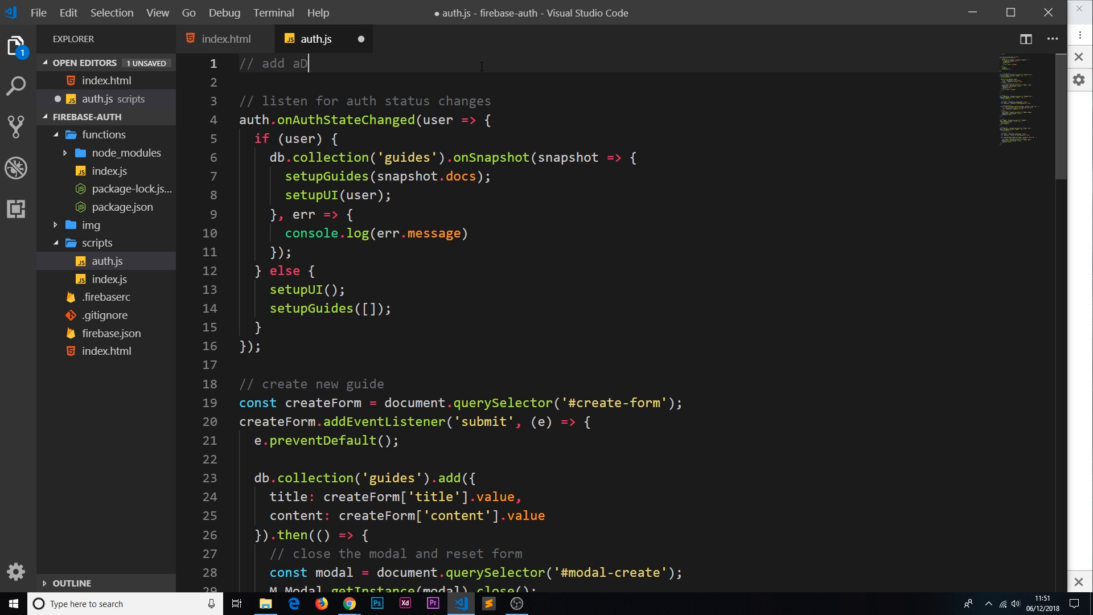
pyautogui.press('Backspace')
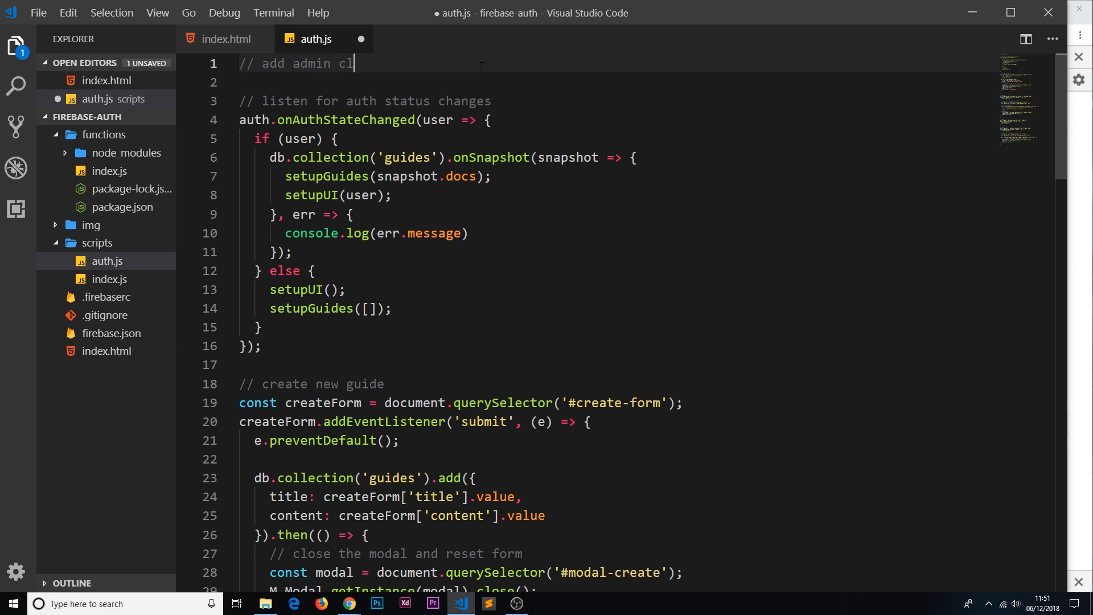
pyautogui.write('oud functi')
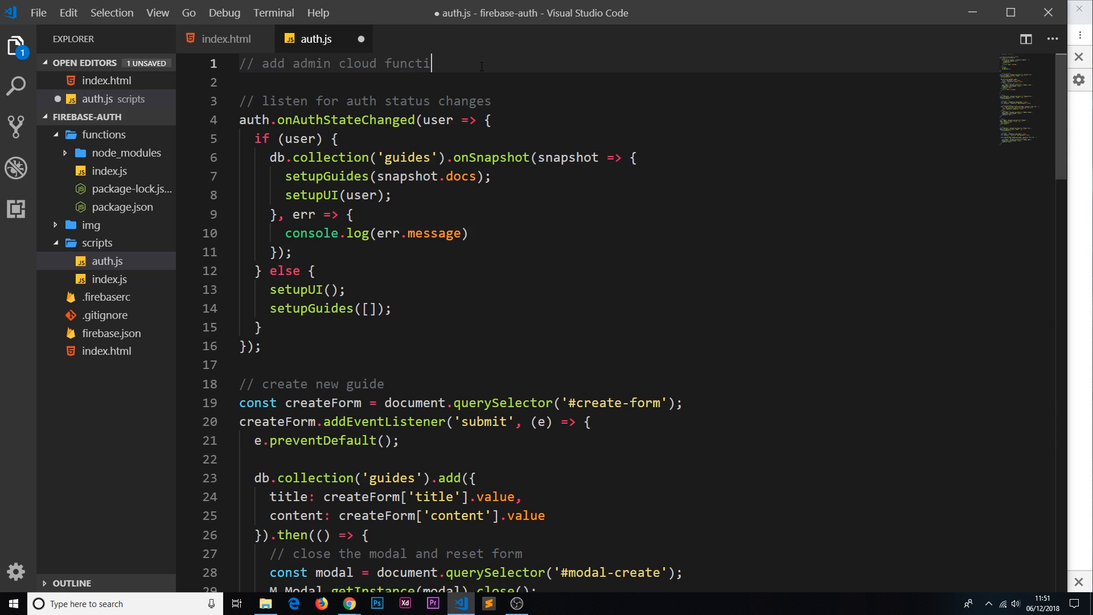
pyautogui.write('on')
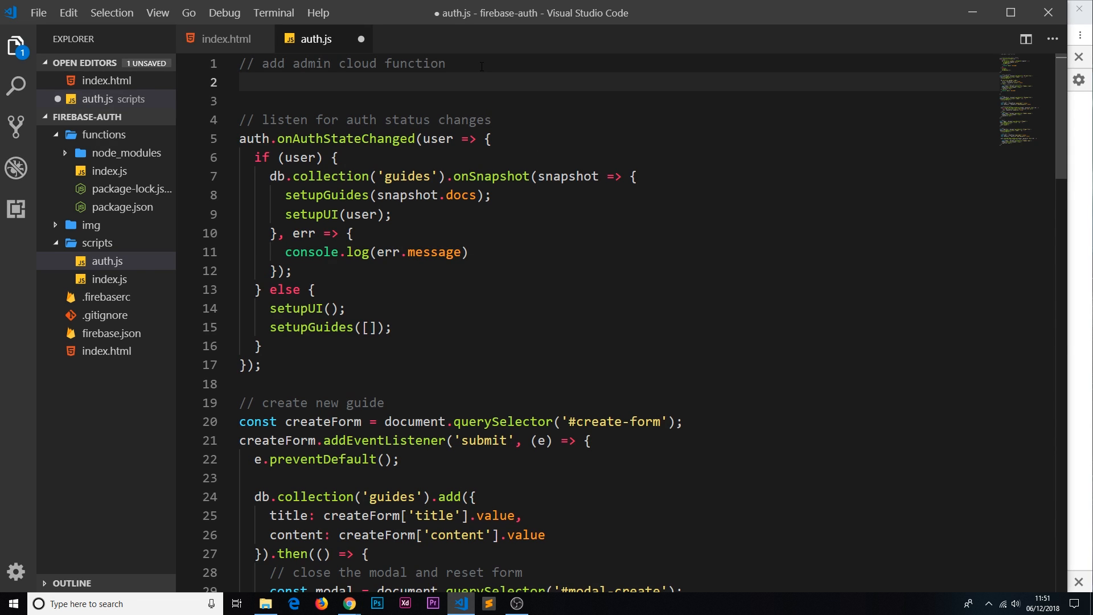
pyautogui.click(226, 39)
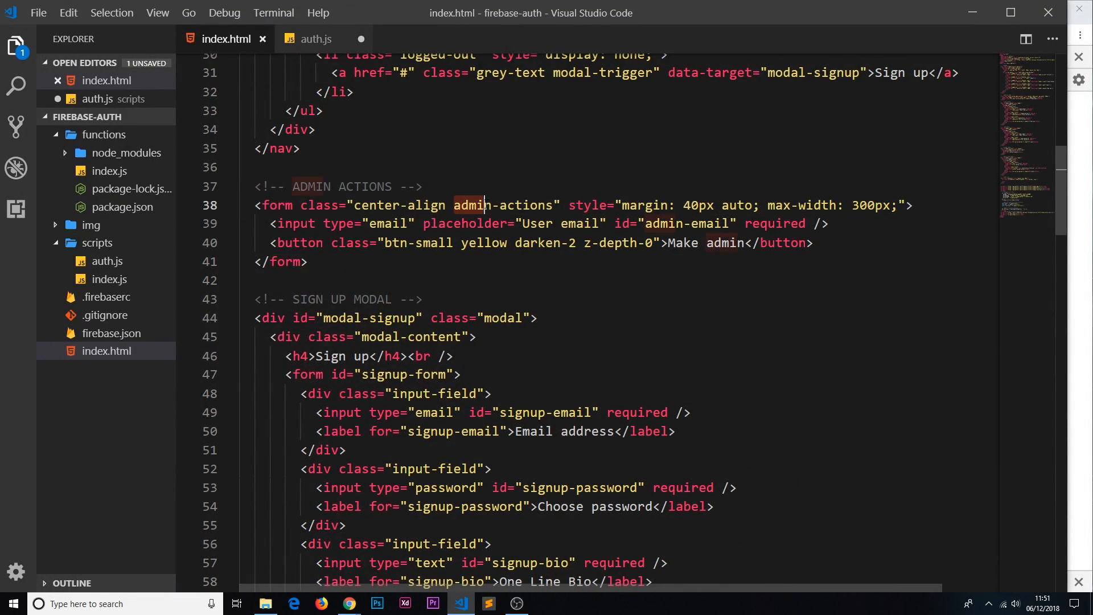
pyautogui.doubleClick(476, 205)
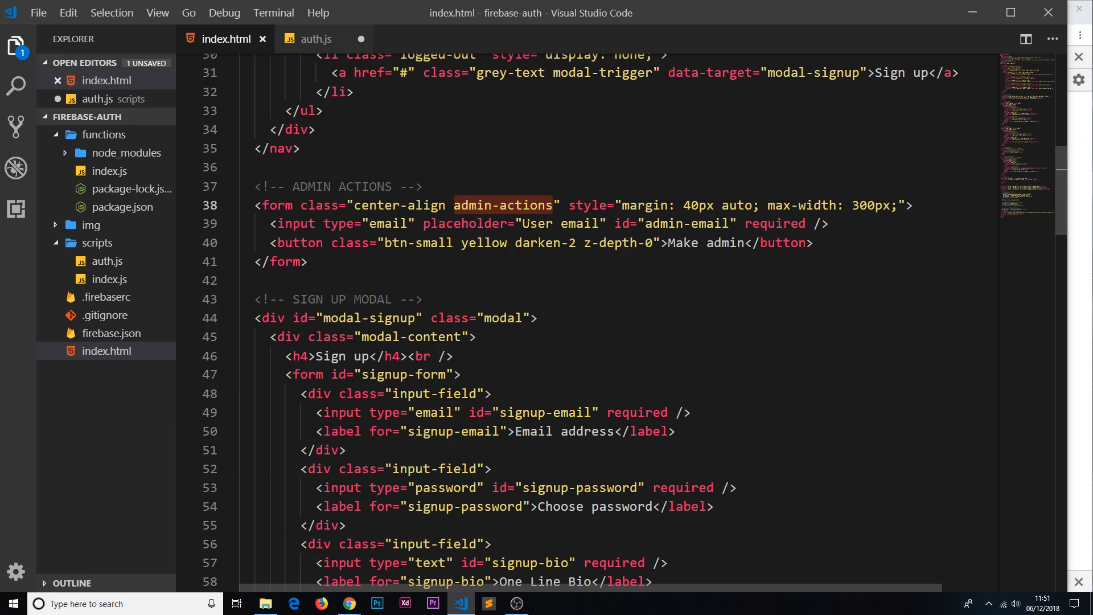
pyautogui.click(317, 39)
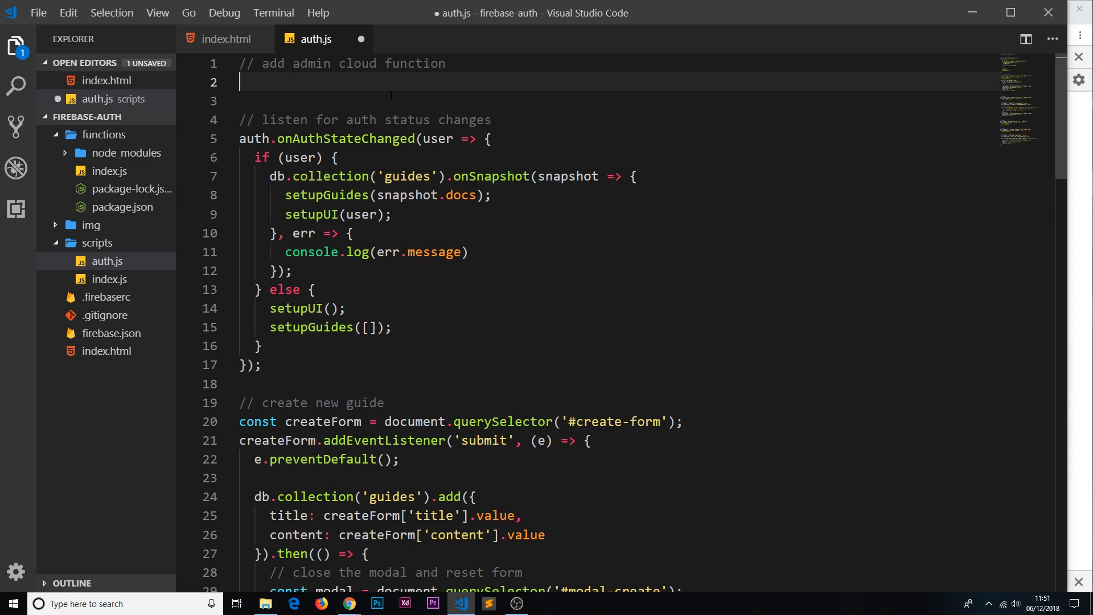
# Declare const adminForm = document.querySelector('.admin-actions') in auth.js.
pyautogui.write('const adm')
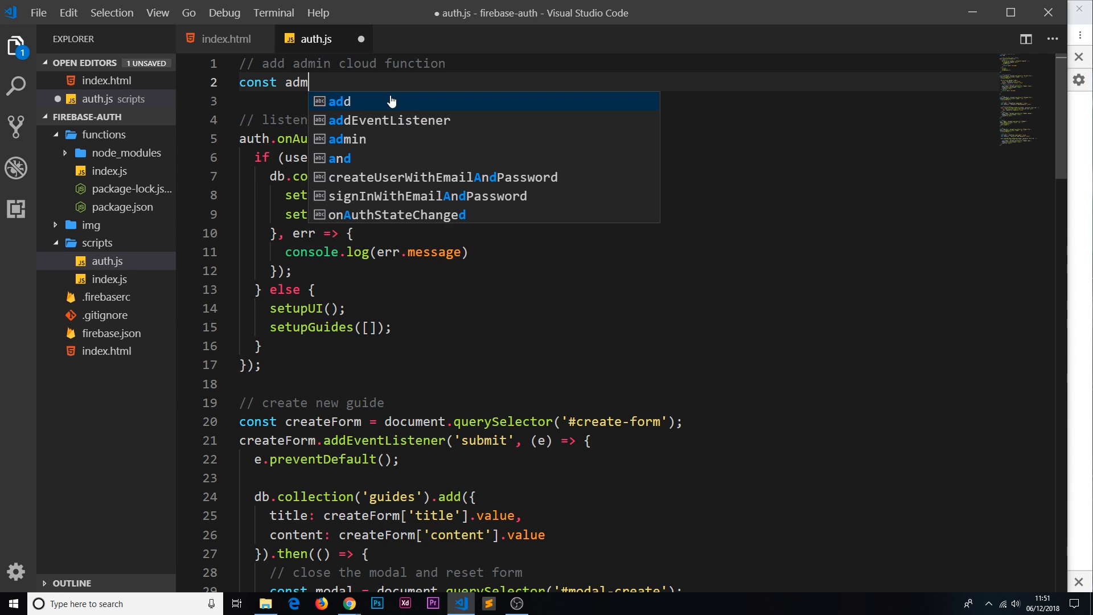
pyautogui.write('inForm =')
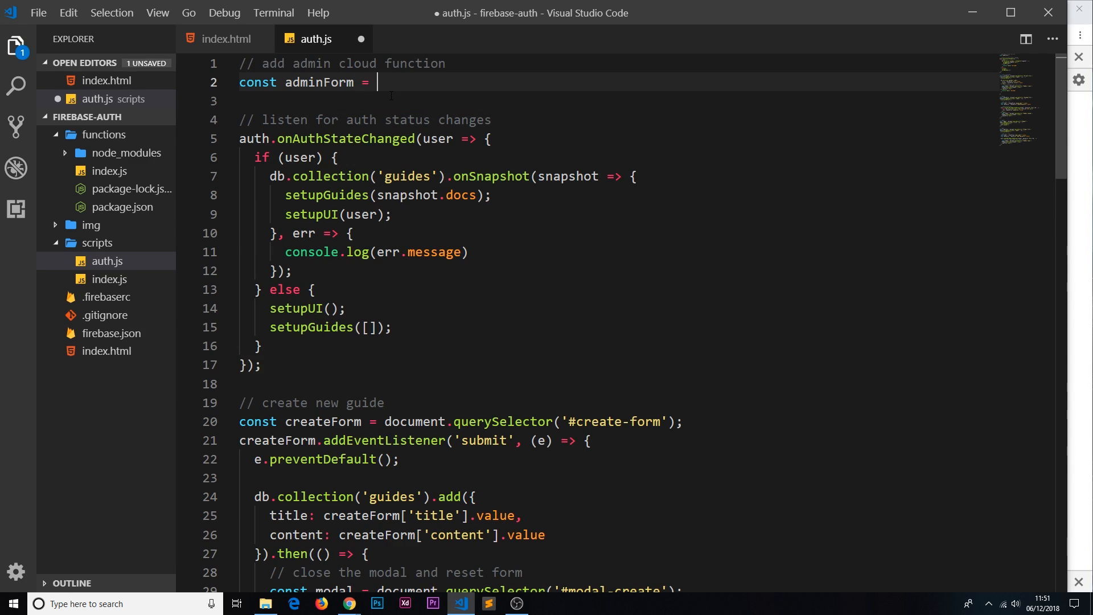
pyautogui.write("document.querySelector('.")
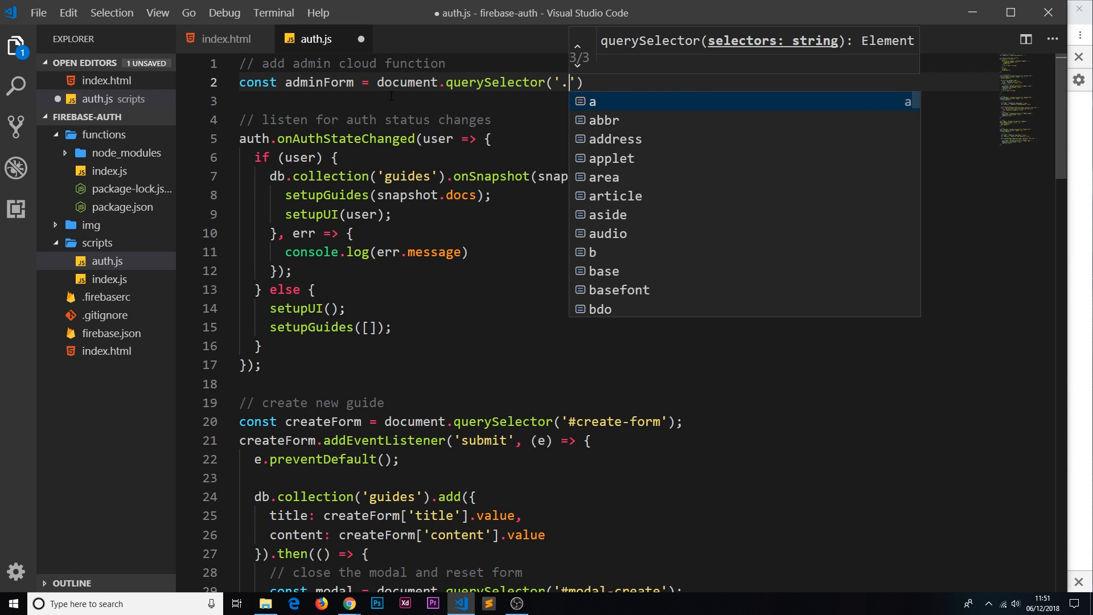
pyautogui.write('admin-actions')
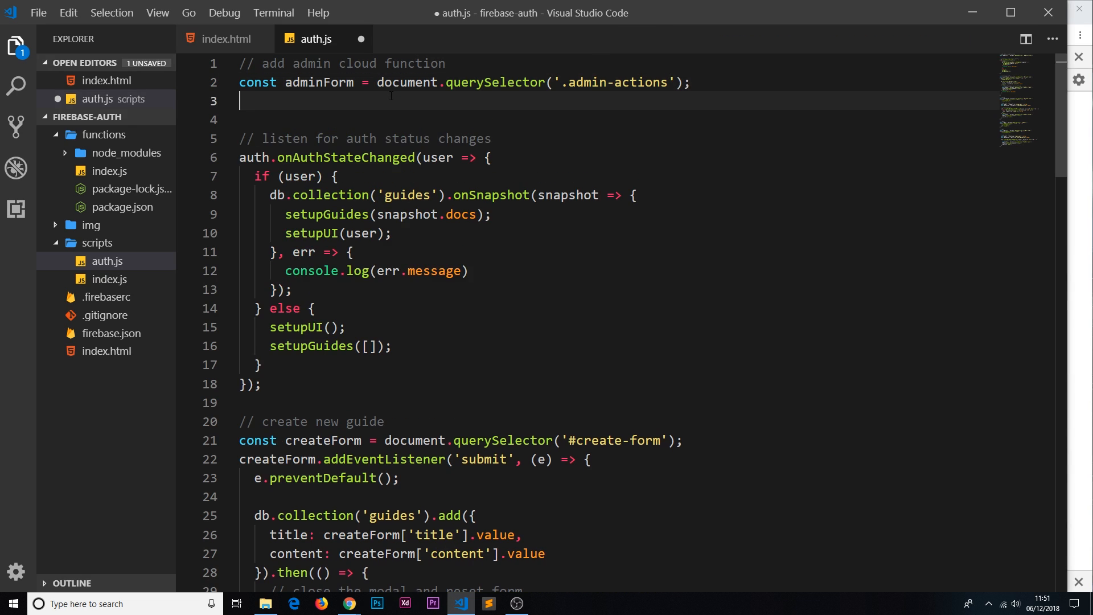
# Add a submit listener on adminForm whose handler calls e.preventDefault().
pyautogui.write('ad')
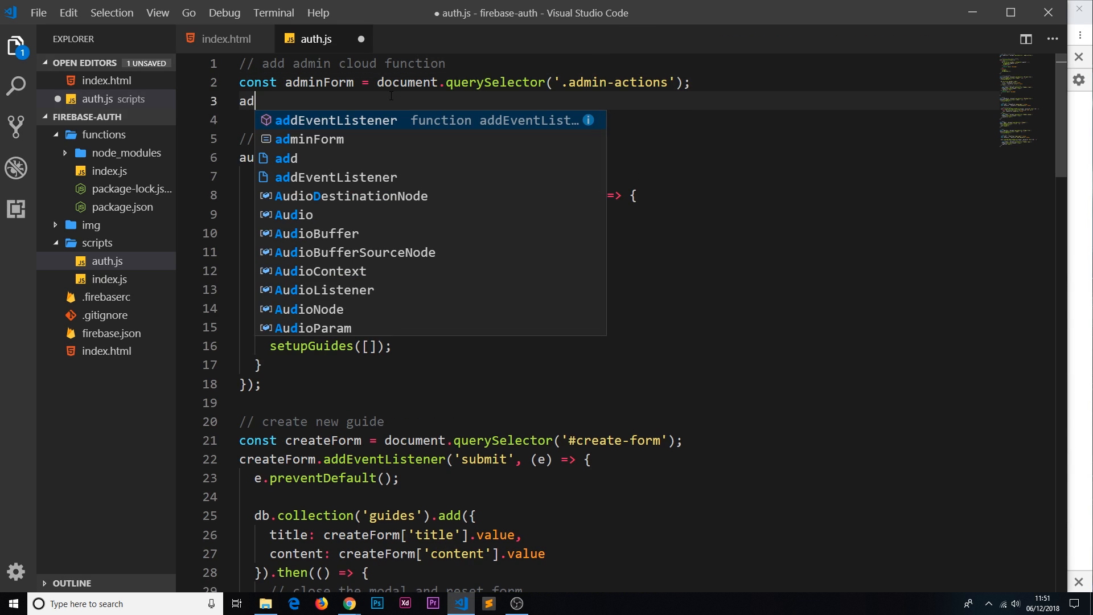
pyautogui.write('m')
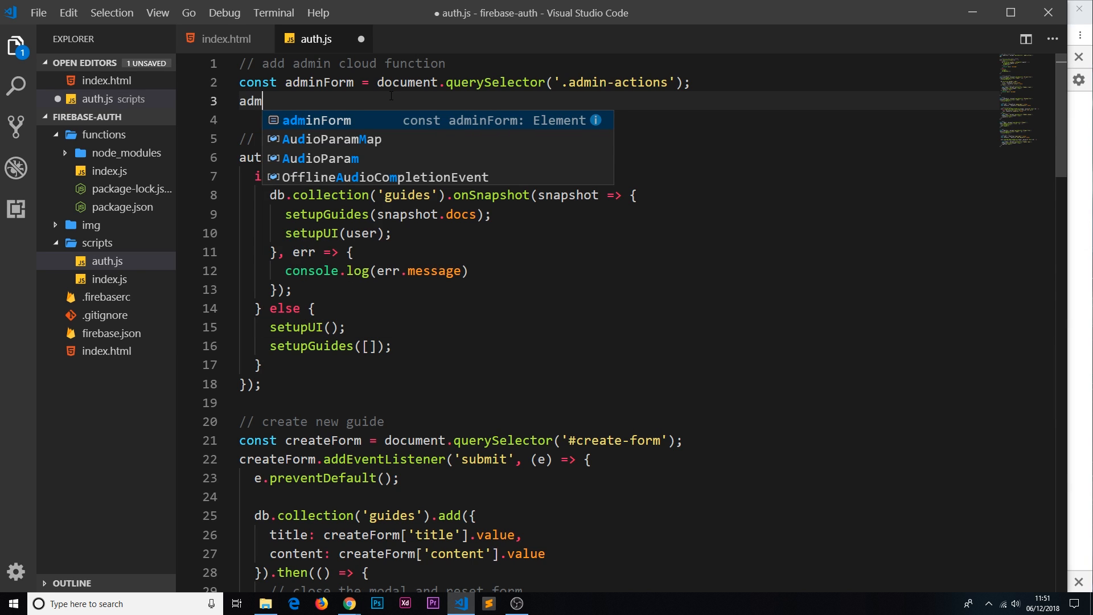
pyautogui.press('Tab')
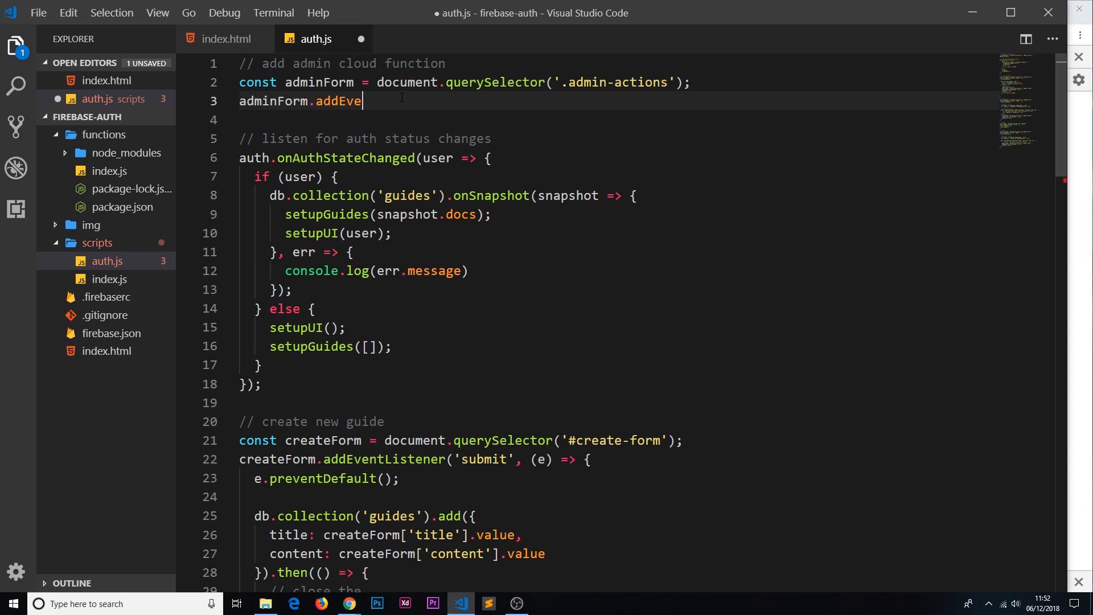
pyautogui.write('ntListener')
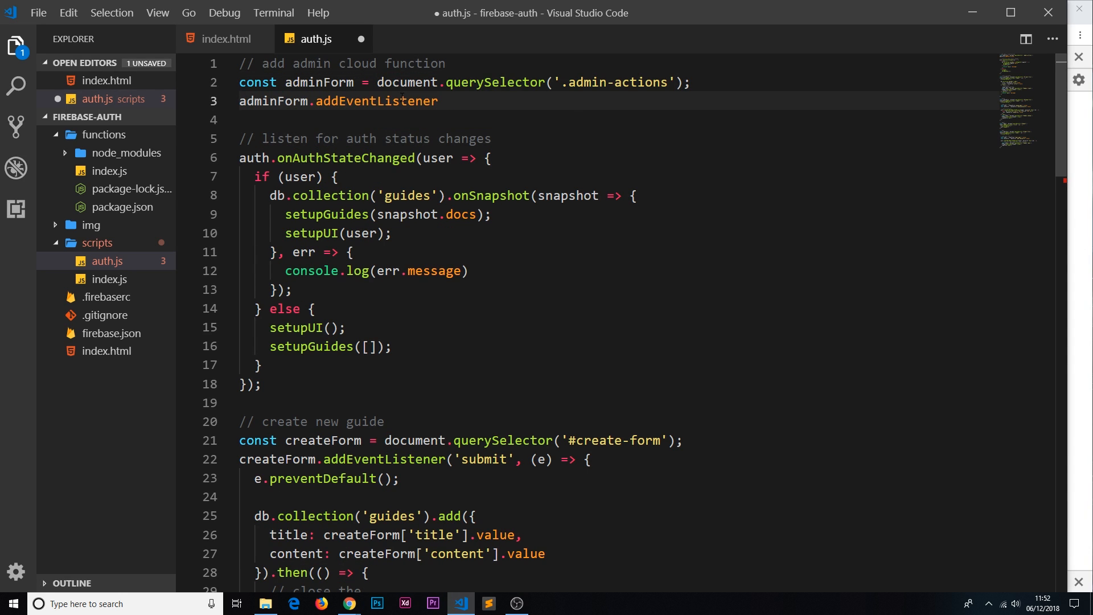
pyautogui.write("('su'")
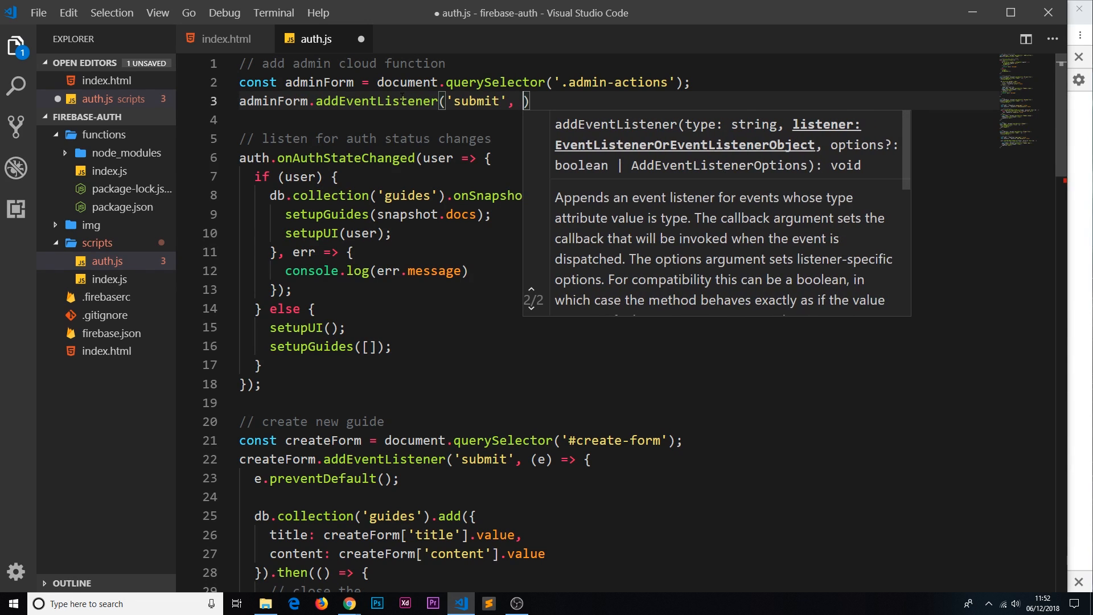
pyautogui.write('(e)')
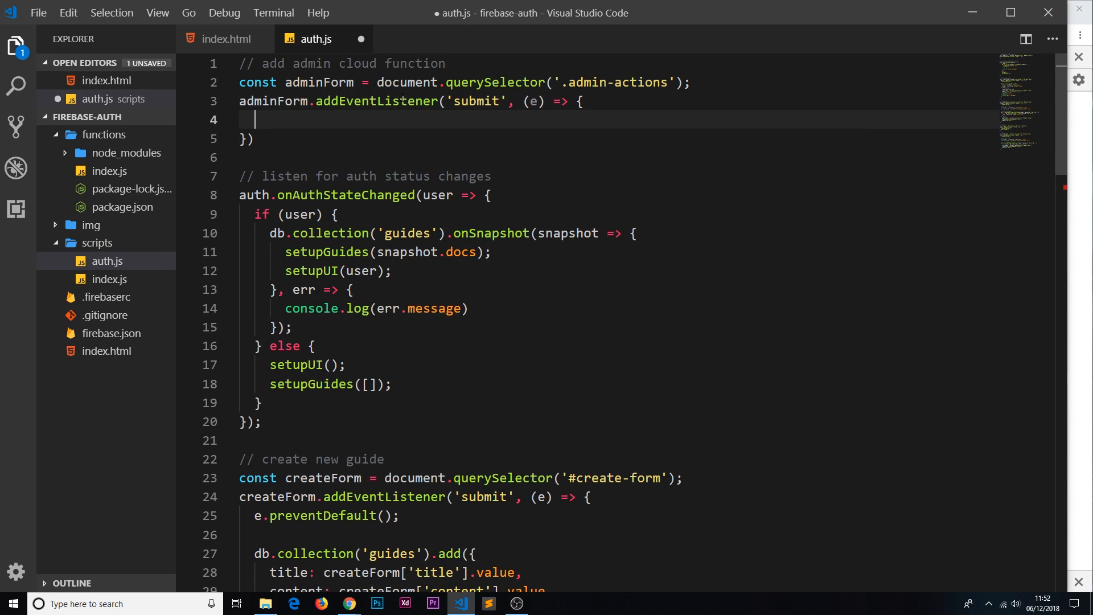
pyautogui.write('e.p')
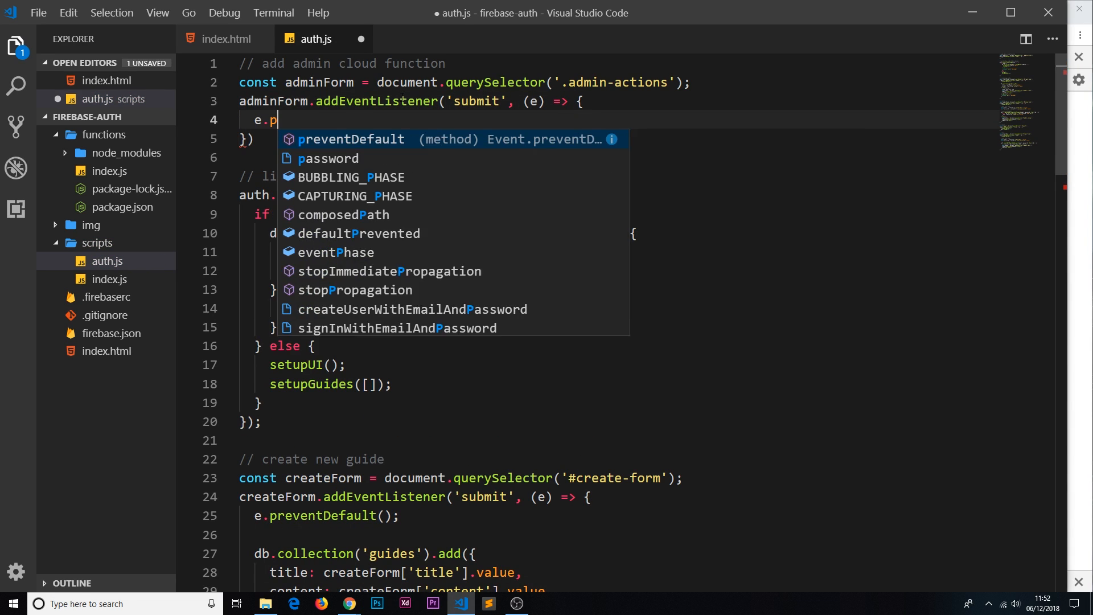
pyautogui.write('reventDefault')
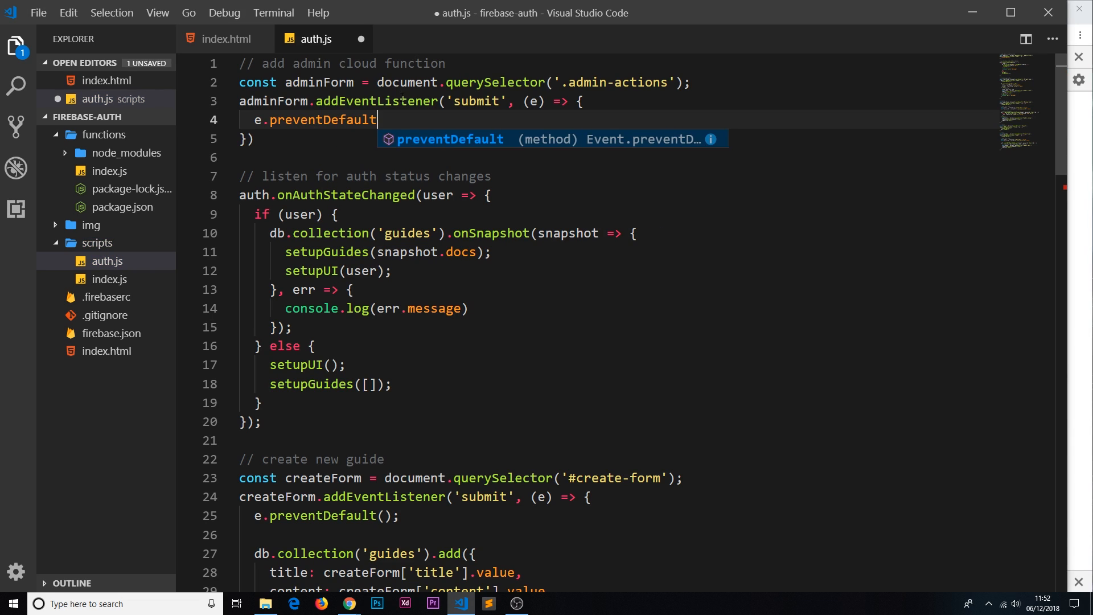
pyautogui.write('()')
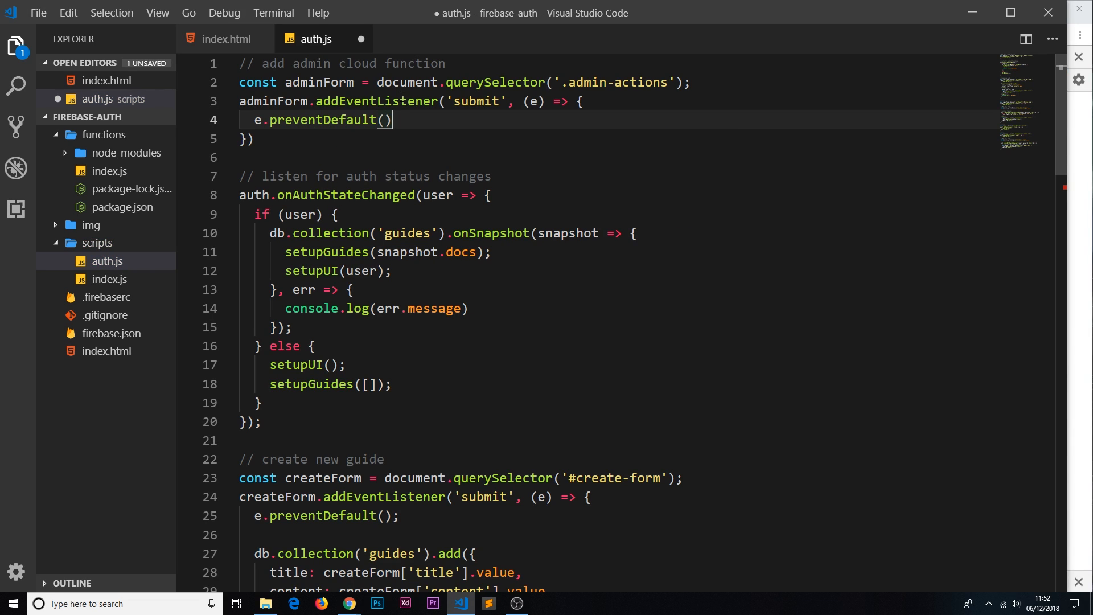
pyautogui.write(';')
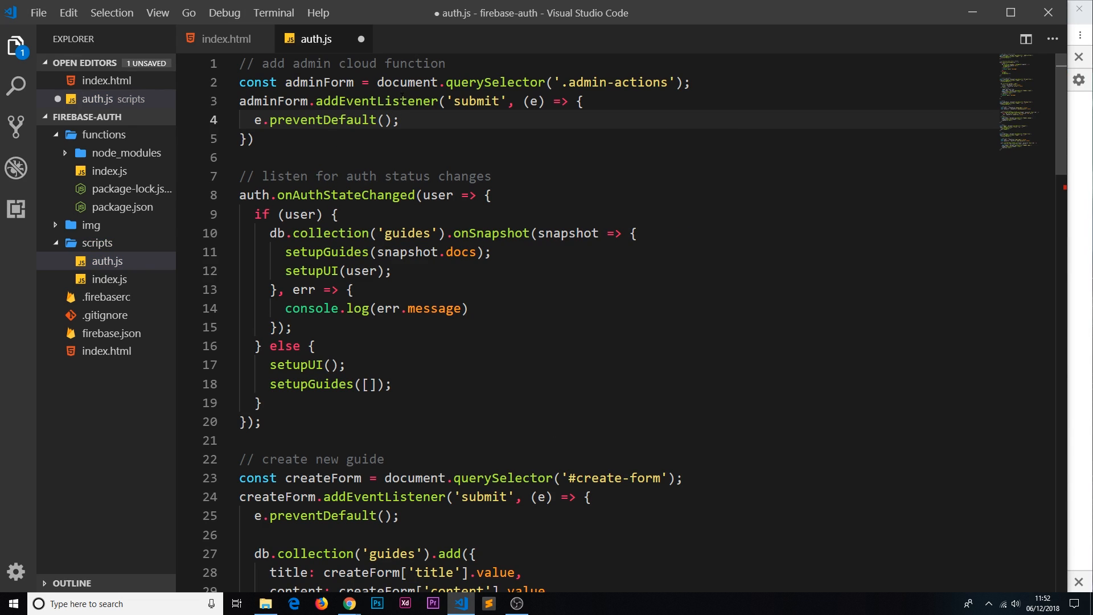
pyautogui.press('Enter')
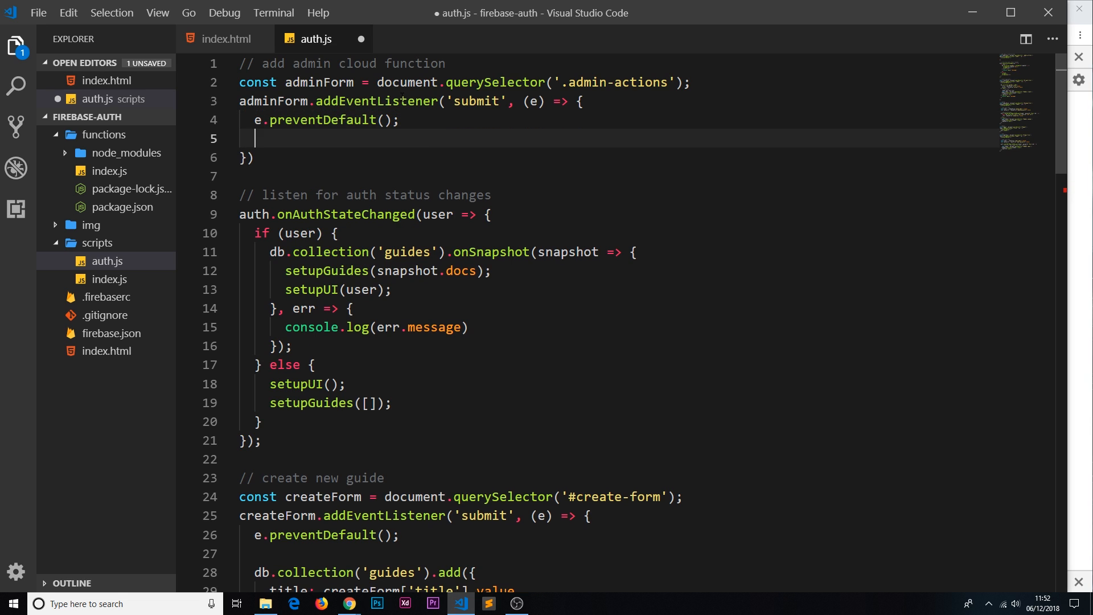
pyautogui.moveTo(1081, 155)
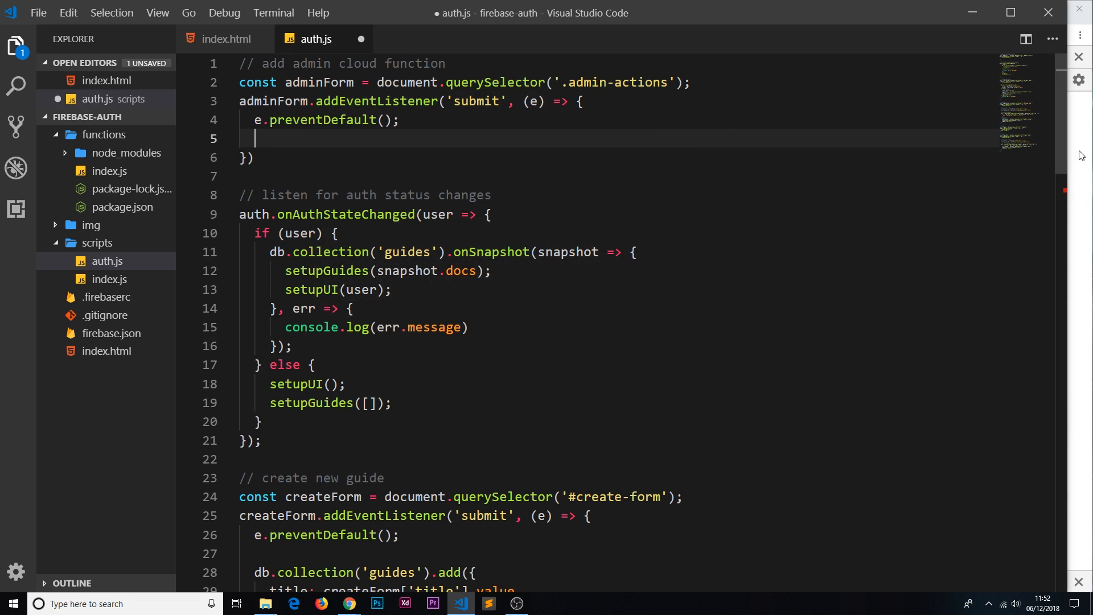
# Confirm the admin-email id in index.html, then store querySelector('#admin-email').value in adminEmail.
pyautogui.click(349, 604)
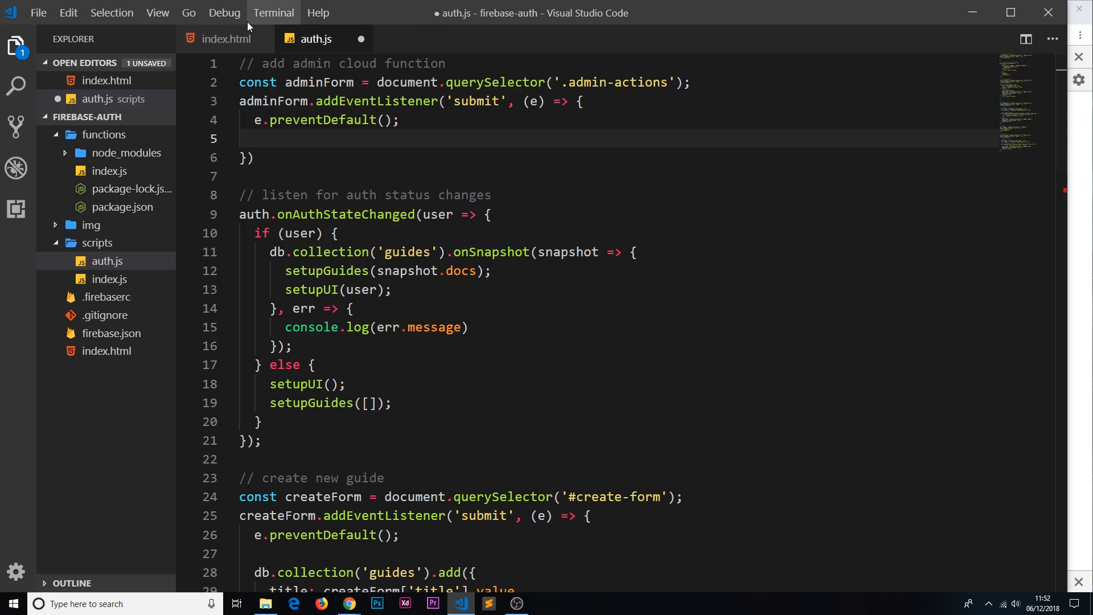
pyautogui.click(226, 38)
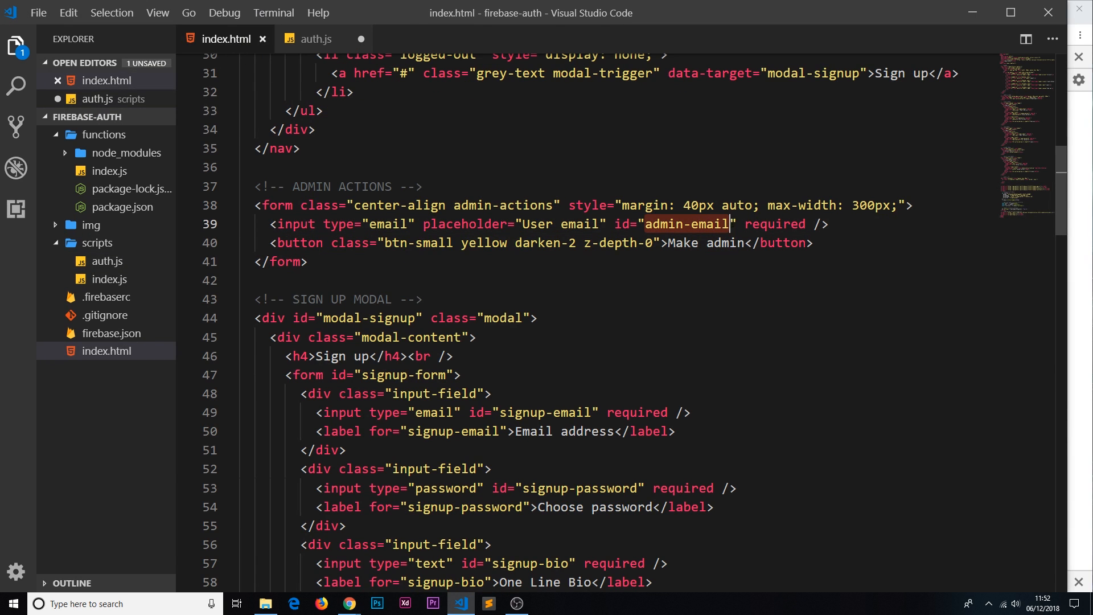
pyautogui.click(315, 39)
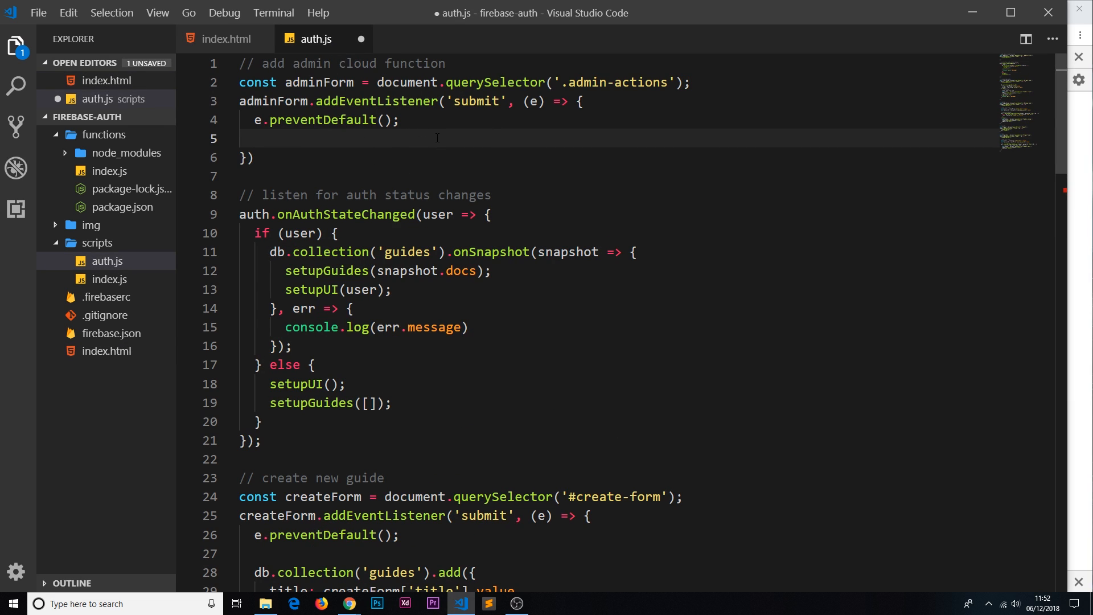
pyautogui.write('const admin')
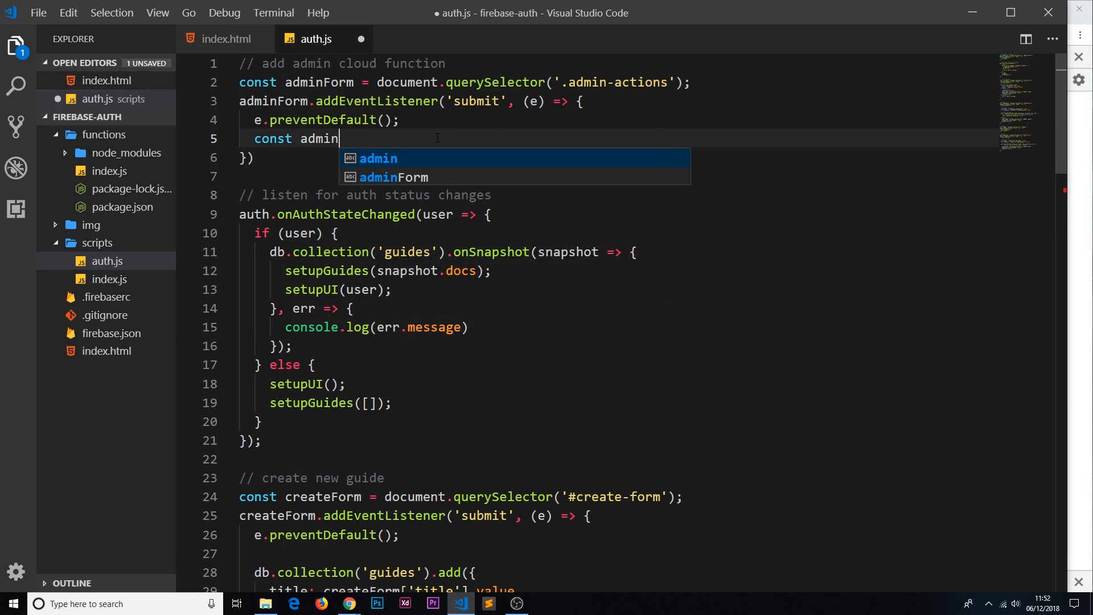
pyautogui.write('Email')
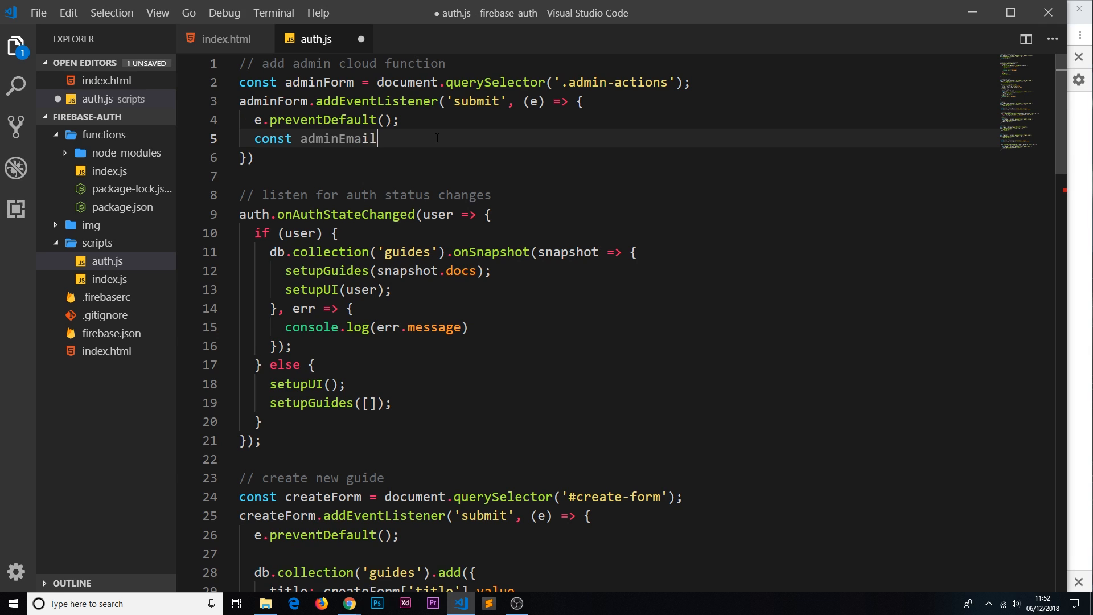
pyautogui.write('= docum')
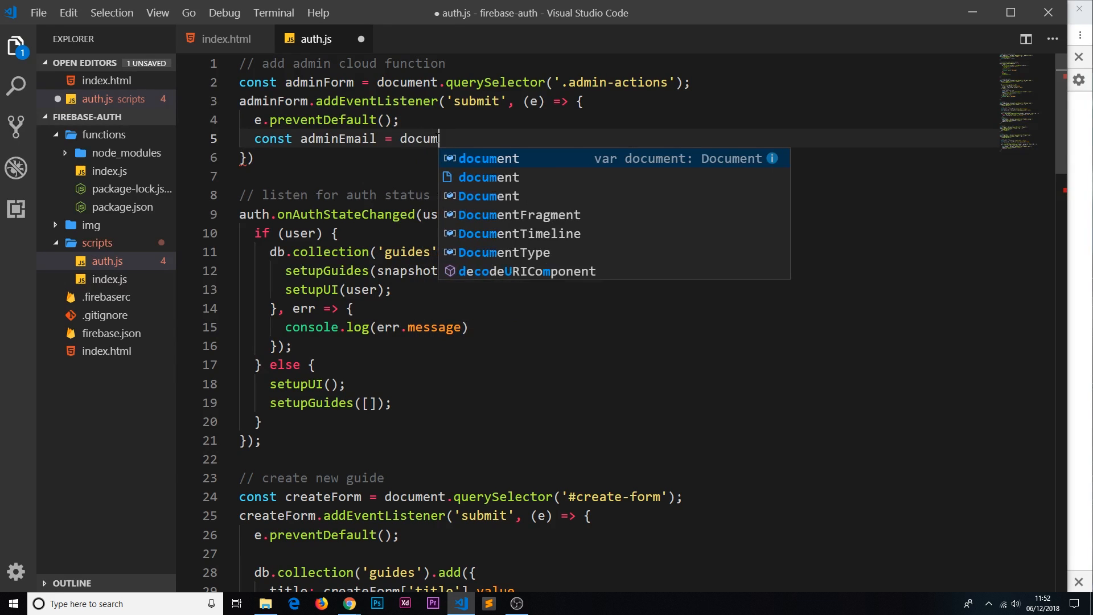
pyautogui.write('.querySe')
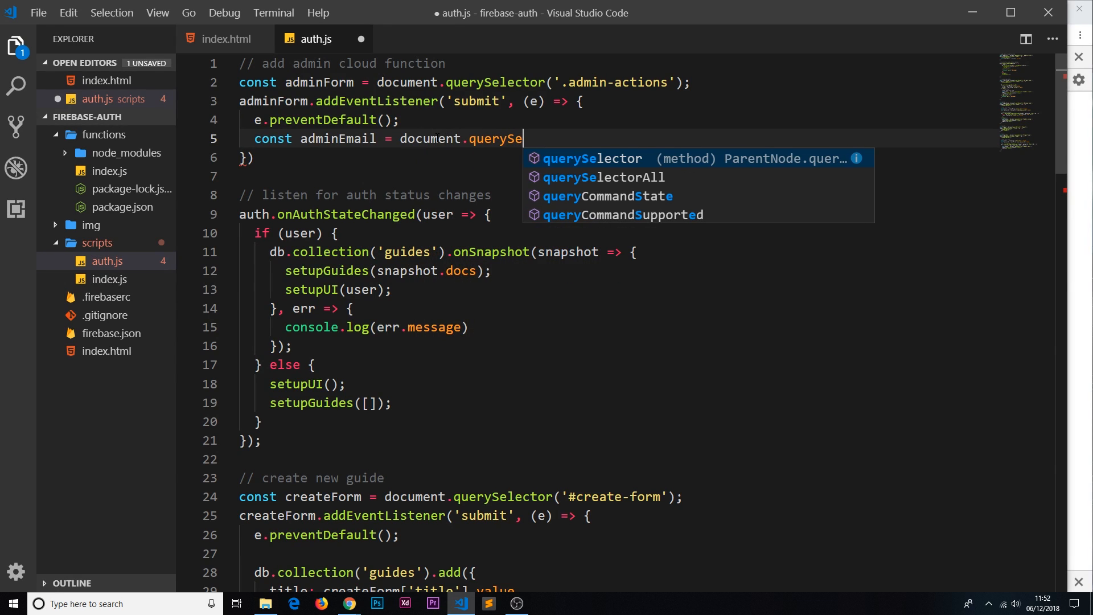
pyautogui.write("lector('#")
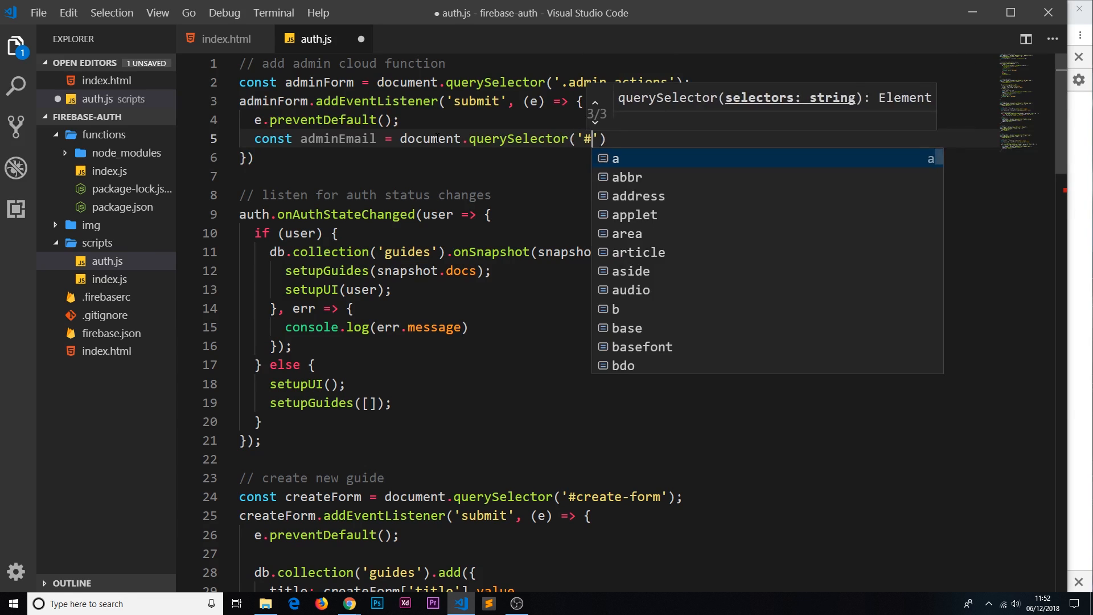
pyautogui.write('admin-e')
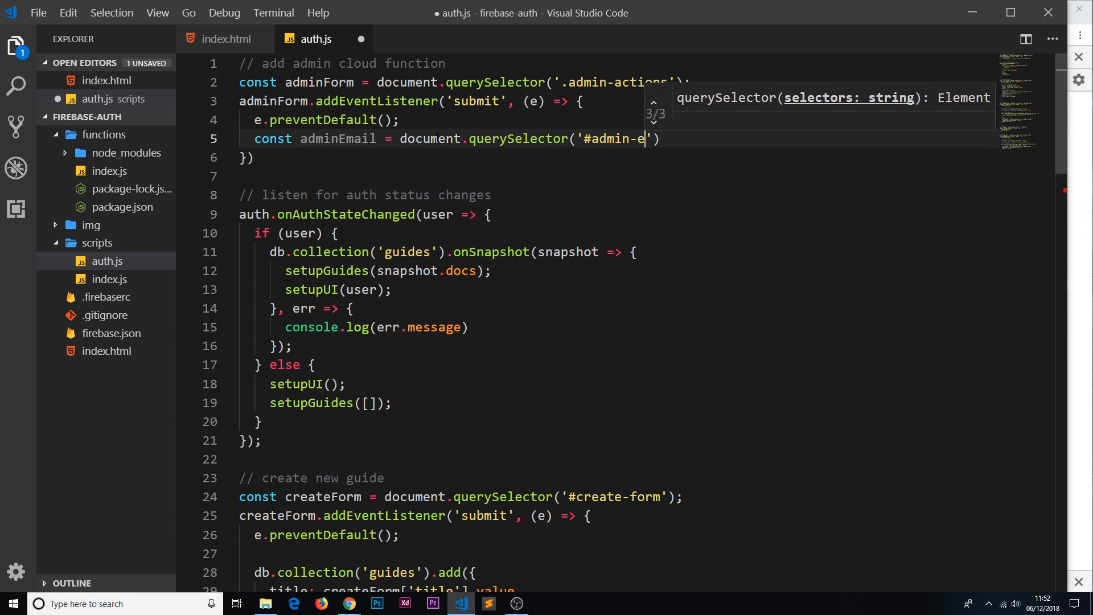
pyautogui.write('mail')
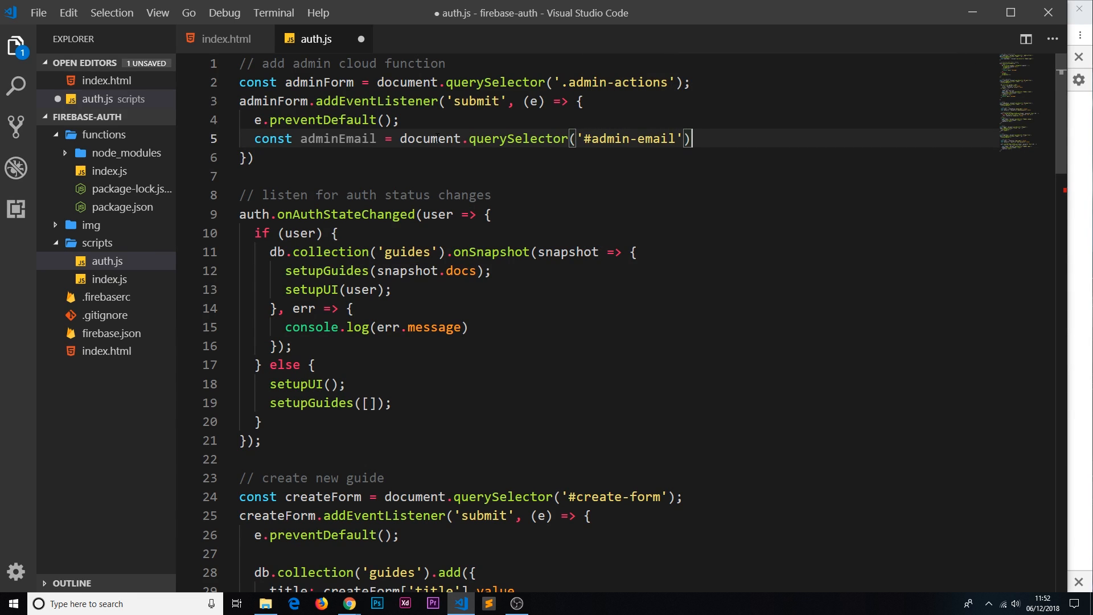
pyautogui.write('.value;')
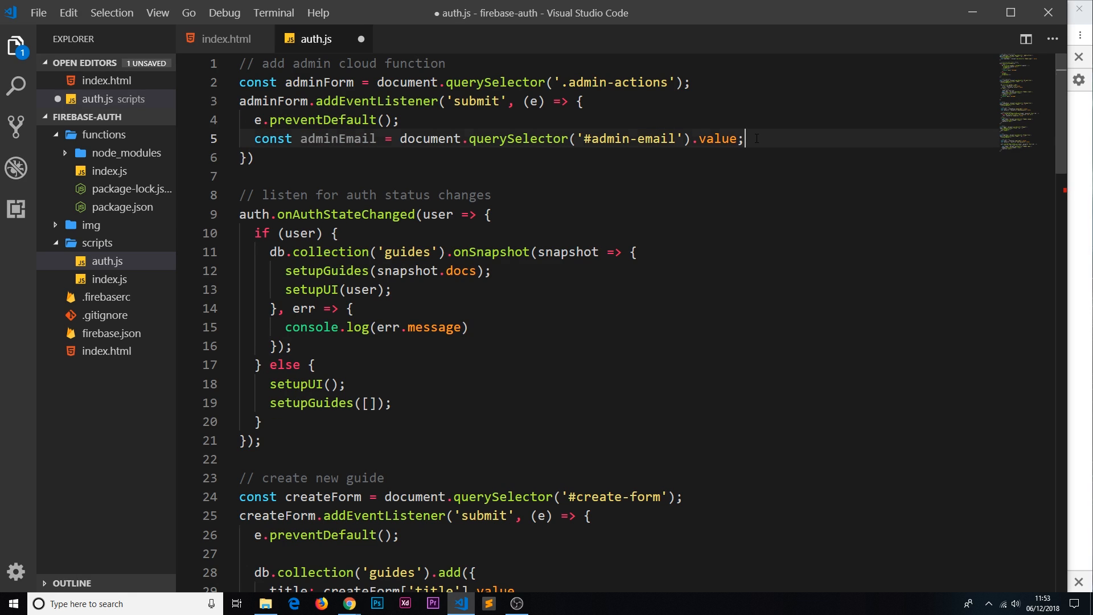
# Start const addAdminRole = functions on line 6, checking index.html for the functions reference.
pyautogui.write('con')
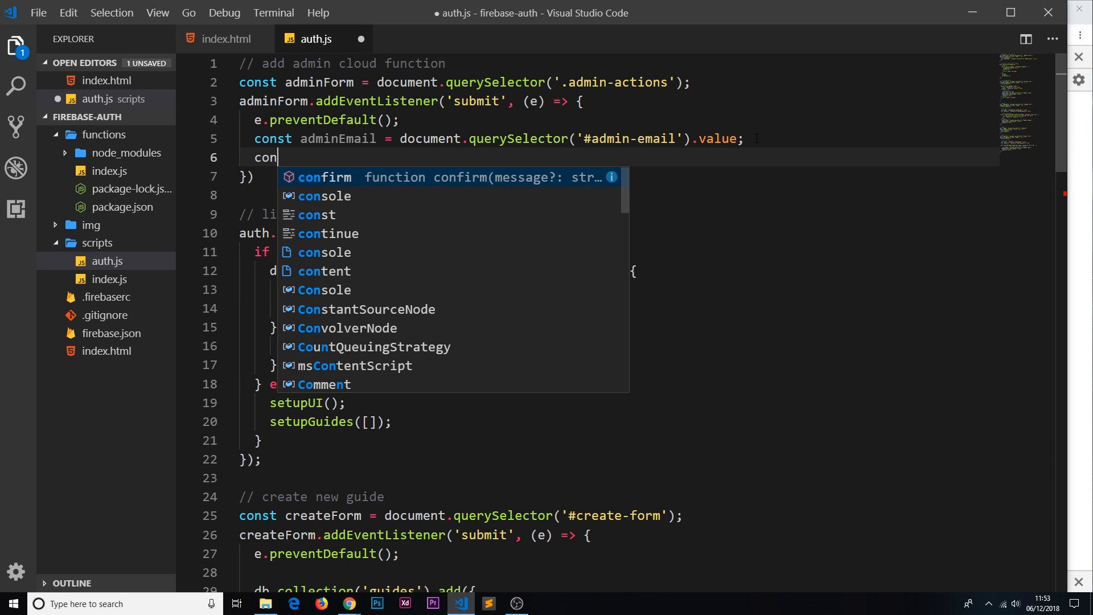
pyautogui.write('st add')
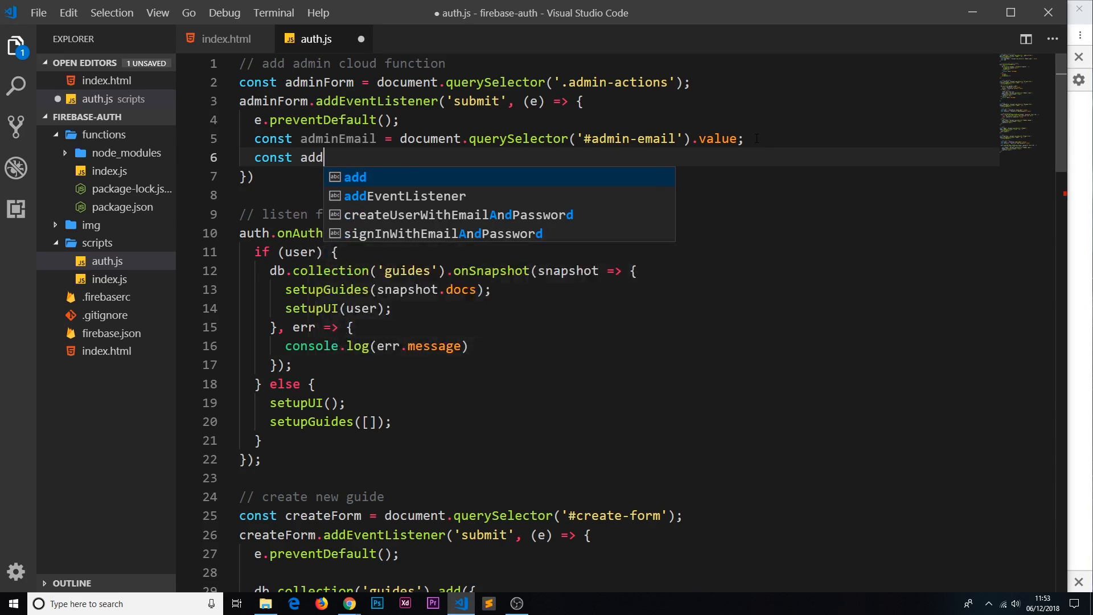
pyautogui.write('AdminRol')
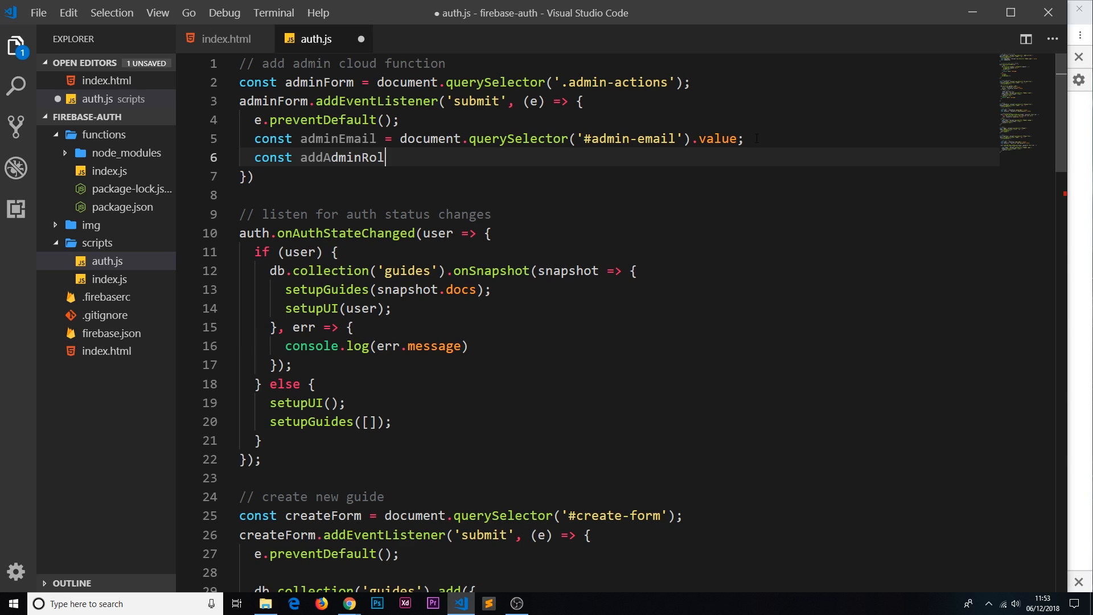
pyautogui.write('e')
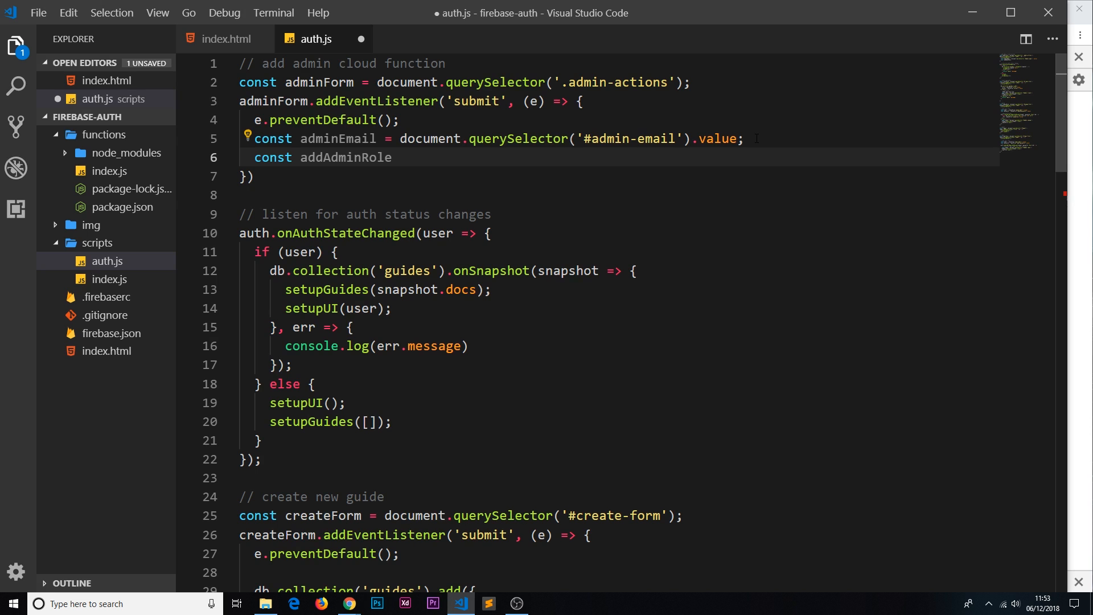
pyautogui.write('= f')
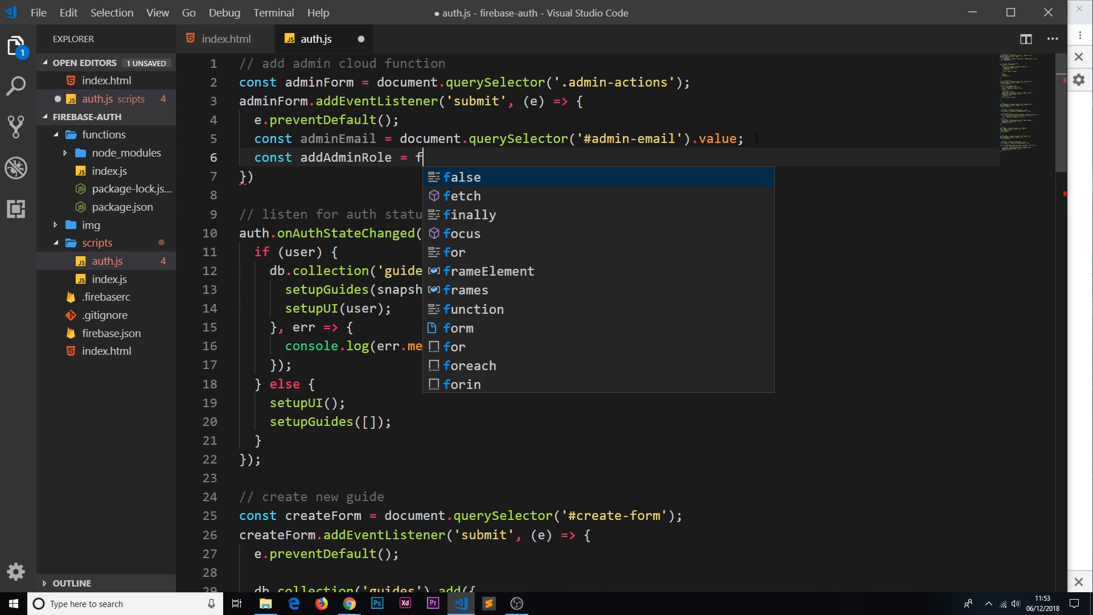
pyautogui.write('unctions')
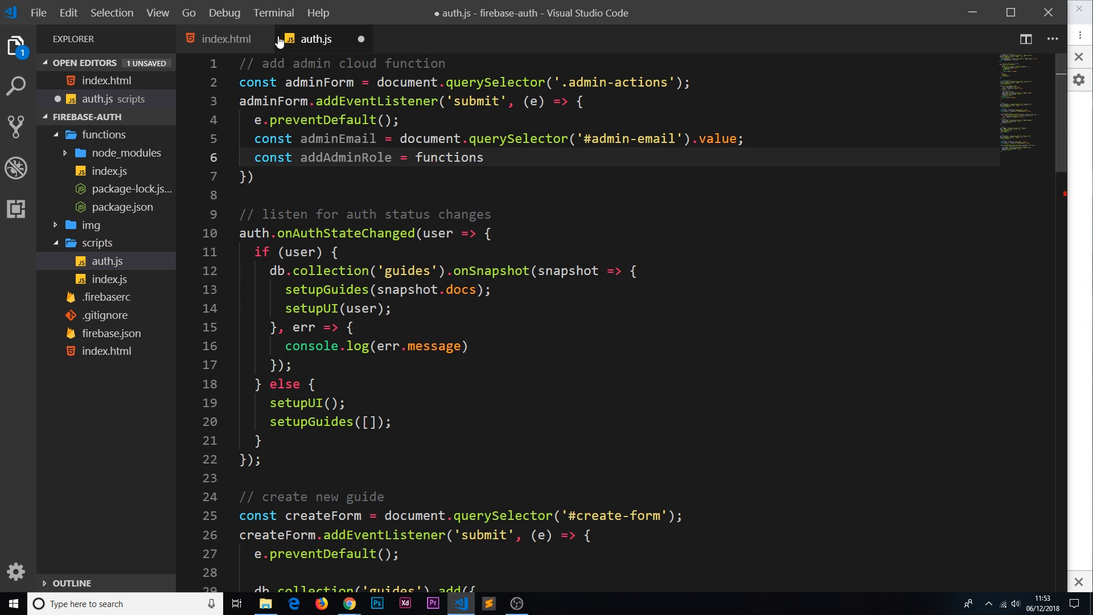
pyautogui.click(221, 39)
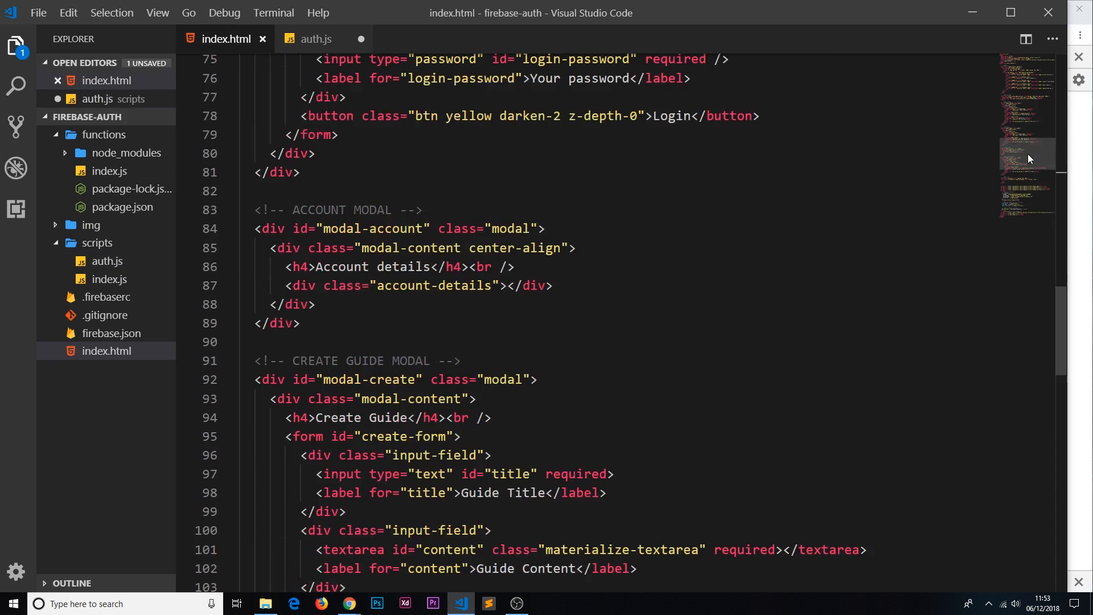
pyautogui.scroll(-3)
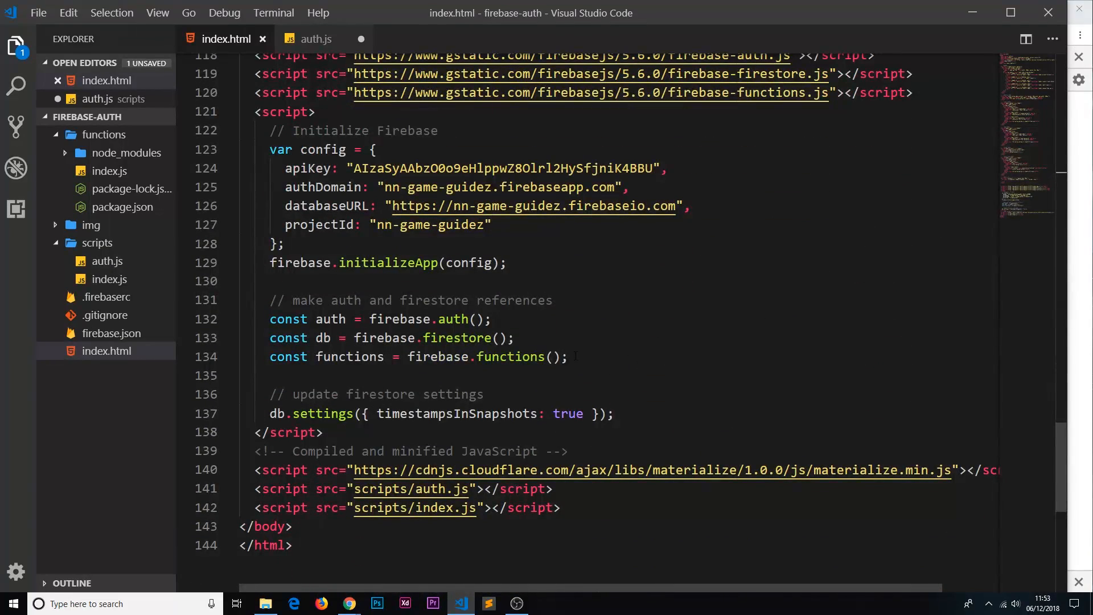
pyautogui.click(316, 39)
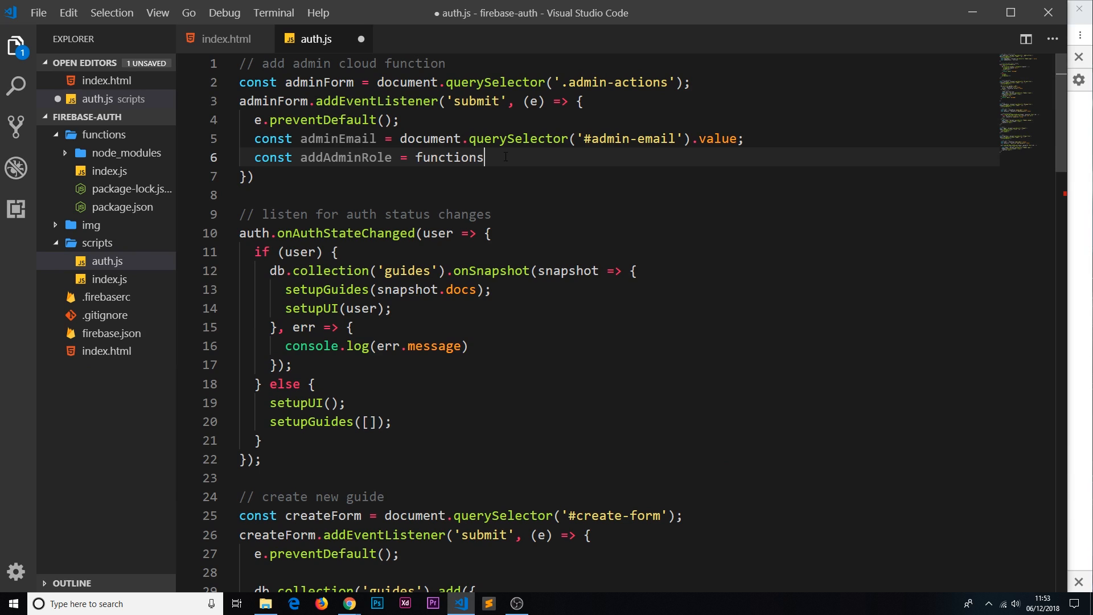
# Append .httpsCallable('addAdminRole') to the addAdminRole constant.
pyautogui.write('.htt')
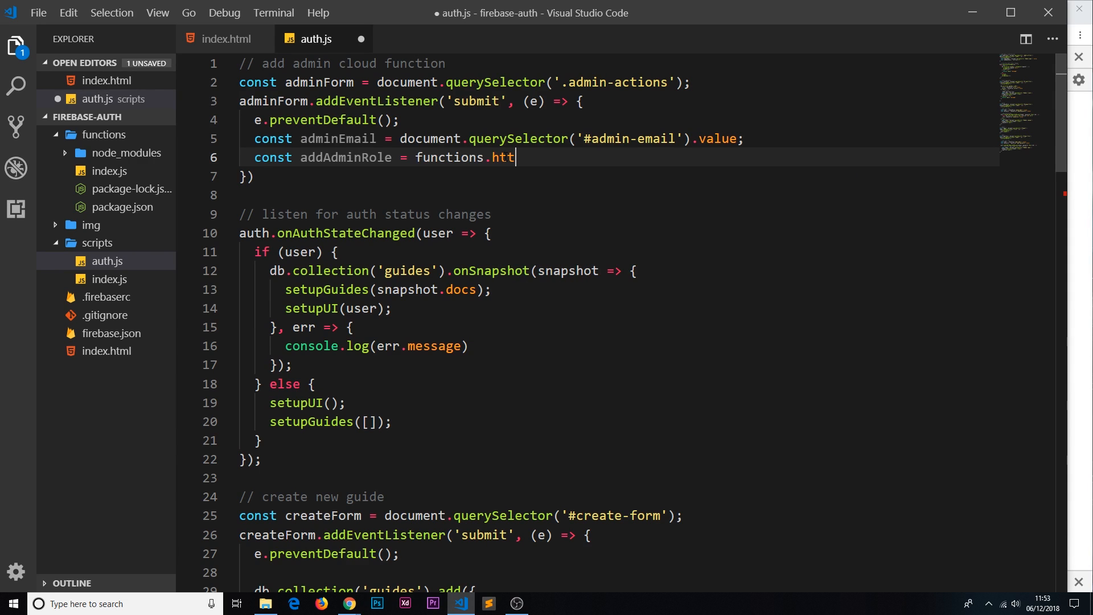
pyautogui.write('sC')
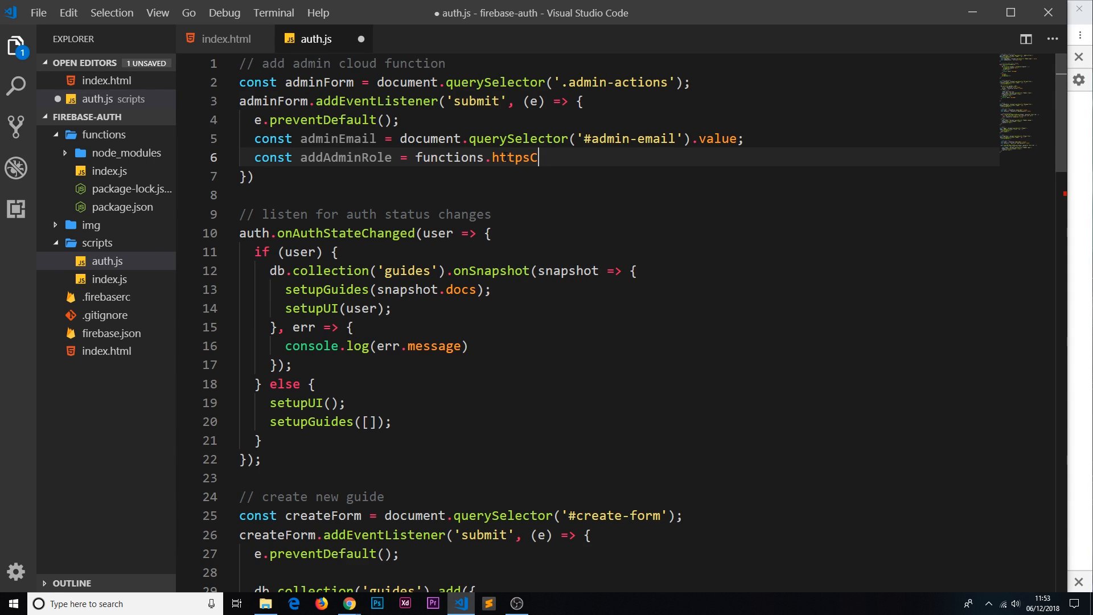
pyautogui.write('allable')
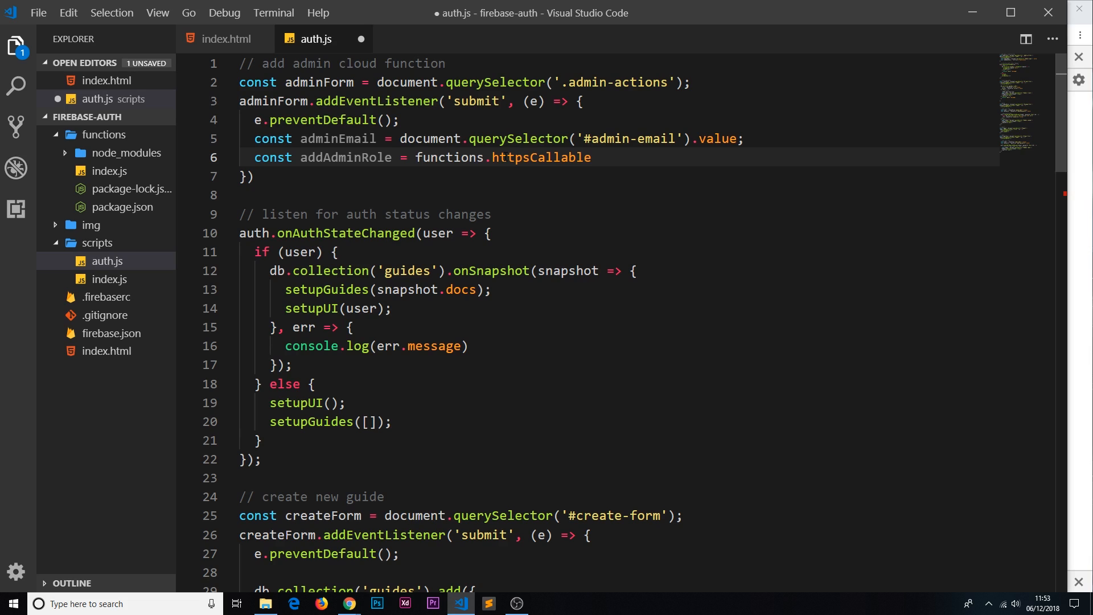
pyautogui.write('()')
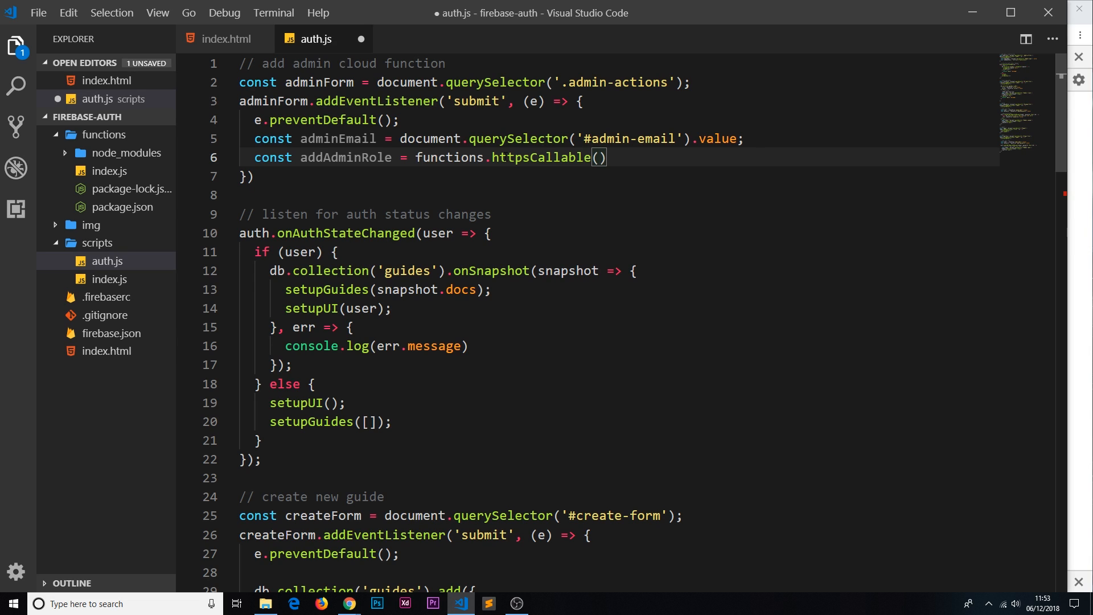
pyautogui.write("''")
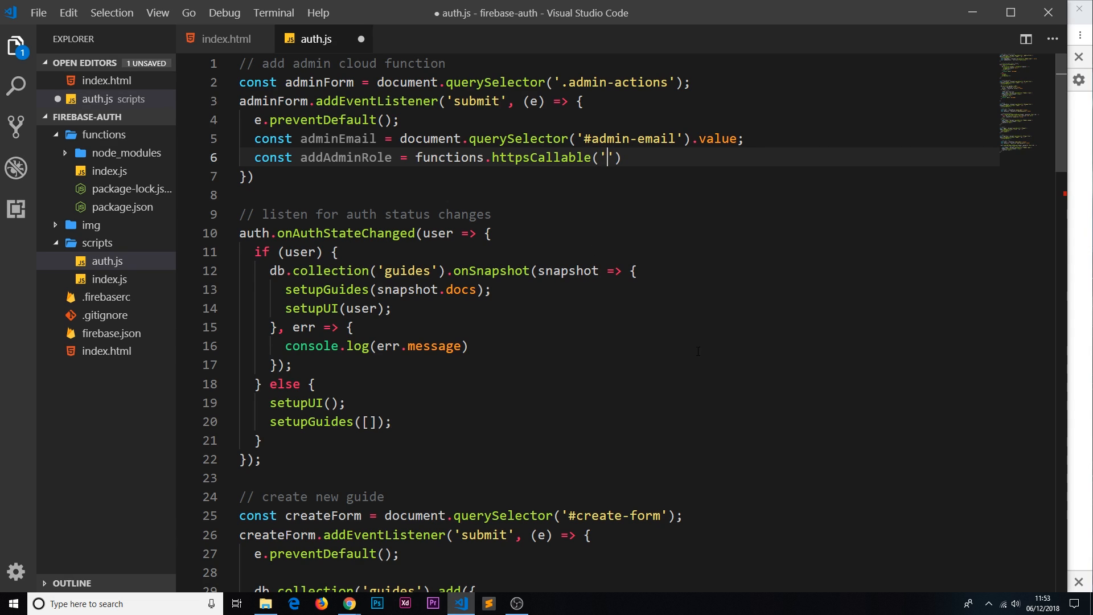
pyautogui.write('add')
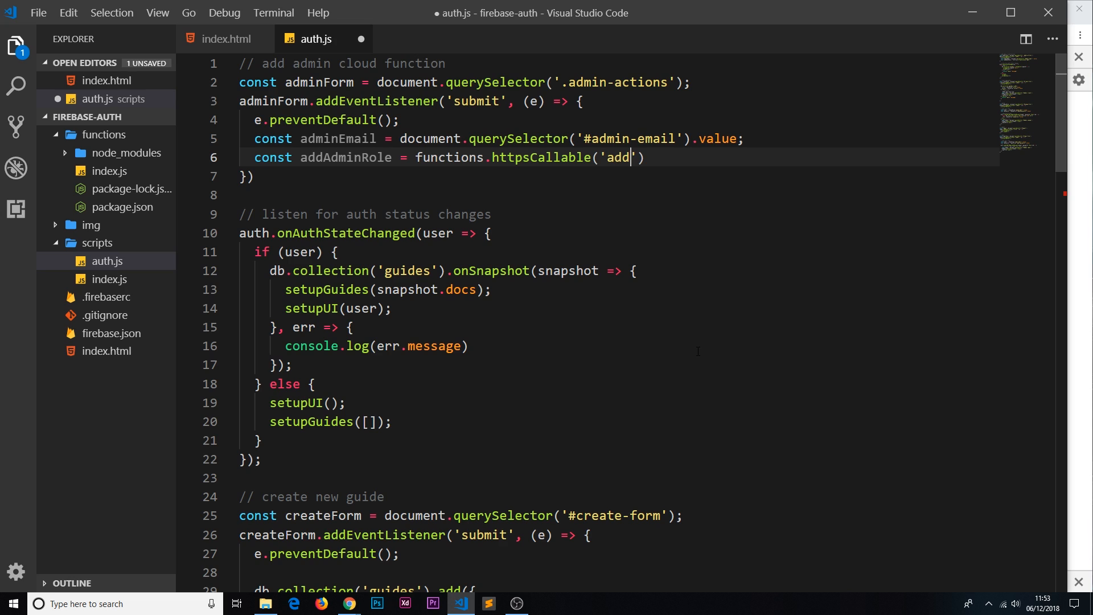
pyautogui.write('ADMINrOL')
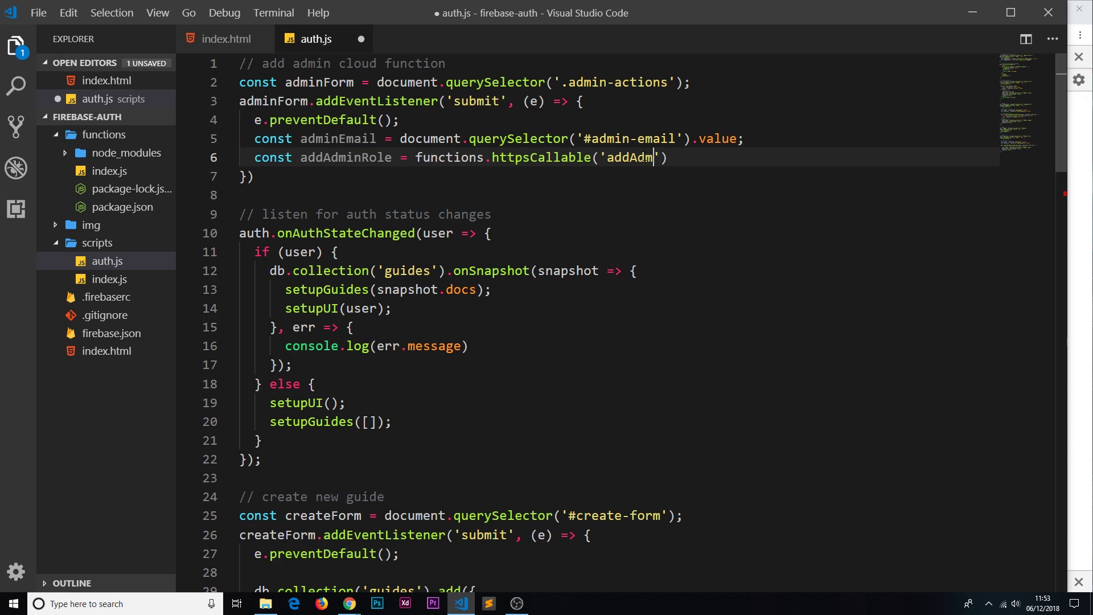
pyautogui.write('inRole')
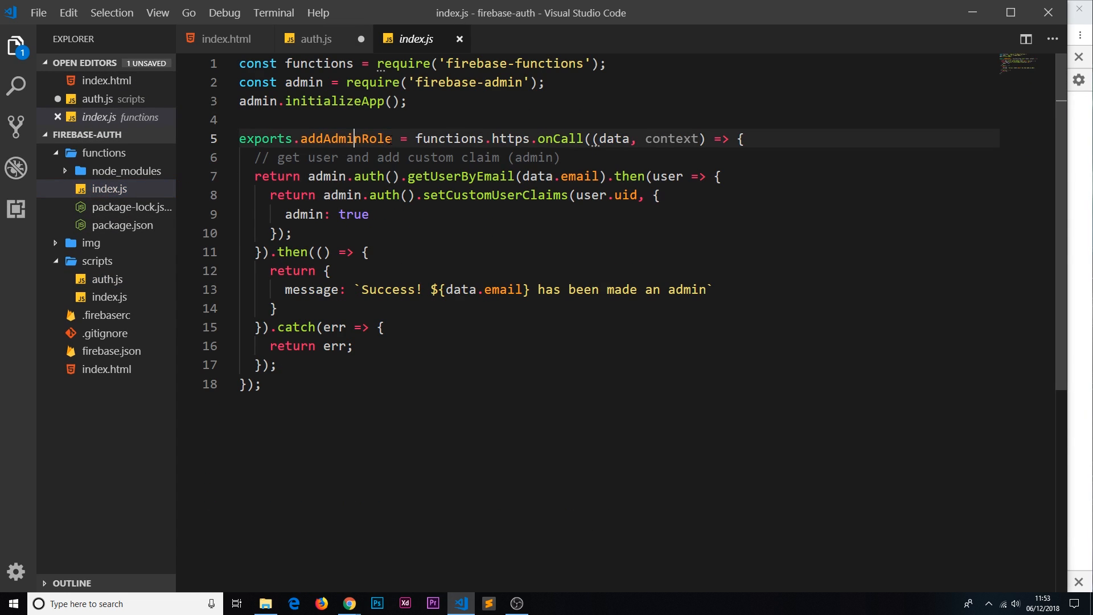
# Match the name against the export in functions/index.js and end the line with a semicolon.
pyautogui.doubleClick(346, 138)
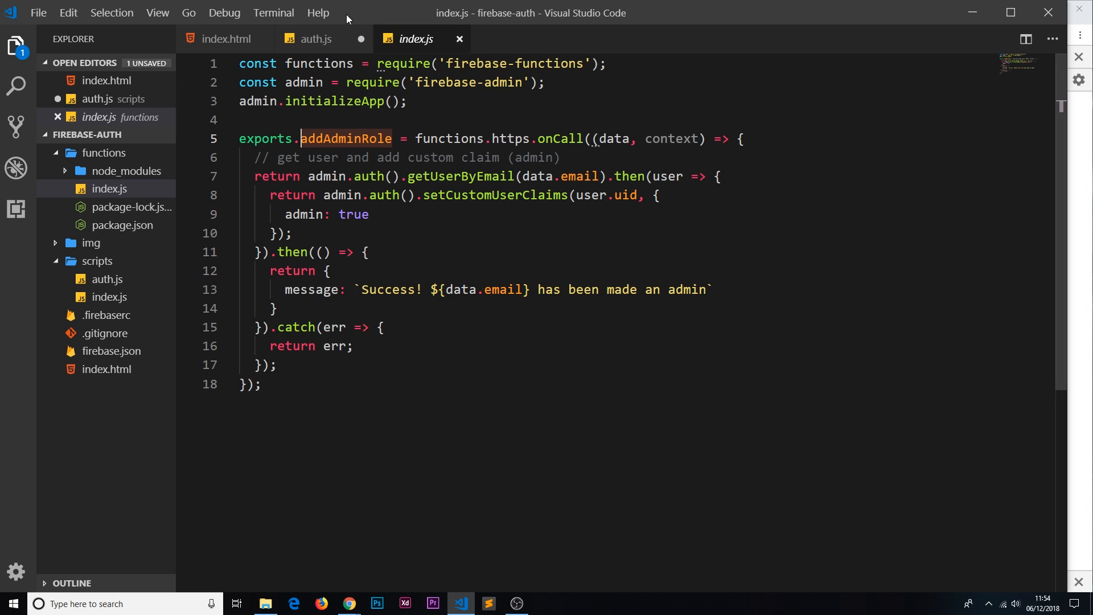
pyautogui.click(315, 39)
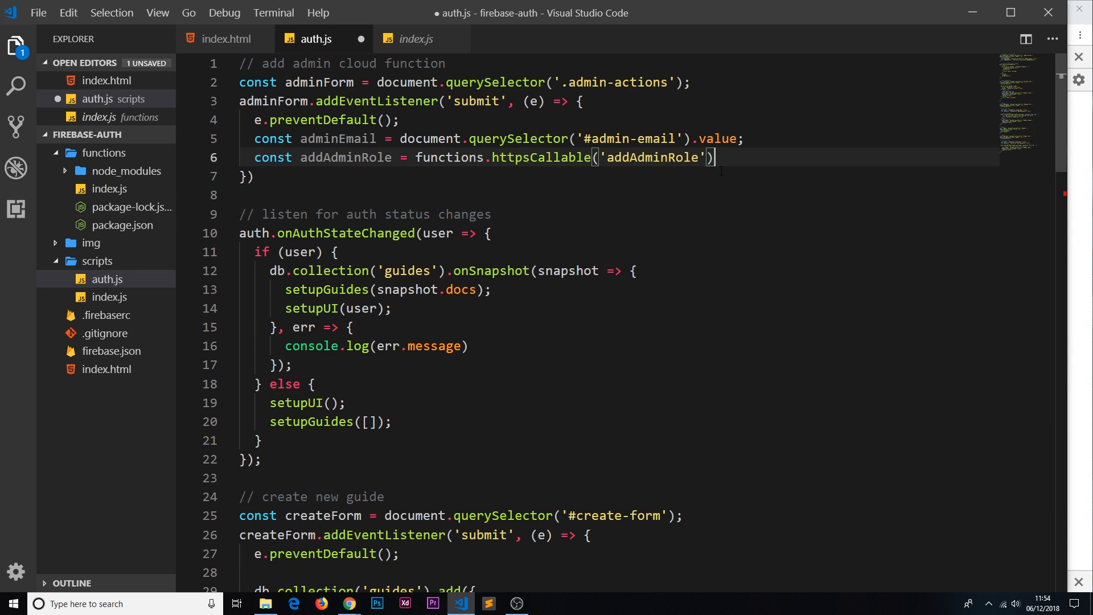
pyautogui.write(';')
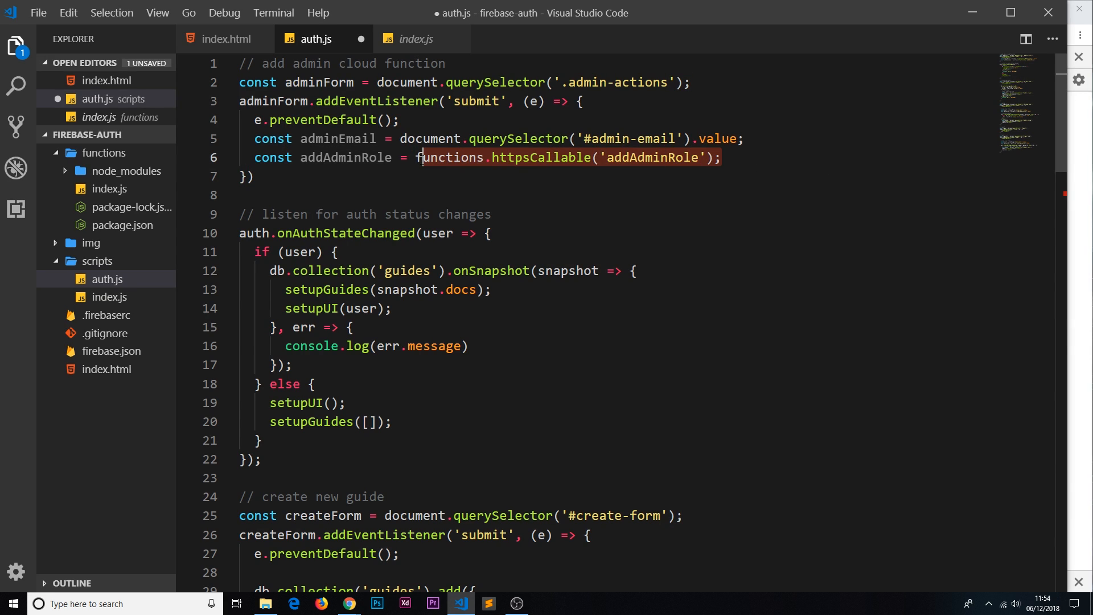
pyautogui.doubleClick(344, 157)
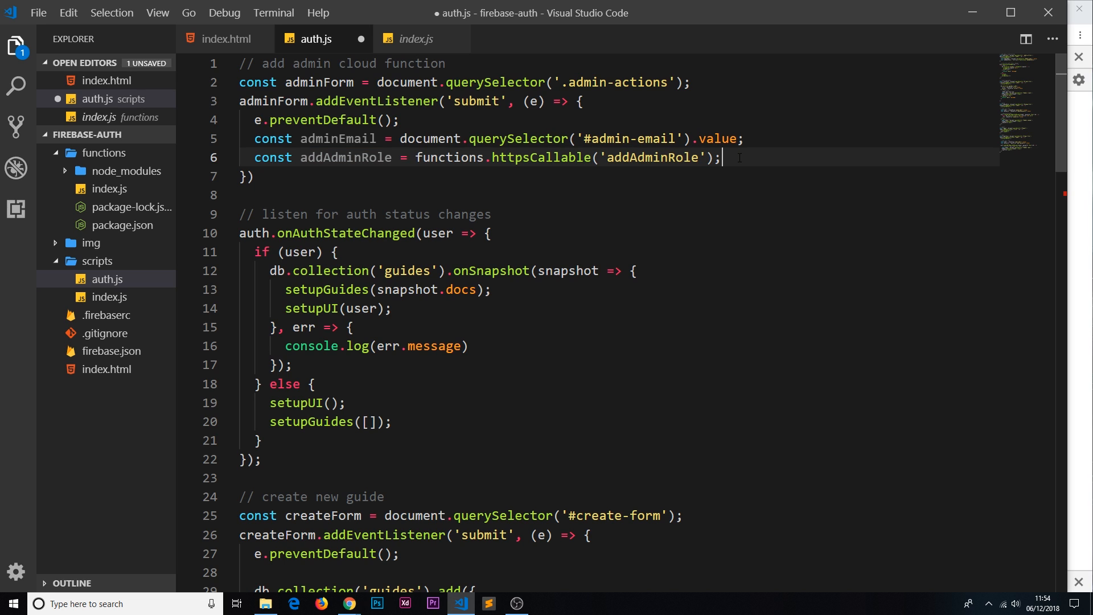
# Call addAdminRole({ email: adminEmail }) inside the submit handler.
pyautogui.write('add')
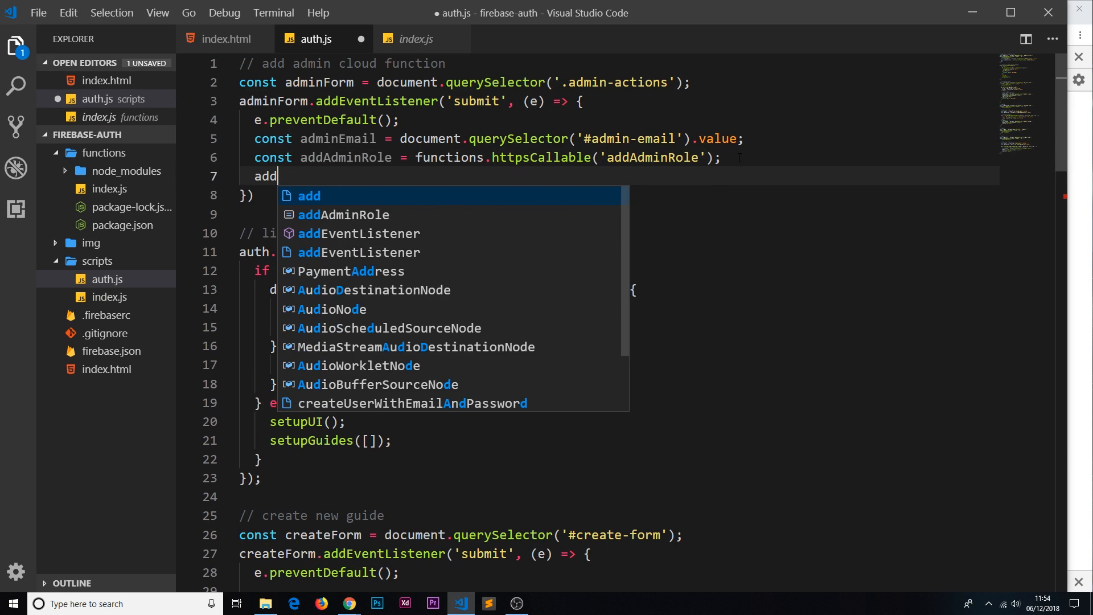
pyautogui.write('AdminRole')
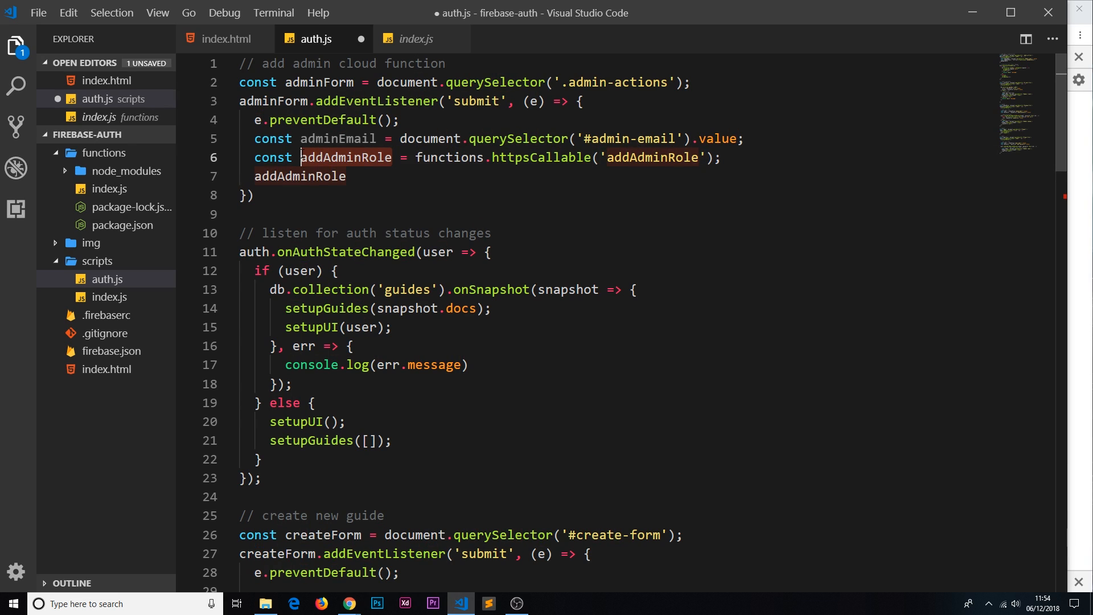
pyautogui.click(348, 176)
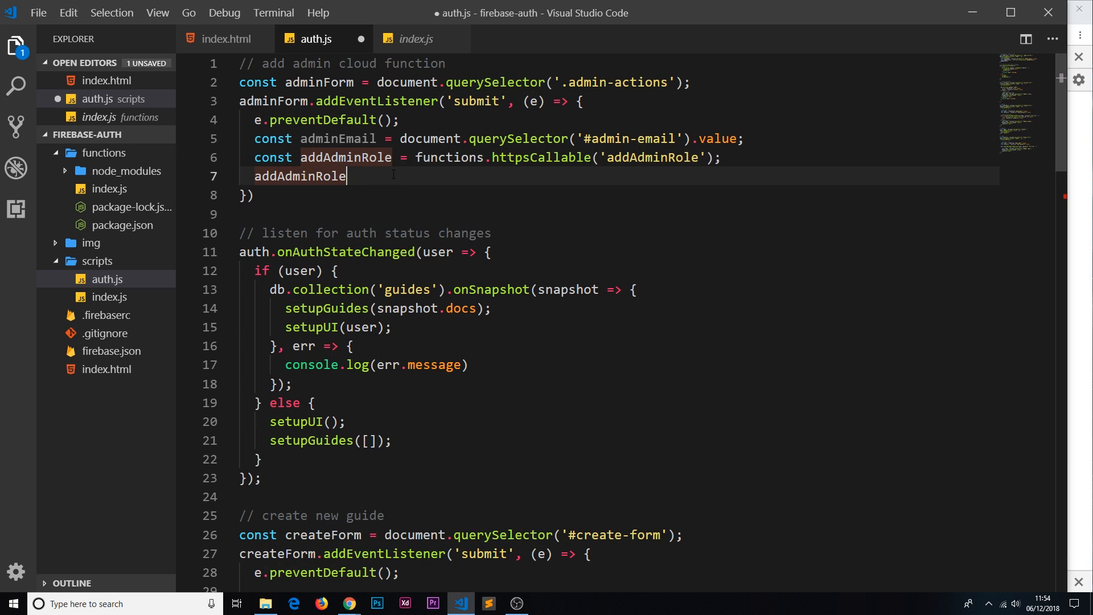
pyautogui.write('()')
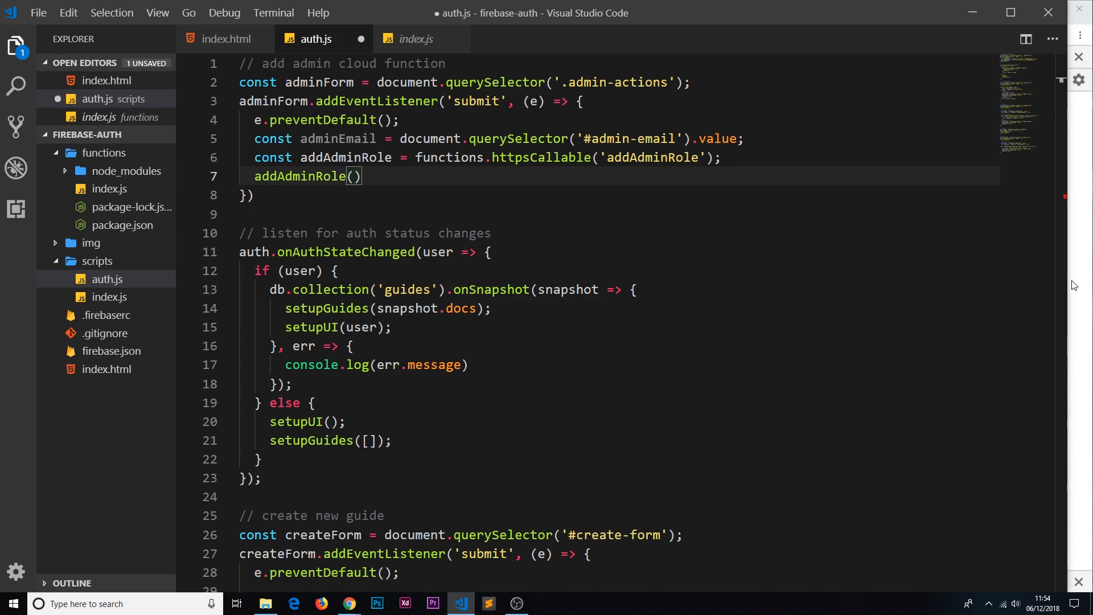
pyautogui.write('{}')
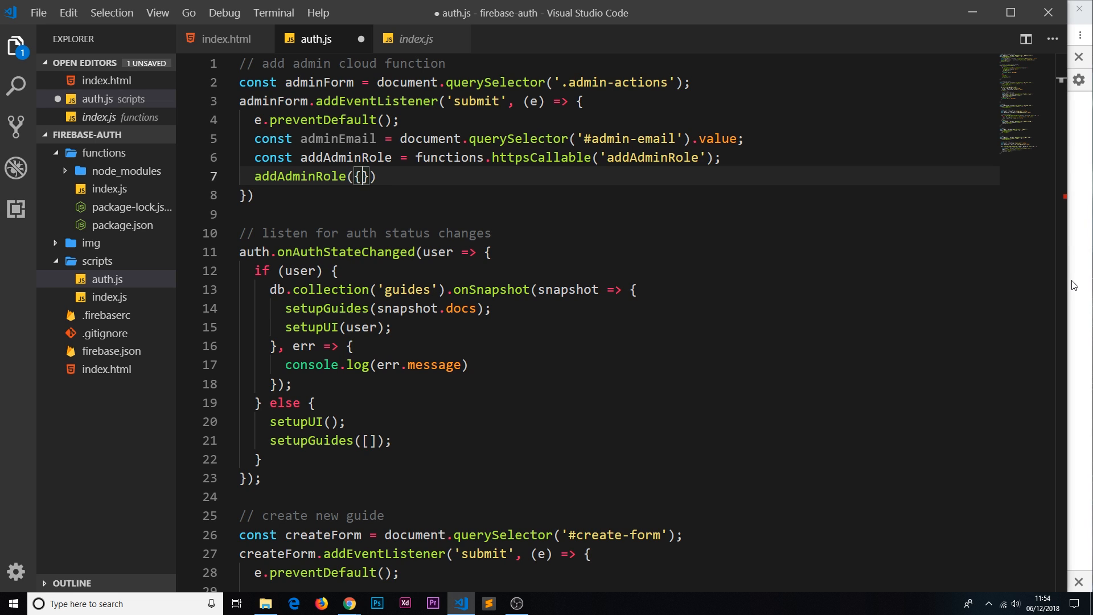
pyautogui.write('email')
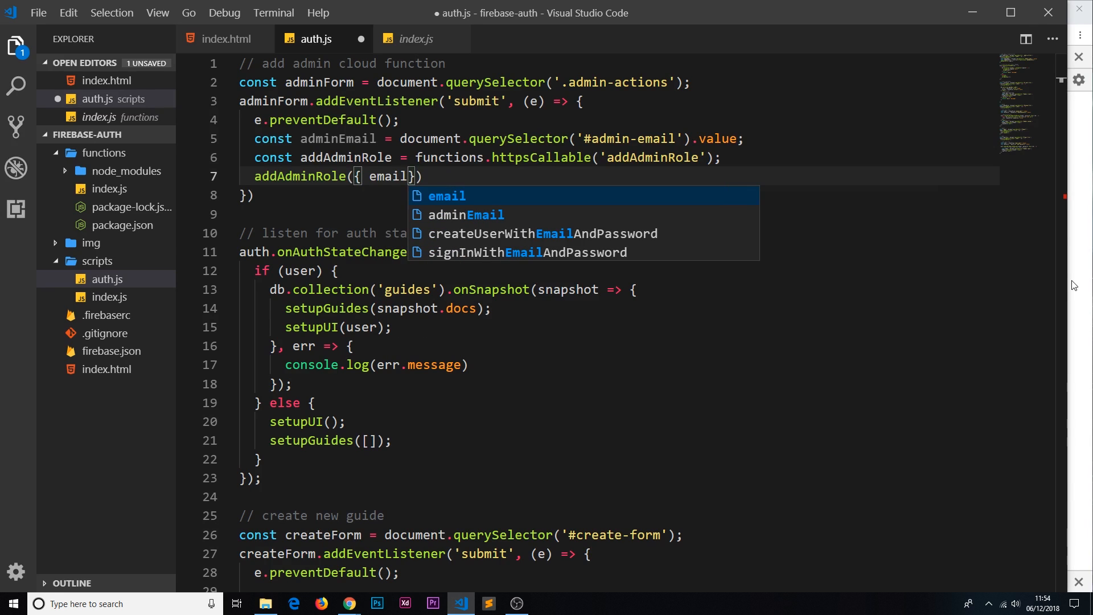
pyautogui.write(': a')
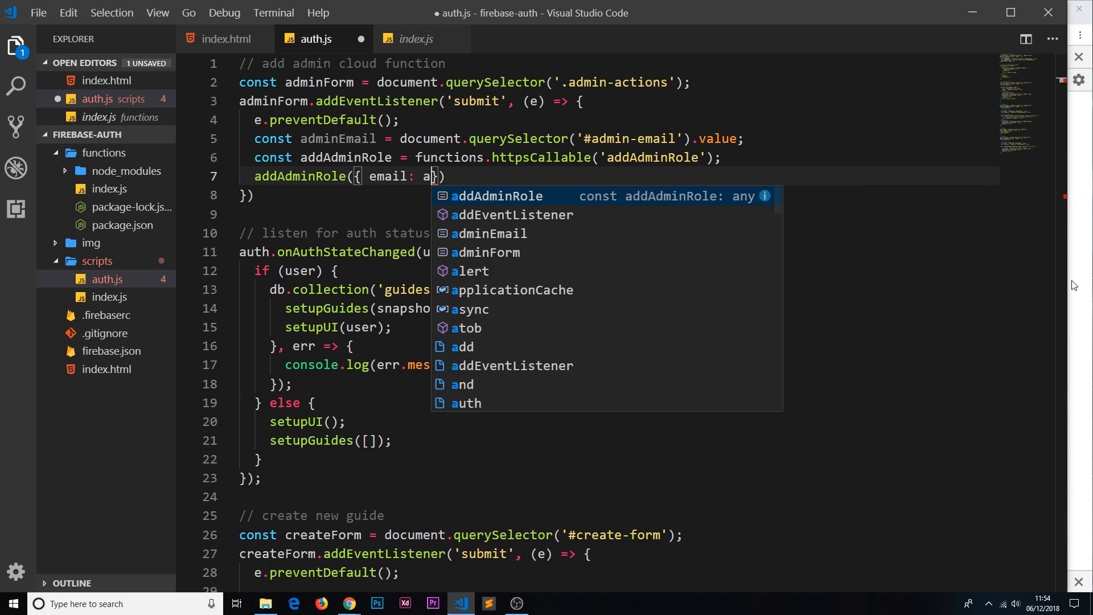
pyautogui.write('dminEmail')
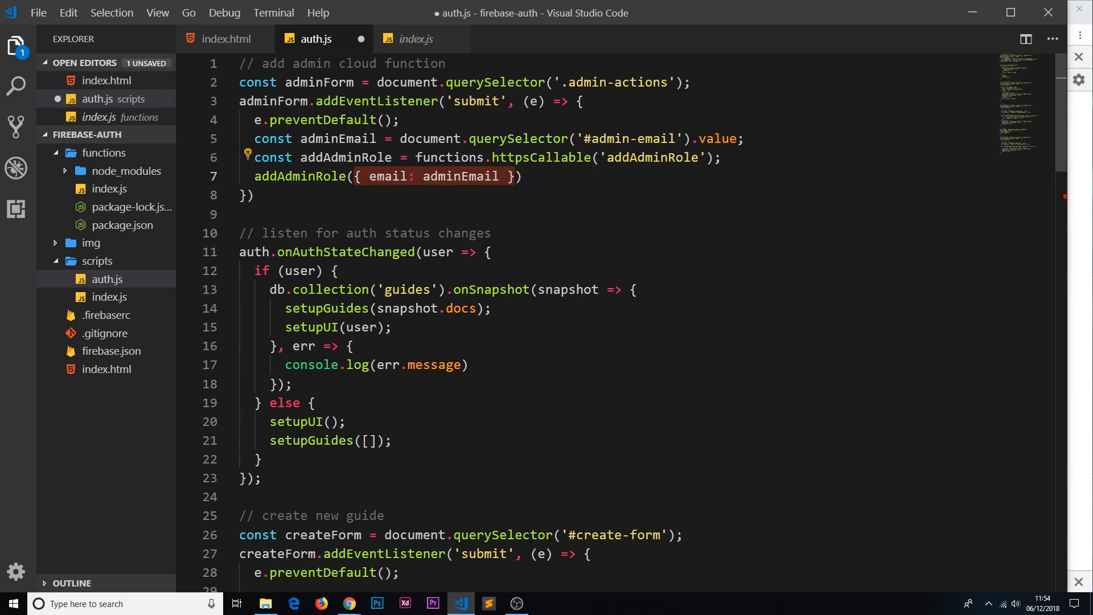
# Check the cloud function in index.js to confirm it reads data.email.
pyautogui.click(422, 39)
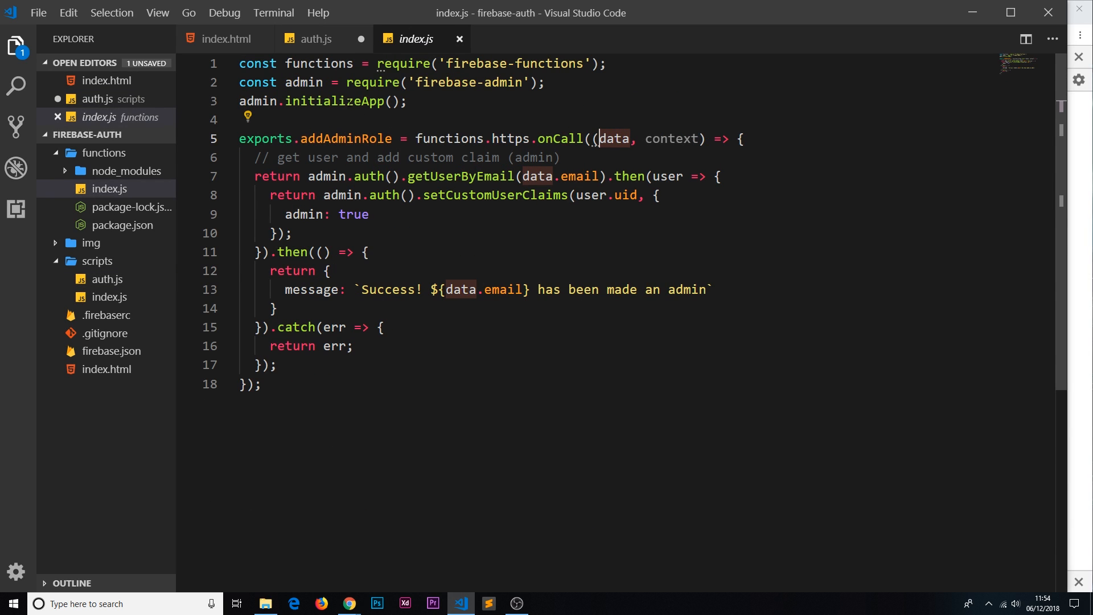
pyautogui.click(316, 39)
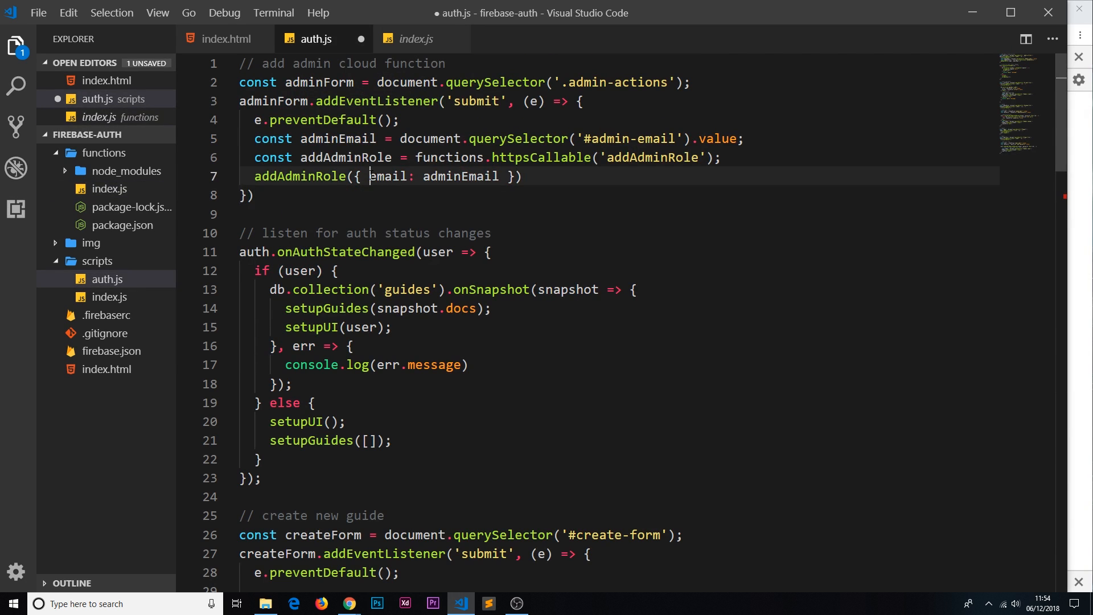
pyautogui.click(414, 38)
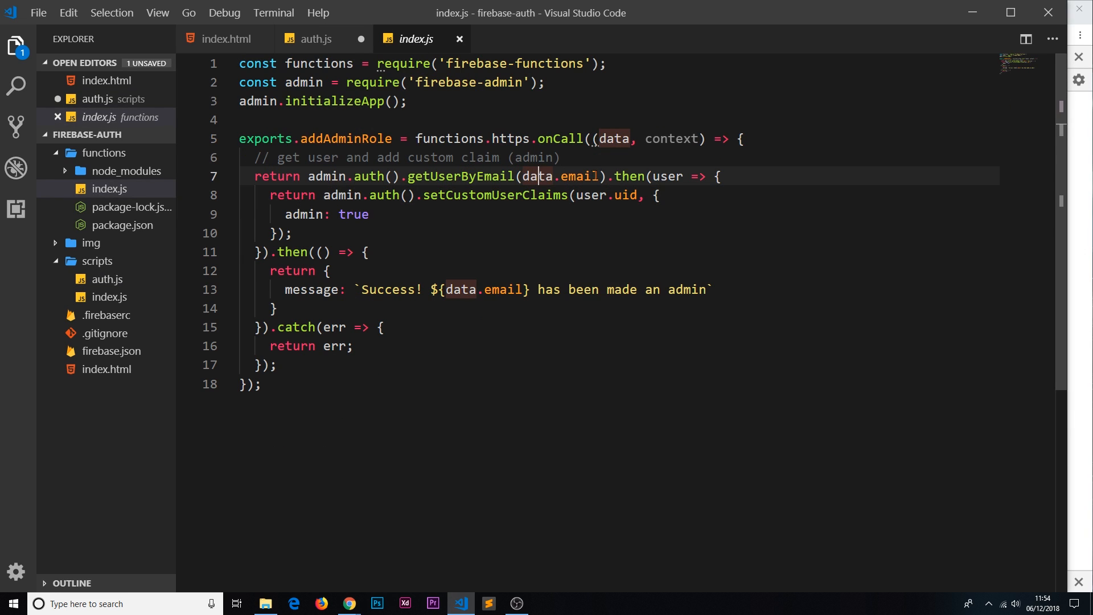
pyautogui.click(315, 38)
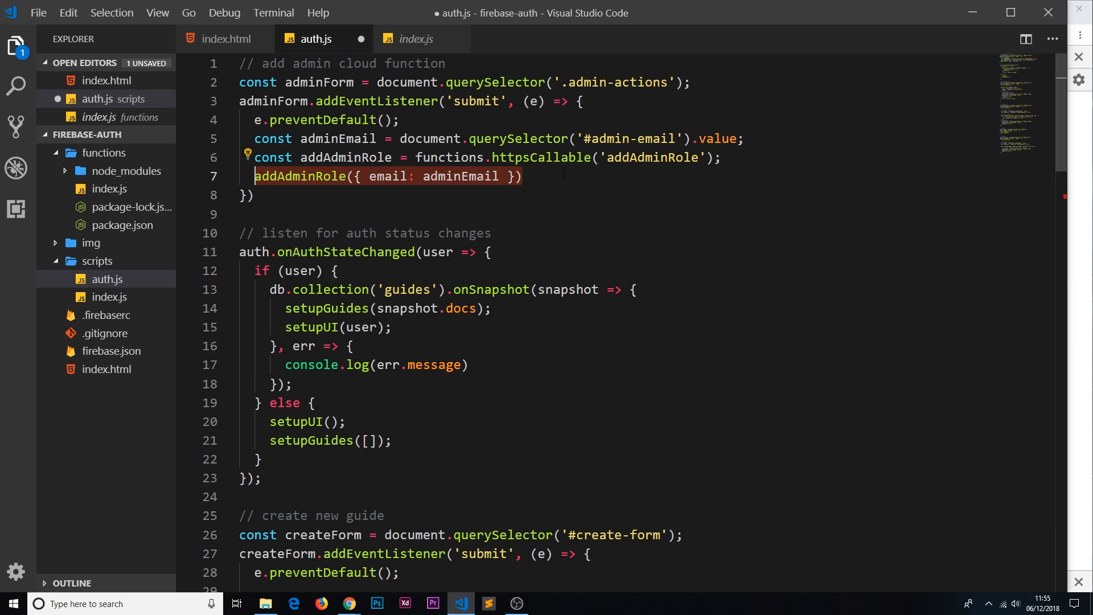
pyautogui.click(561, 176)
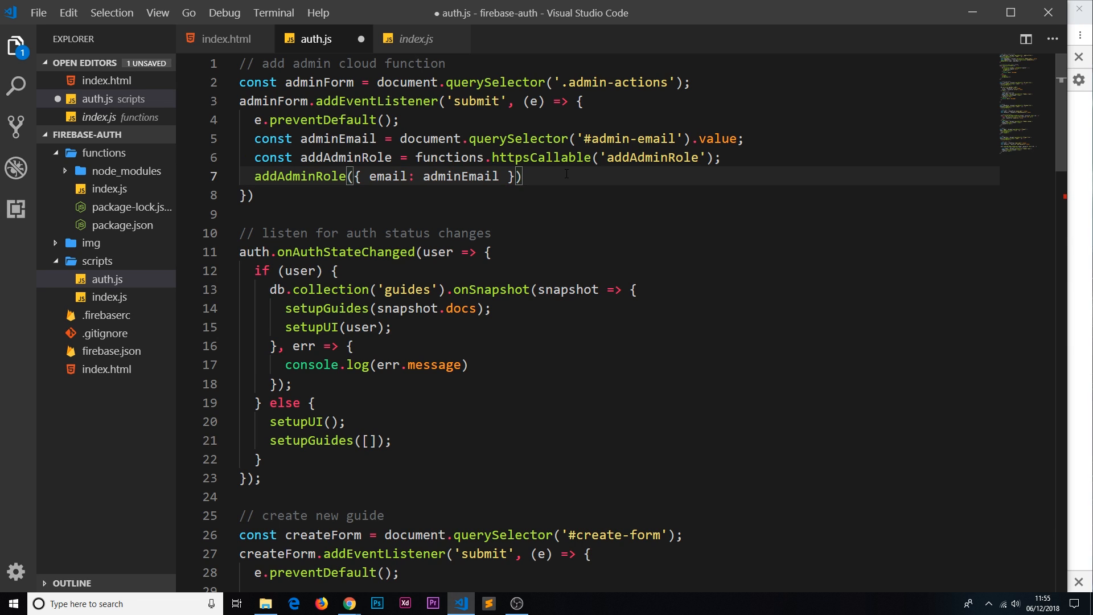
# Chain .then(result => { console.log(result) }) onto the addAdminRole call.
pyautogui.write('.then')
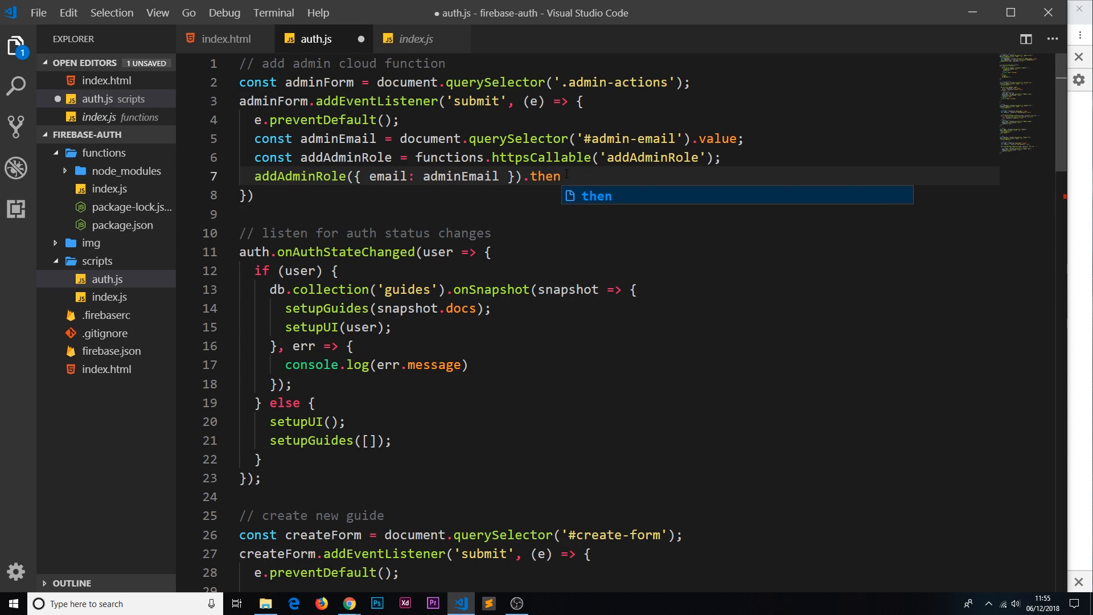
pyautogui.write('(result => {')
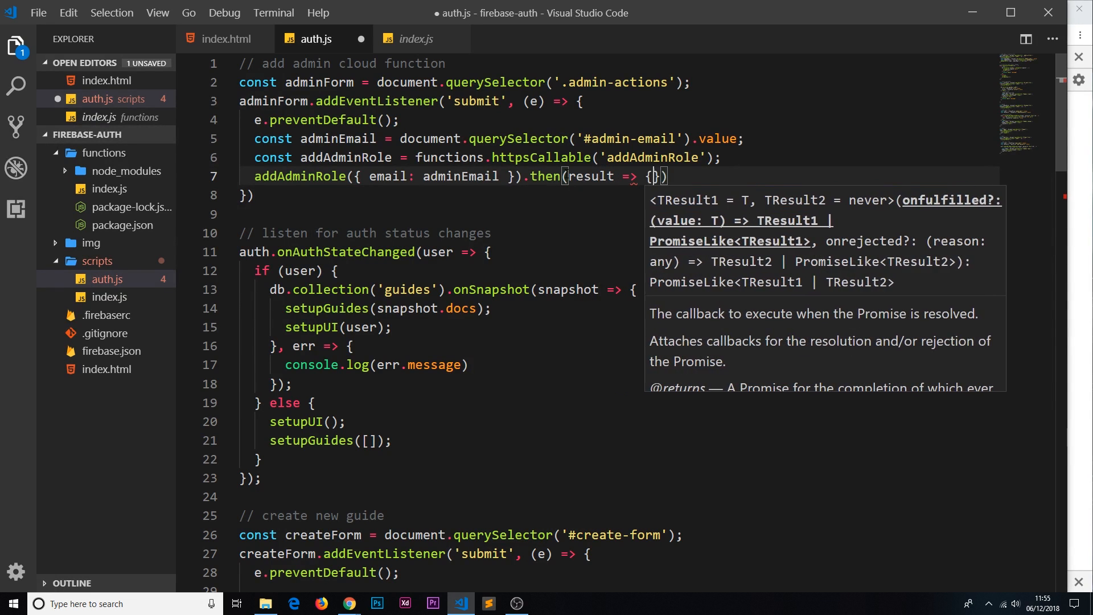
pyautogui.press('Enter')
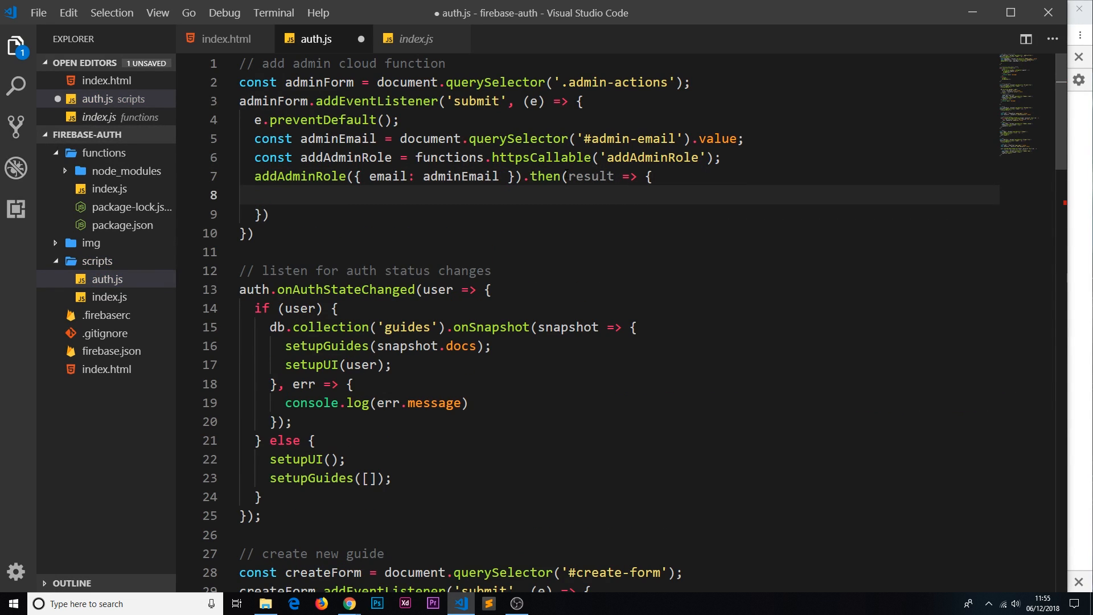
pyautogui.write('console.l')
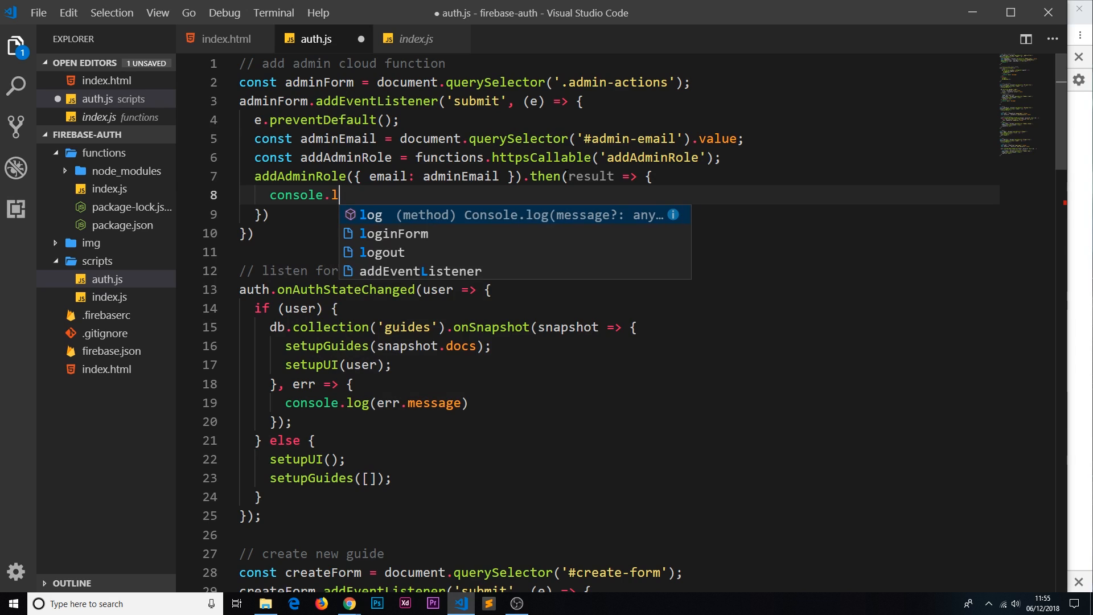
pyautogui.write('og(result')
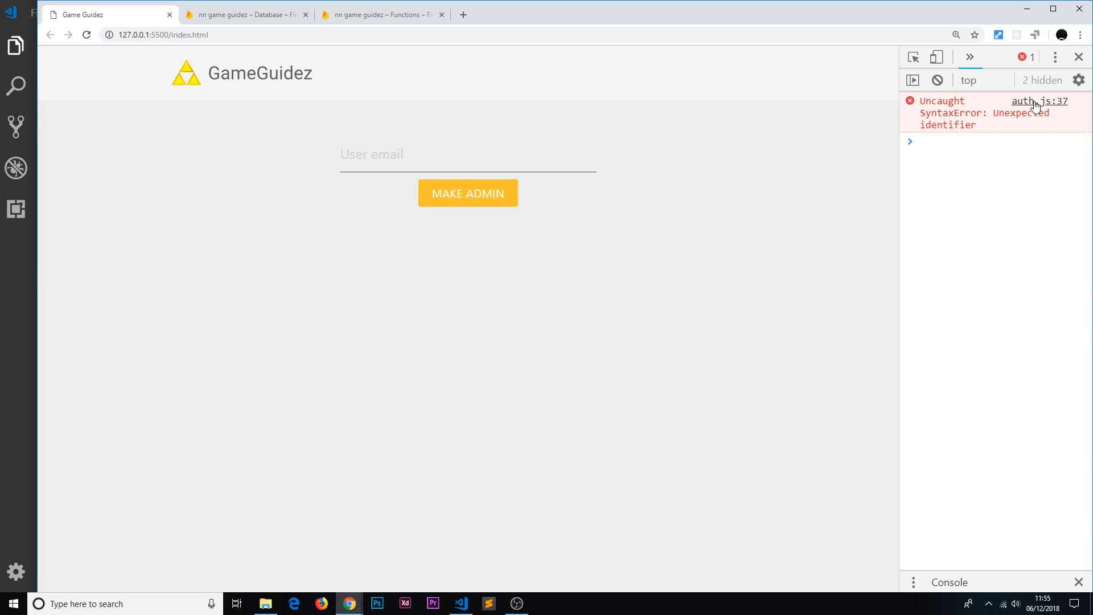
# Follow the auth.js:37 console error to the broken comment line in VS Code.
pyautogui.click(1040, 101)
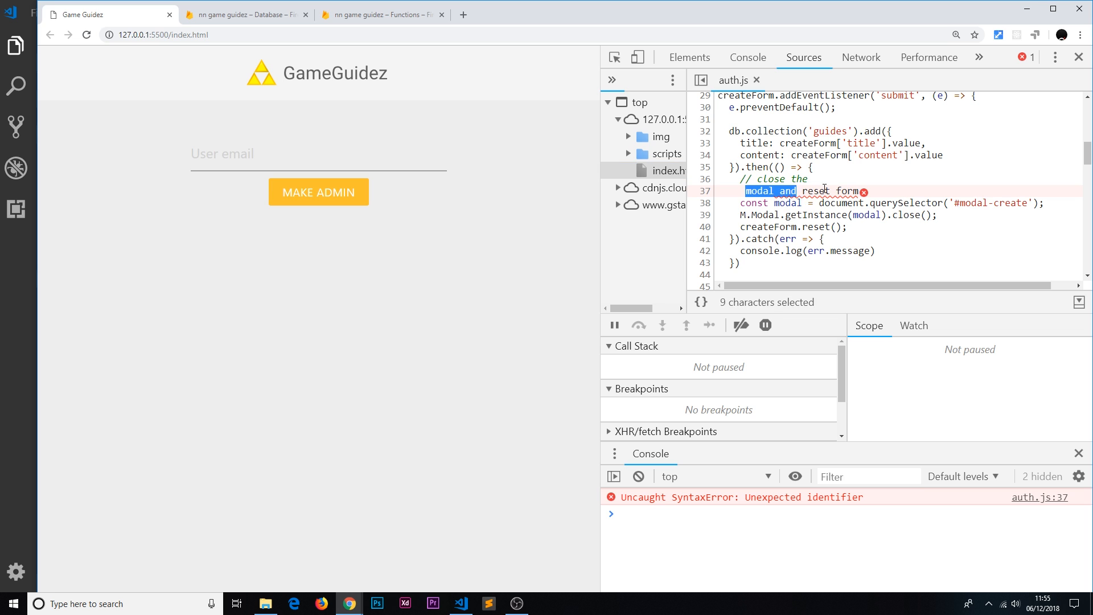
pyautogui.click(460, 604)
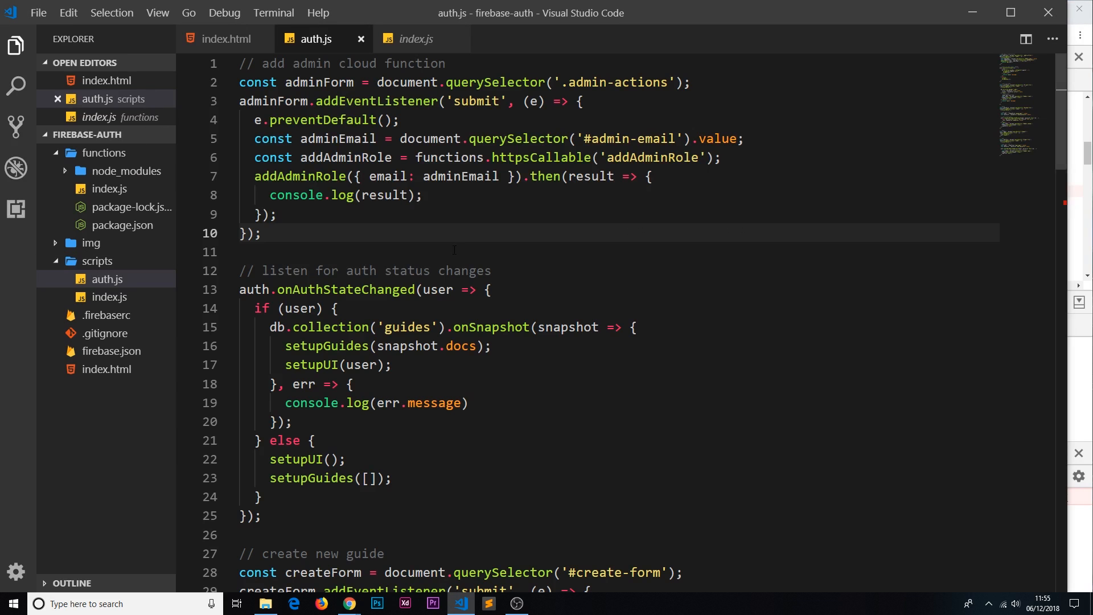
pyautogui.scroll(-3)
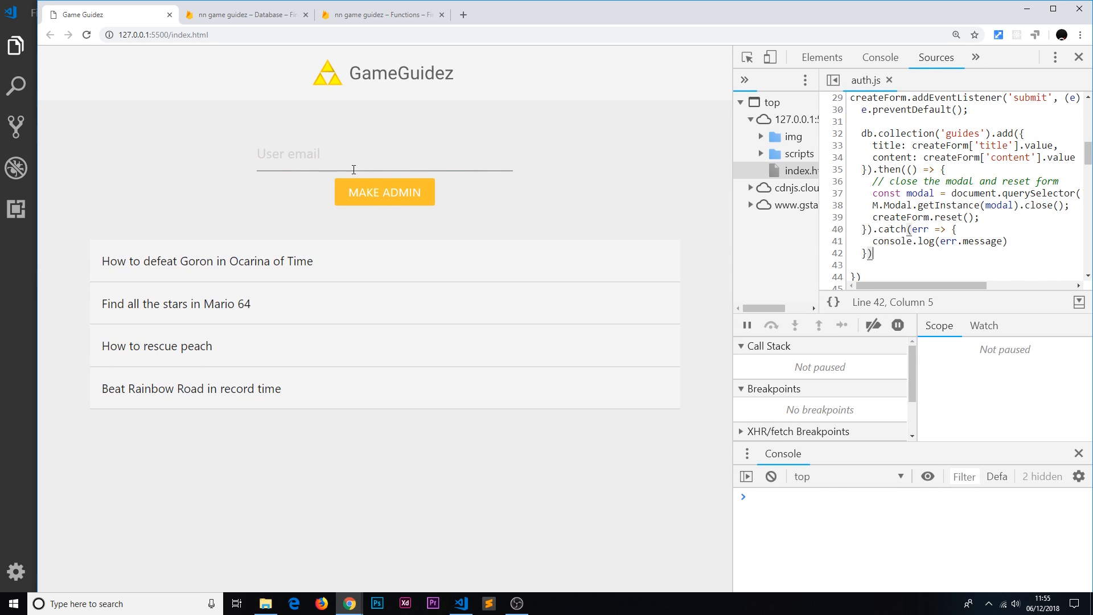
pyautogui.moveTo(749, 137)
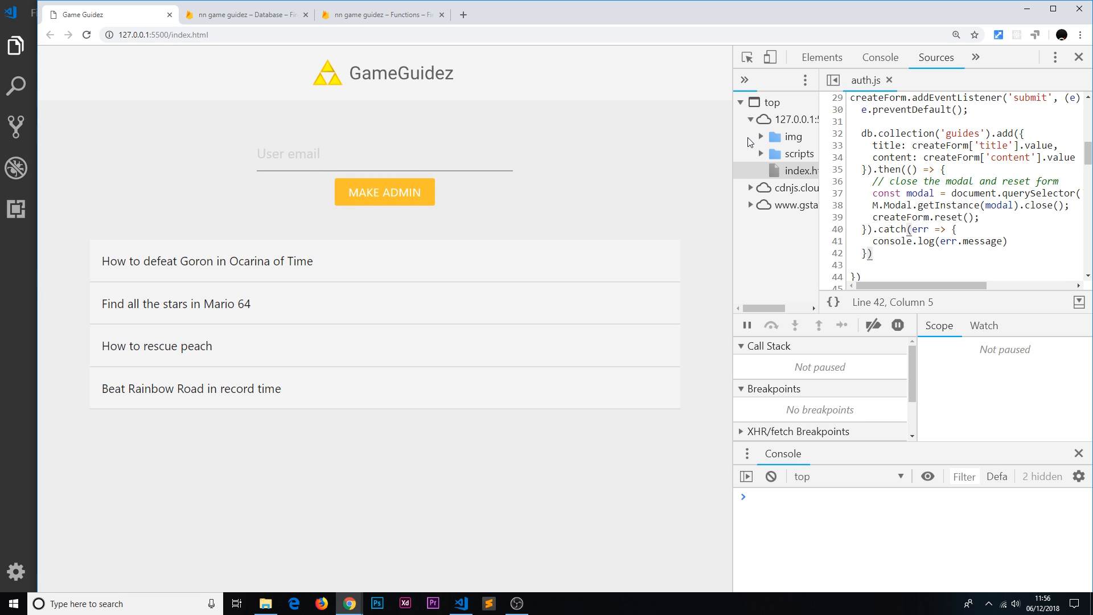
pyautogui.moveTo(760, 182)
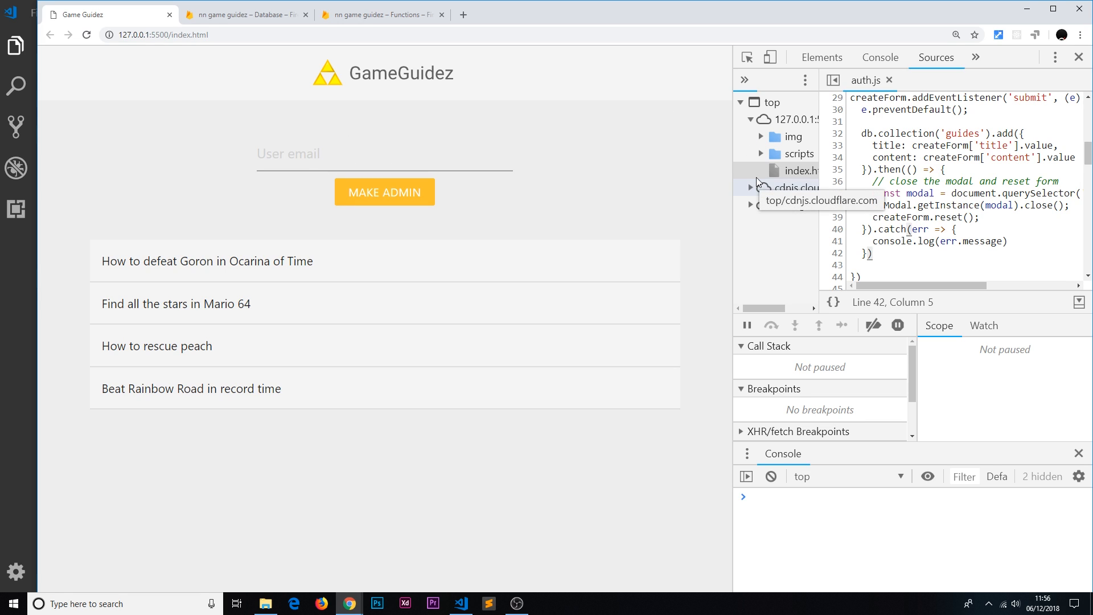
pyautogui.moveTo(3, 289)
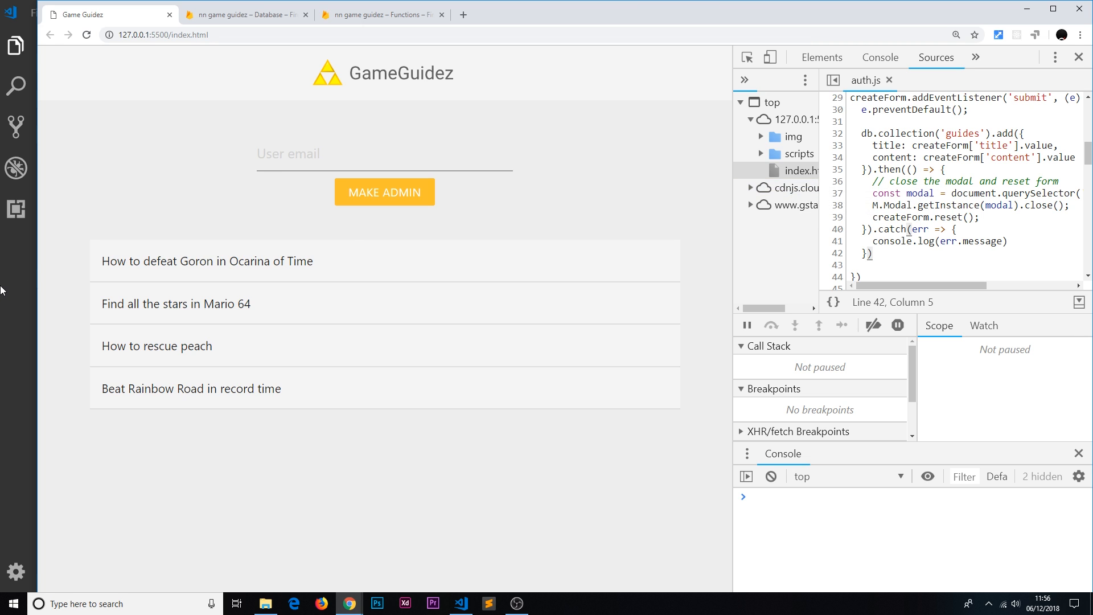
# Return to the Game Guidez app and log in with shaun's email and password.
pyautogui.click(461, 603)
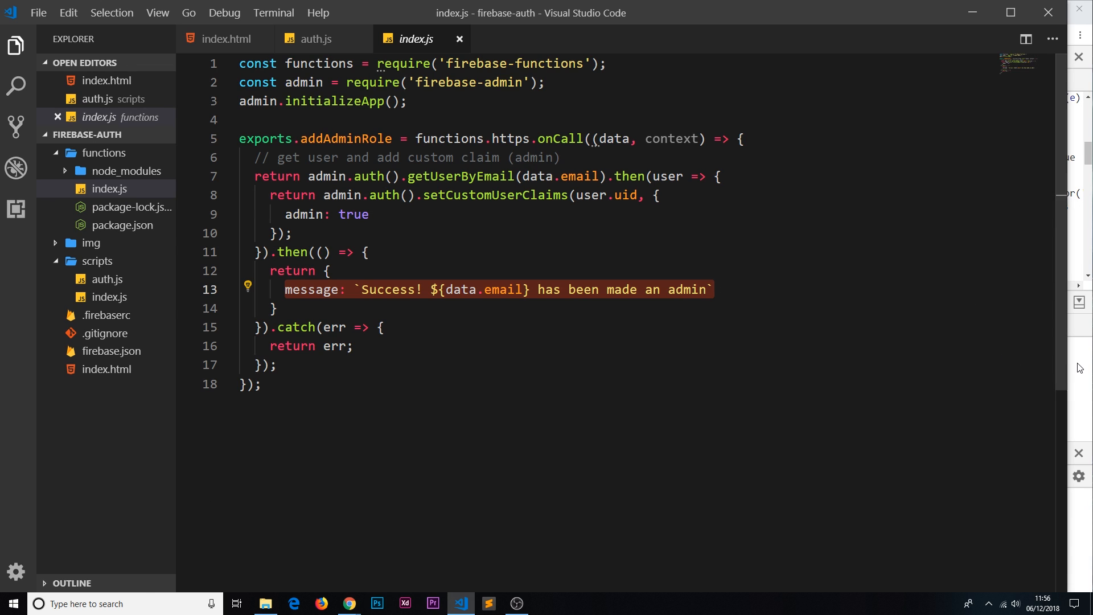
pyautogui.click(349, 603)
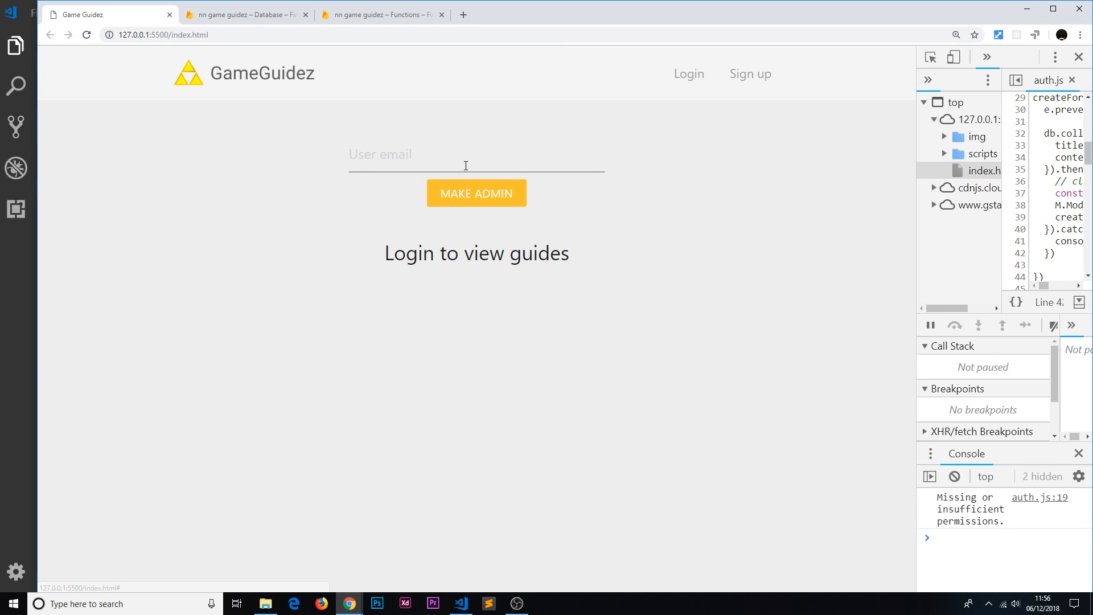
pyautogui.moveTo(326, 164)
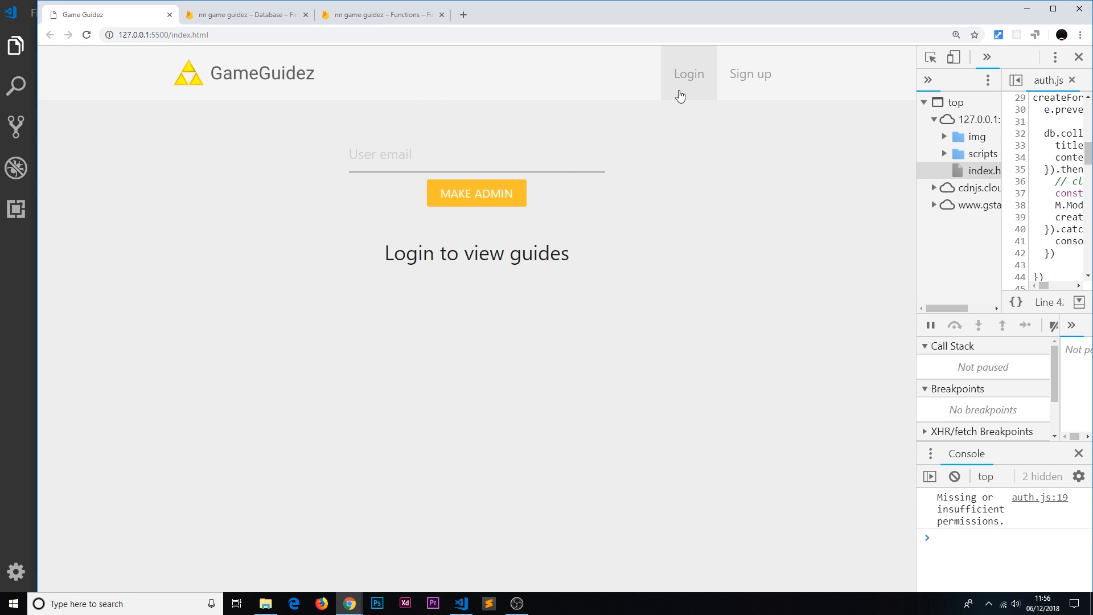
pyautogui.click(689, 74)
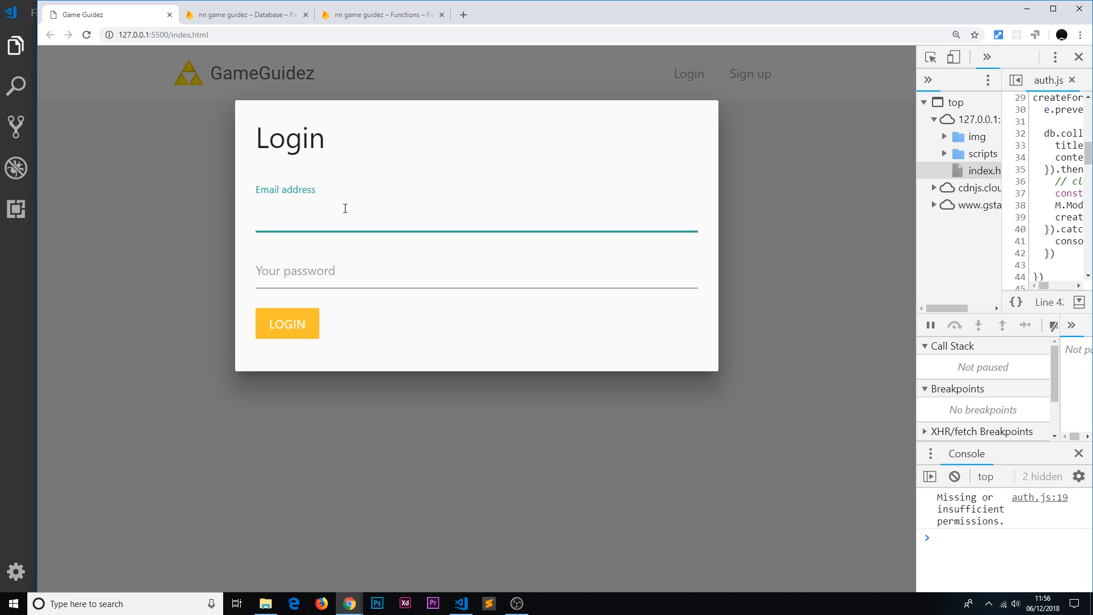
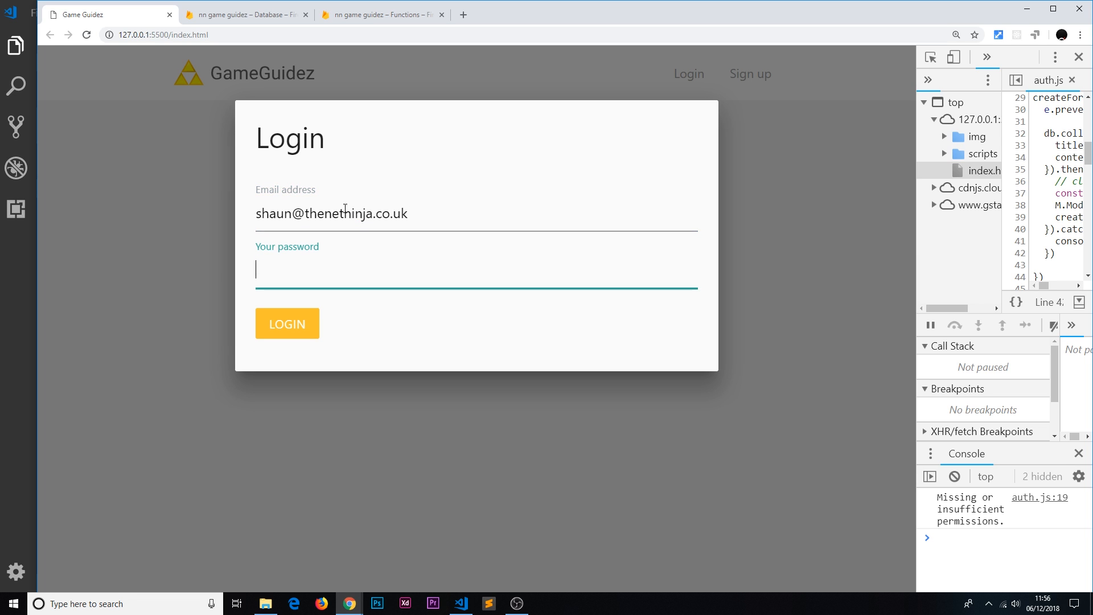
pyautogui.write('password')
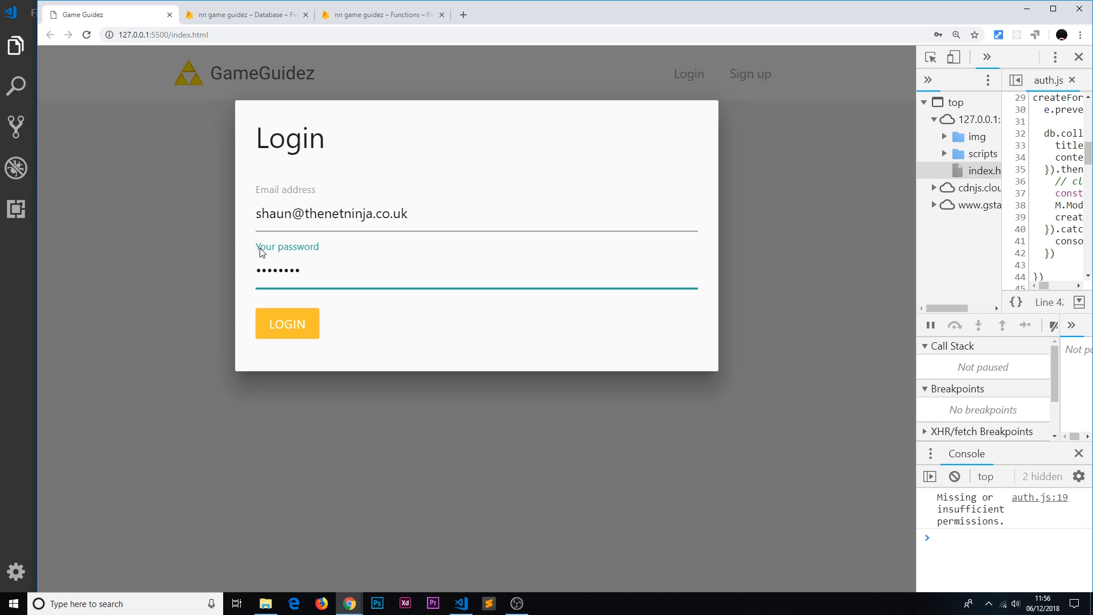
pyautogui.click(287, 324)
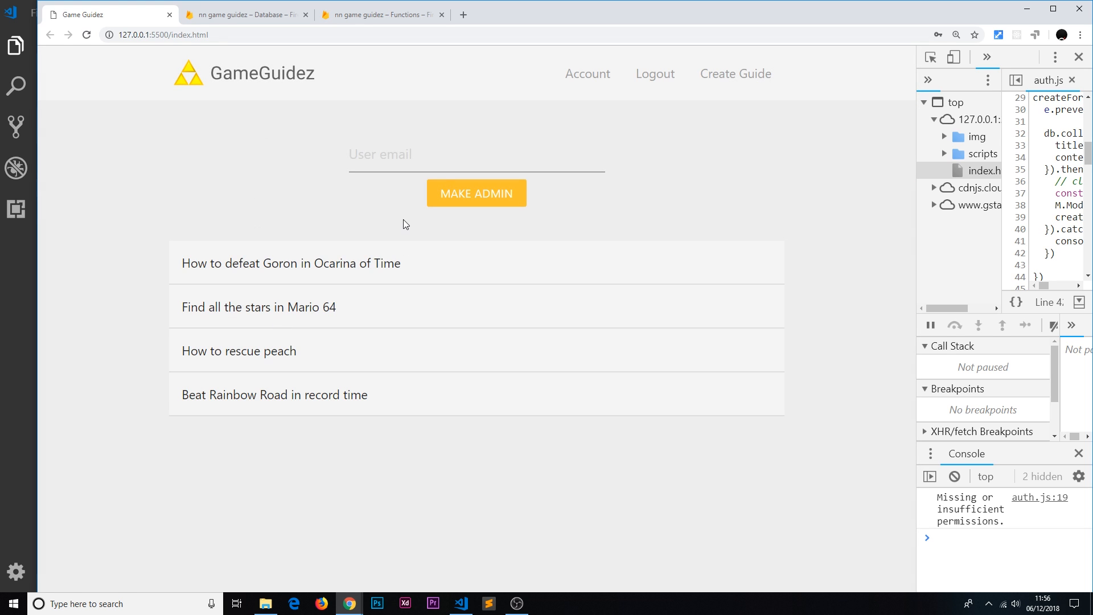
pyautogui.write('yoshi')
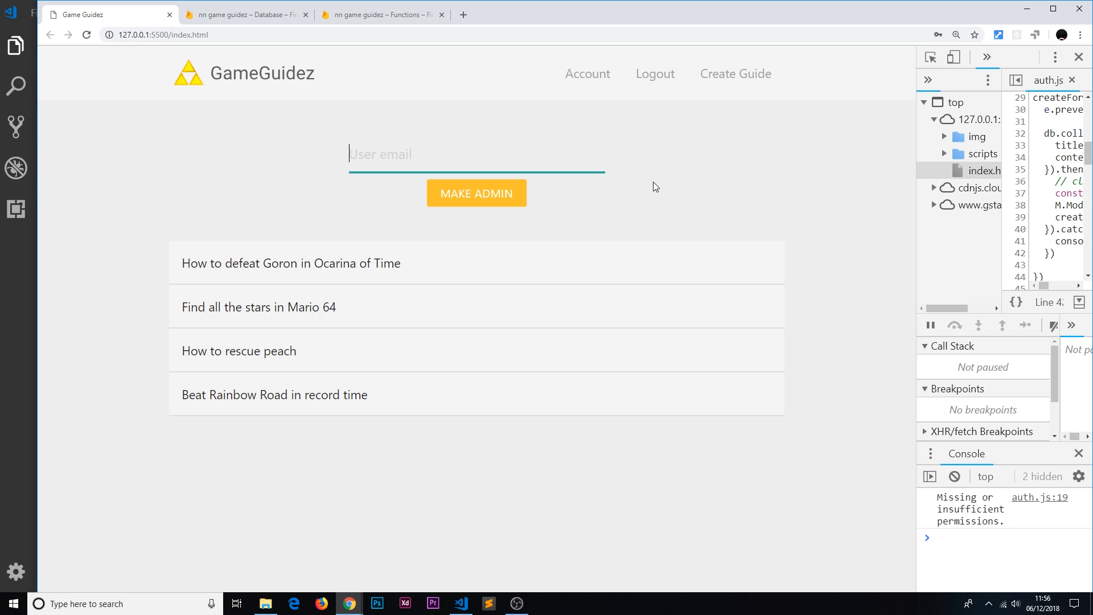
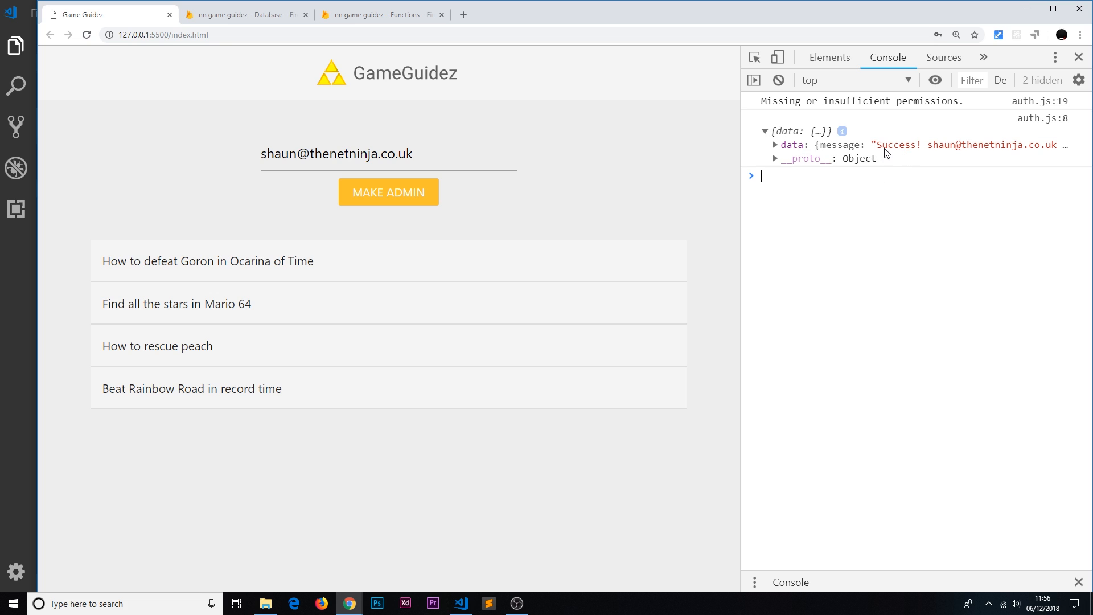
pyautogui.moveTo(887, 144); pyautogui.dragTo(1056, 144)
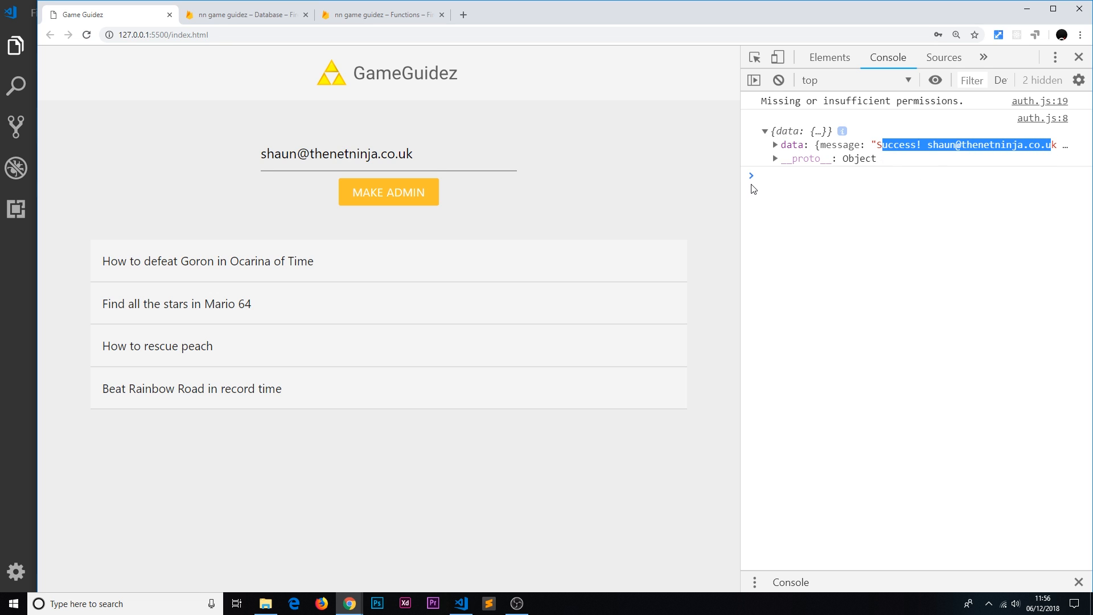